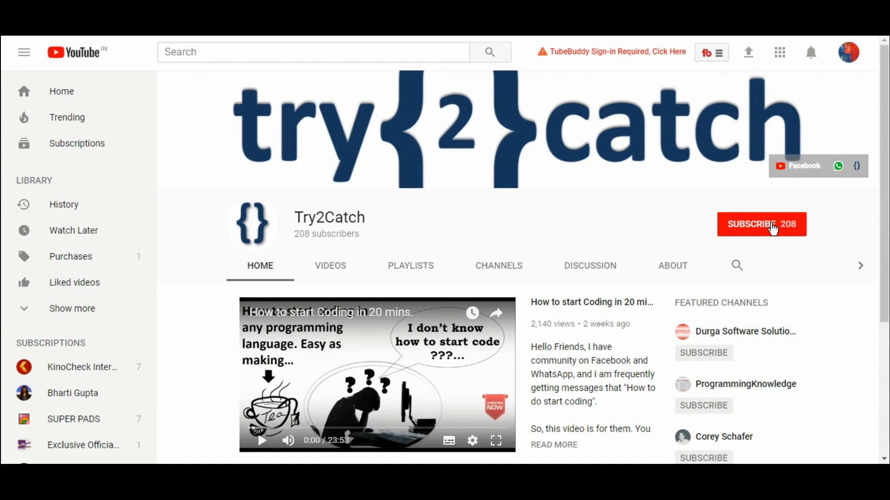
Subscribe to Try2Catch from its YouTube channel page.
left_click(760, 224)
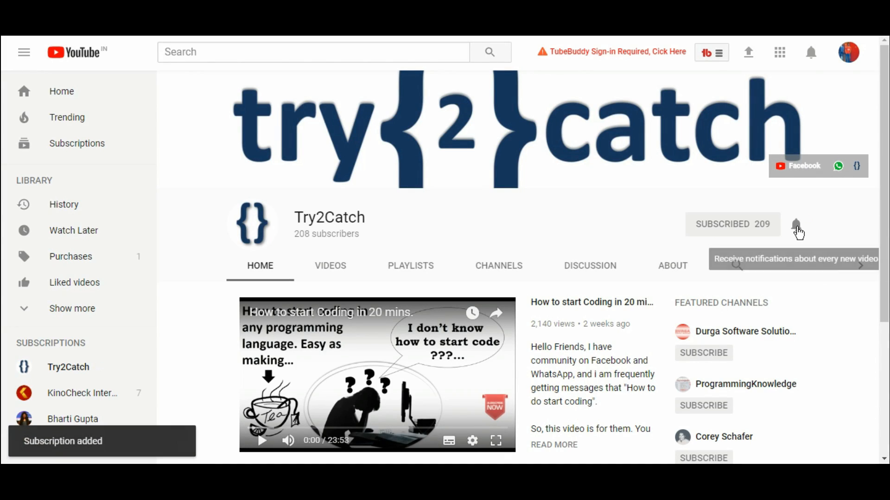
mouse_move(796, 226)
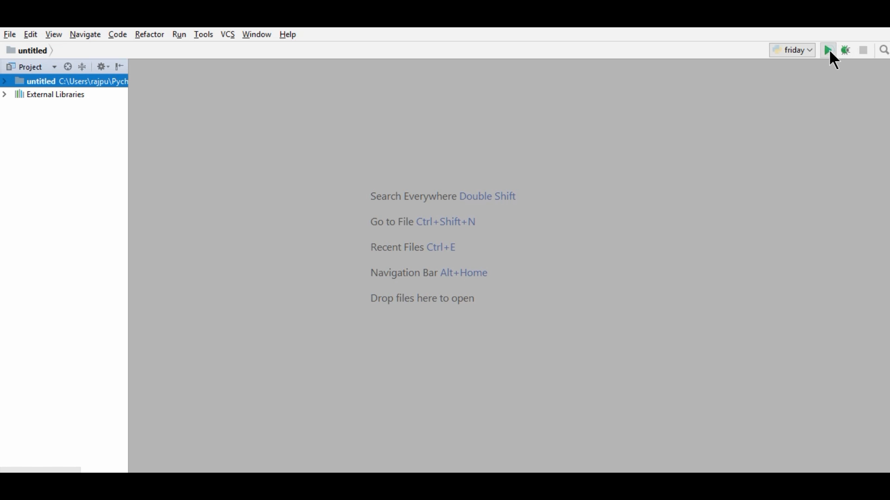
Run the friday configuration and speak the greeting and folder-opening commands.
left_click(827, 50)
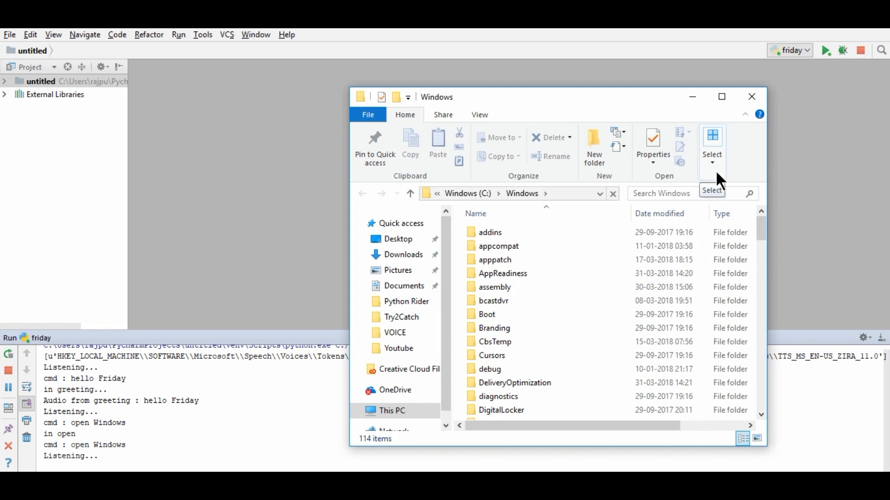
mouse_move(545, 213)
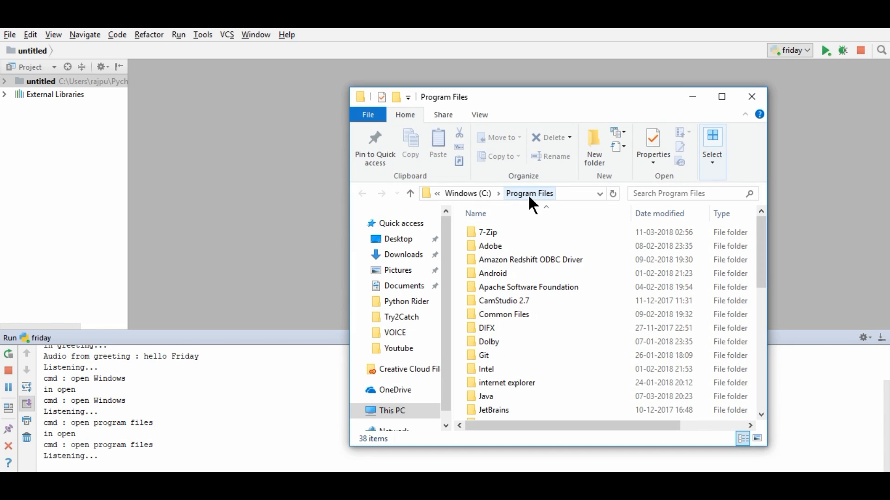
mouse_move(561, 287)
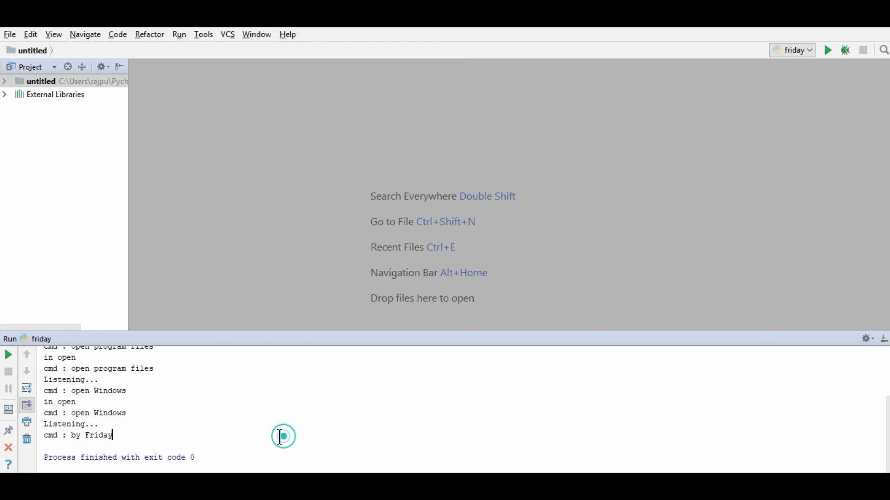
scroll("up", 3)
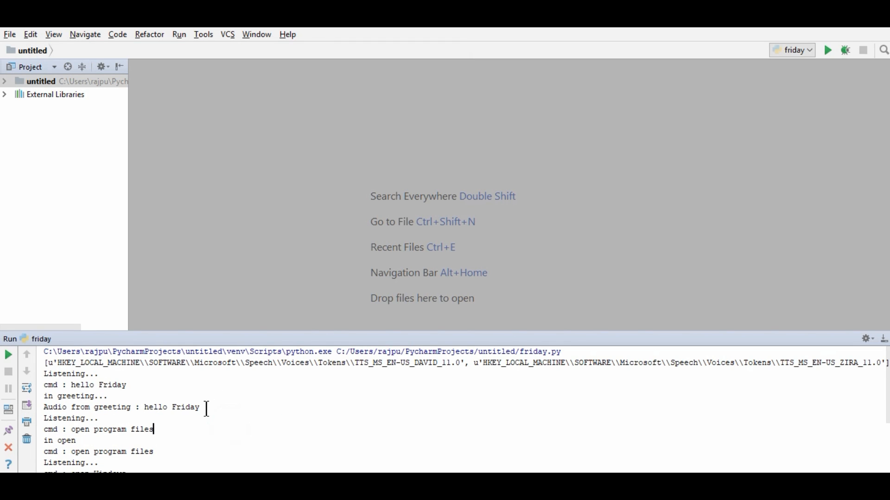
mouse_move(168, 399)
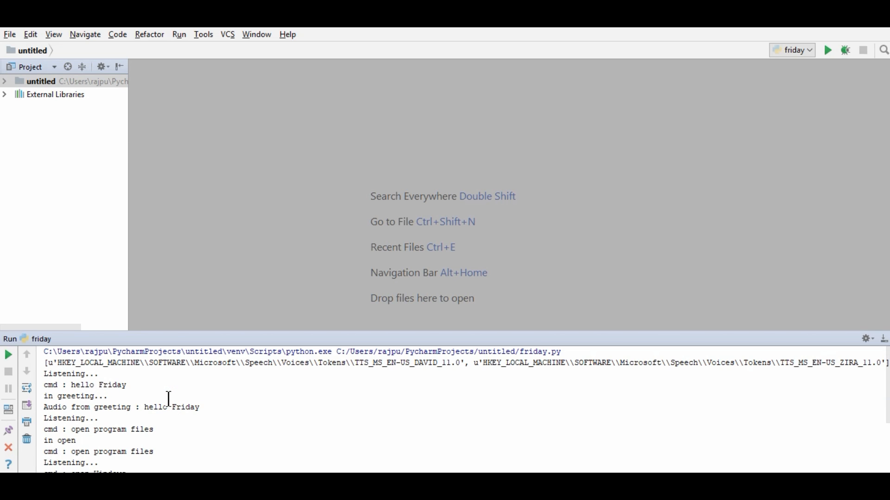
scroll("down", 3)
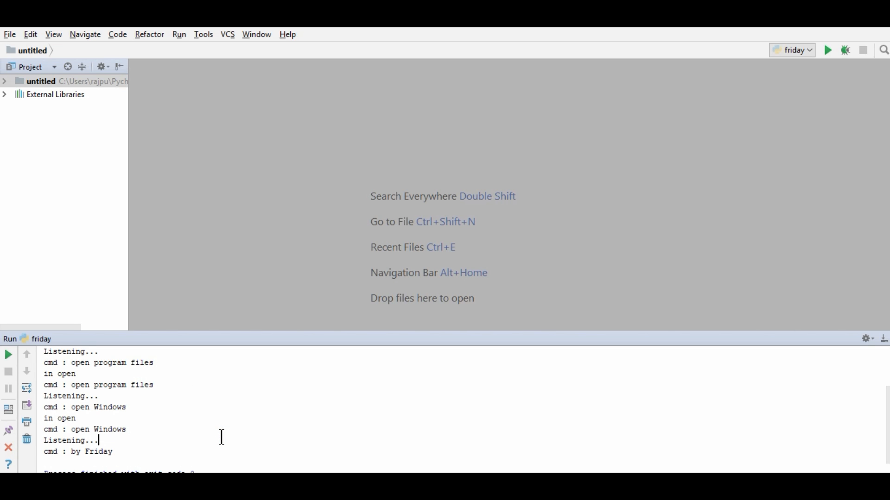
mouse_move(237, 398)
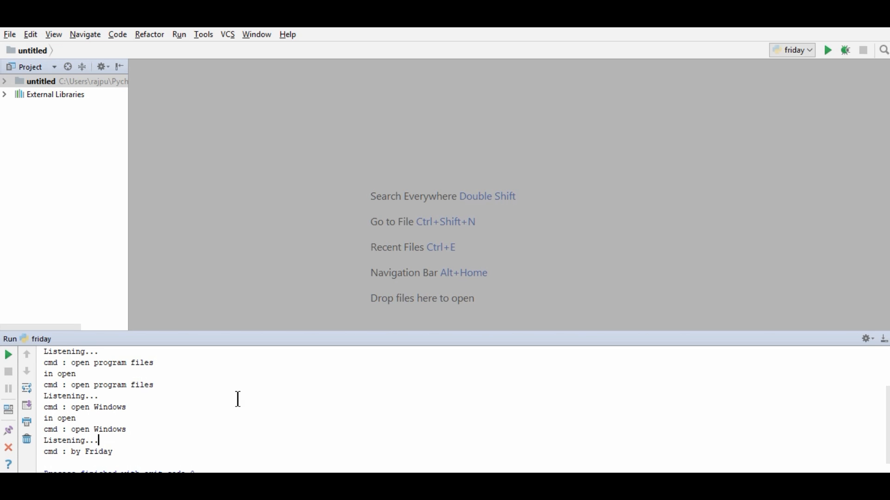
scroll("up", 3)
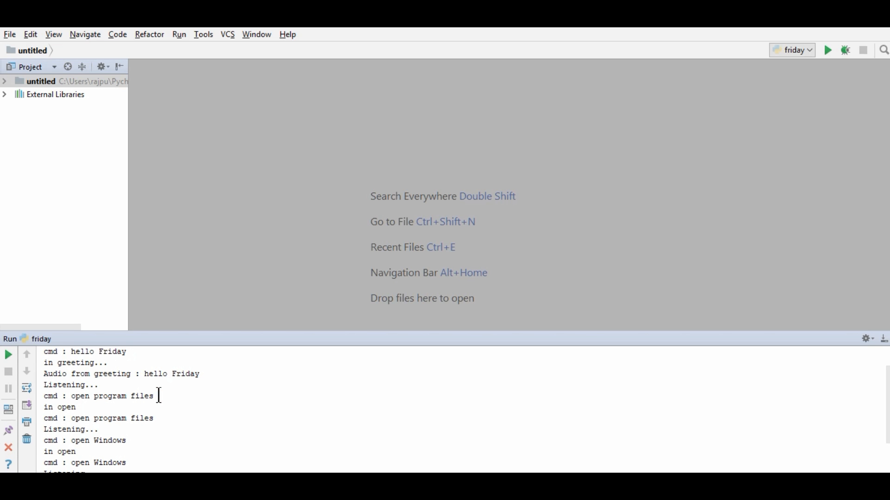
Create the Marvel project with a new virtualenv, open it in a new window, and select its root.
left_click(10, 34)
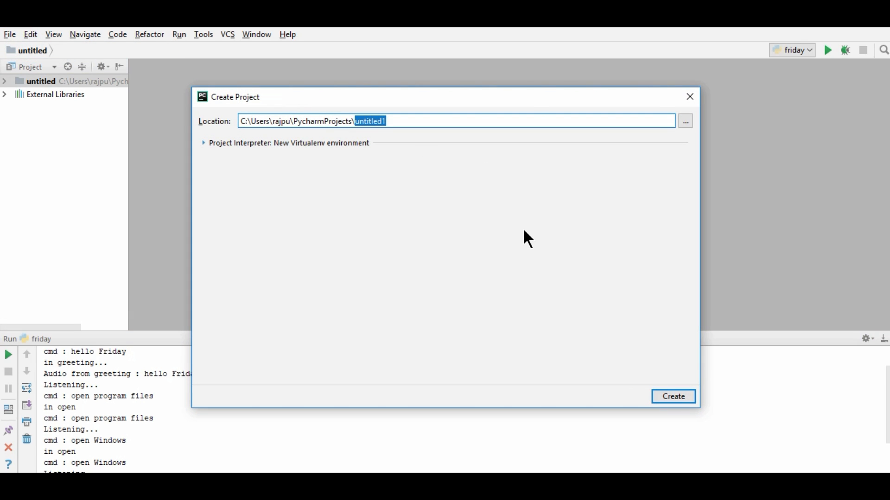
type("Marvel")
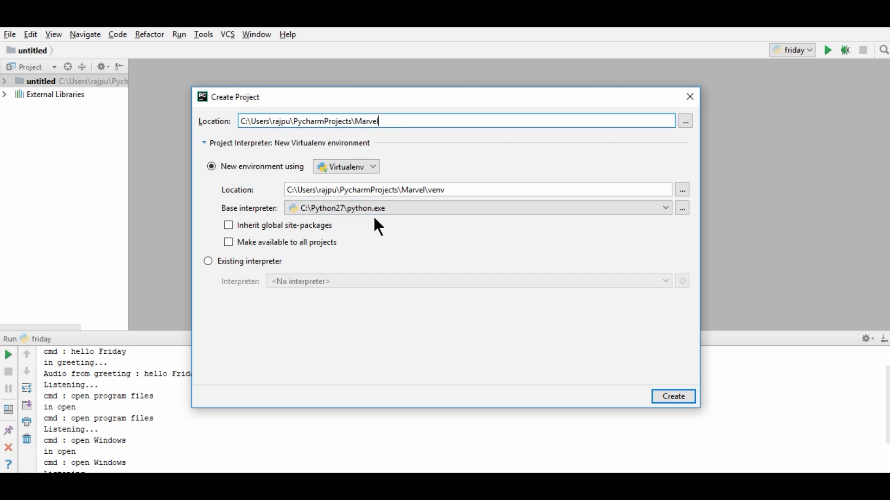
mouse_move(386, 241)
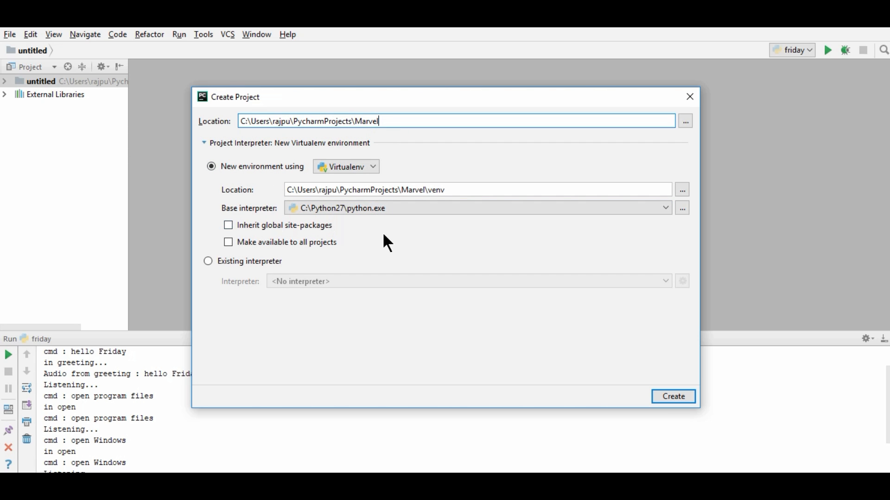
left_click(672, 396)
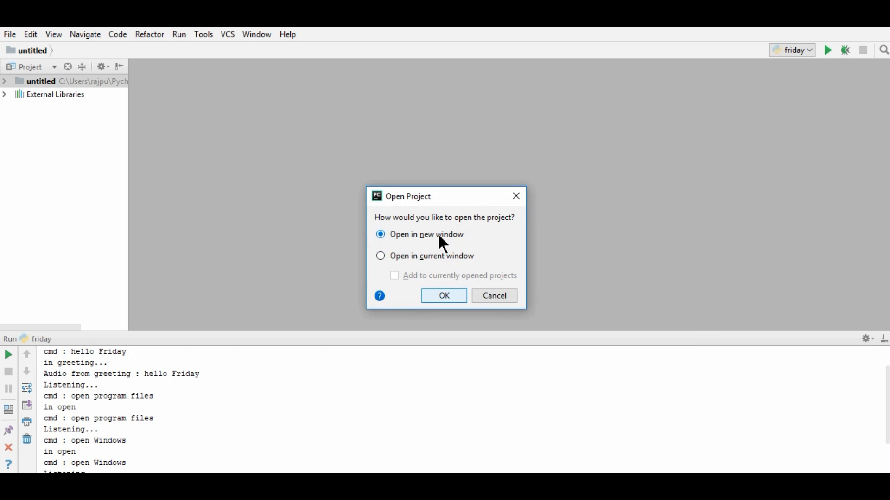
left_click(443, 296)
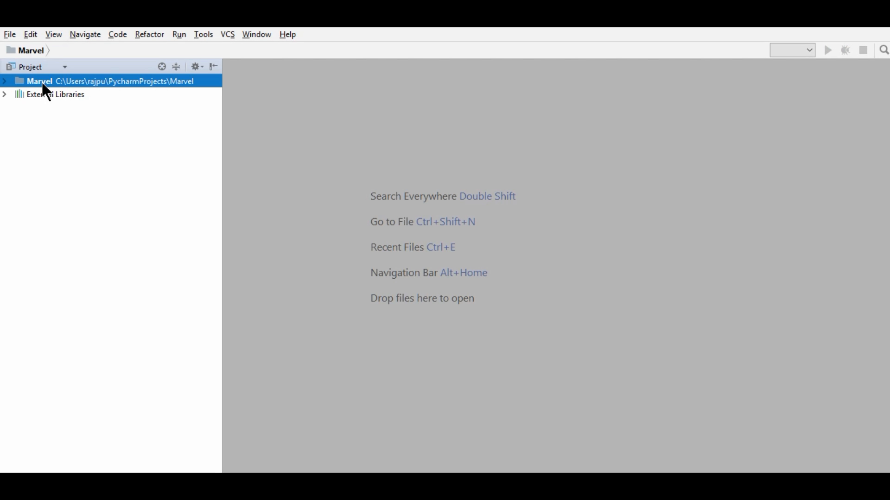
left_click(4, 81)
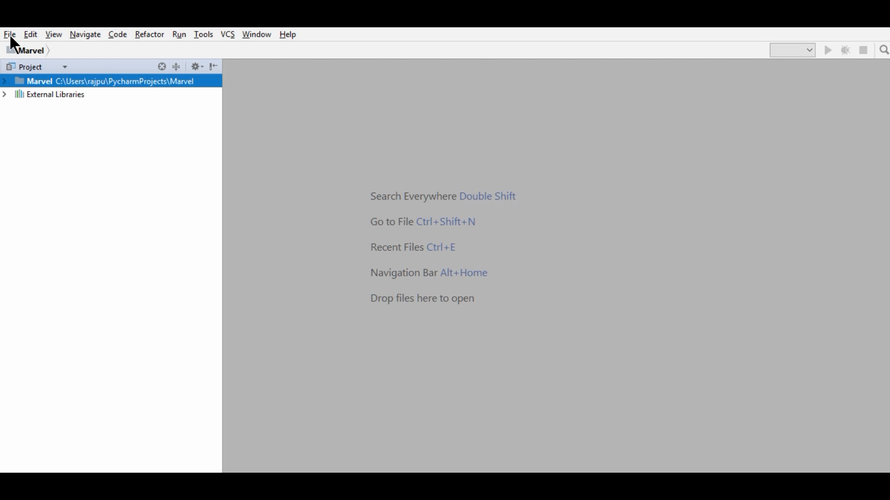
Open Marvel's Project Interpreter settings and bring up the available packages list.
left_click(9, 34)
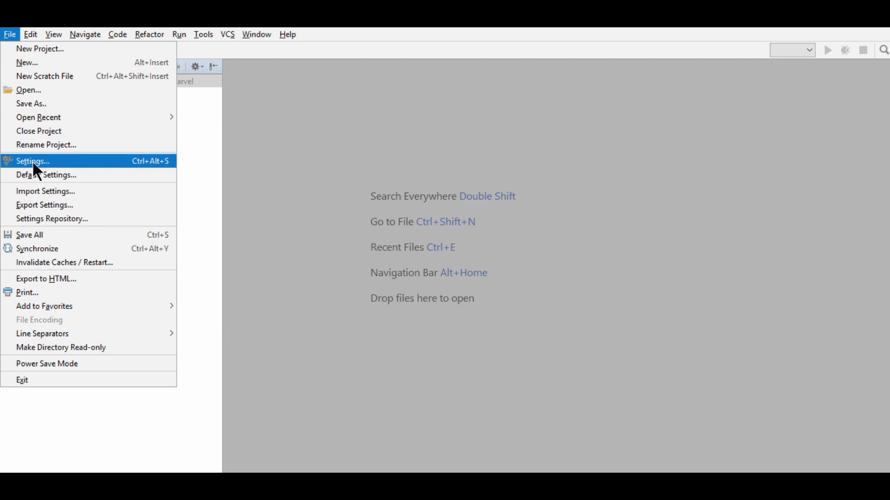
left_click(33, 162)
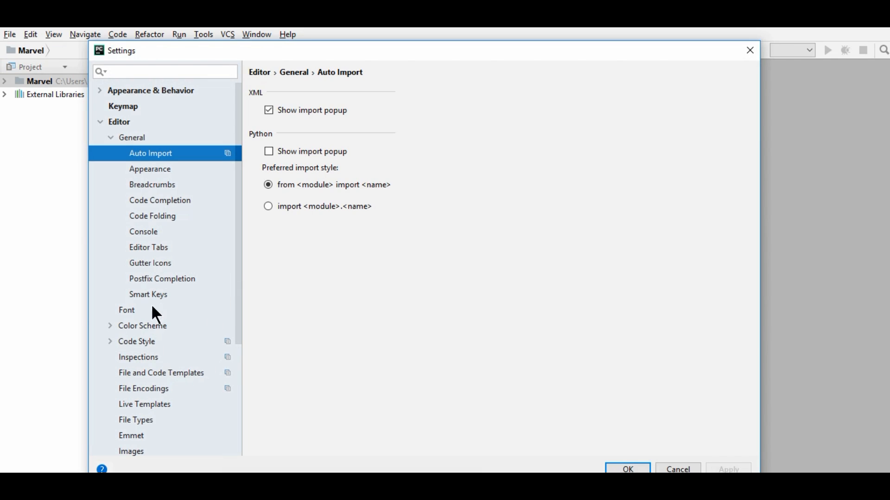
left_click(131, 136)
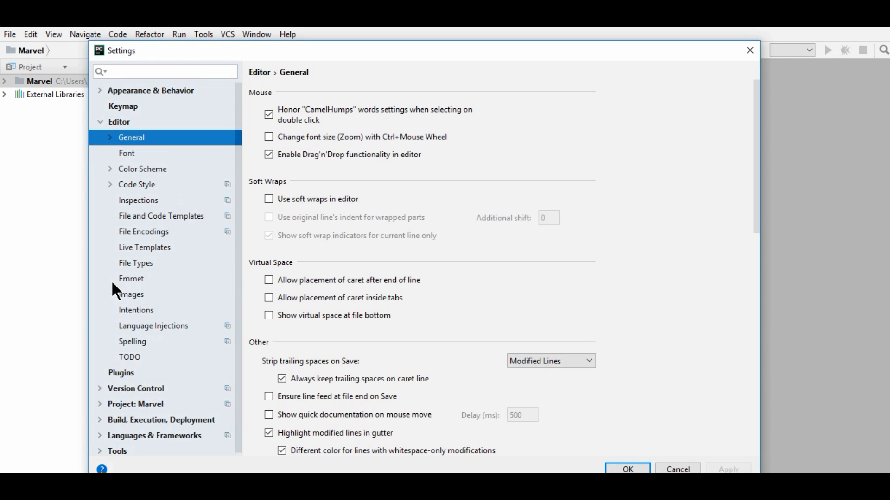
left_click(134, 404)
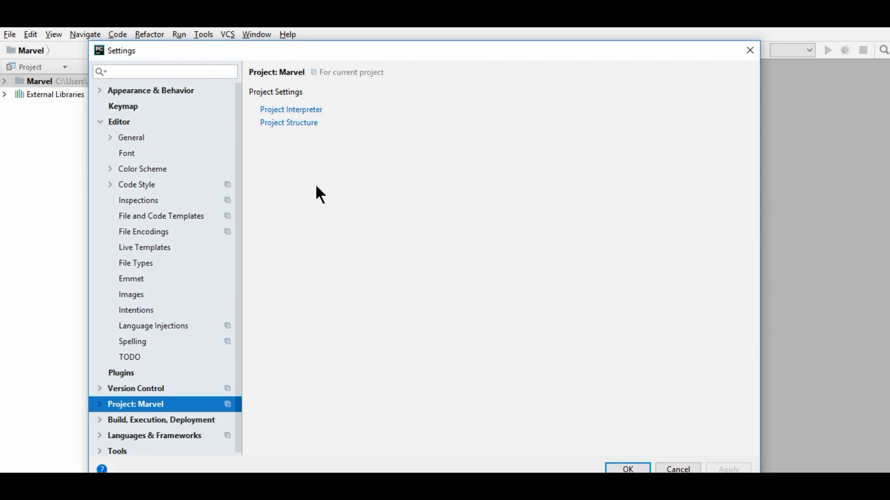
left_click(290, 109)
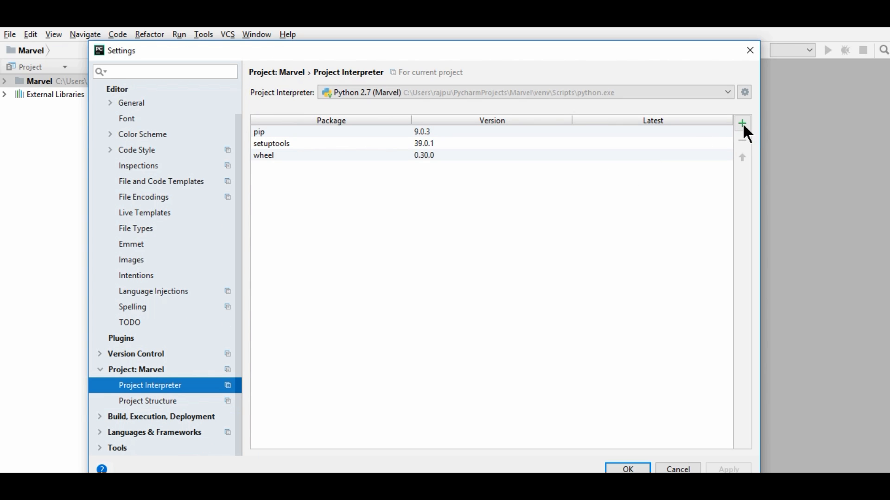
left_click(741, 123)
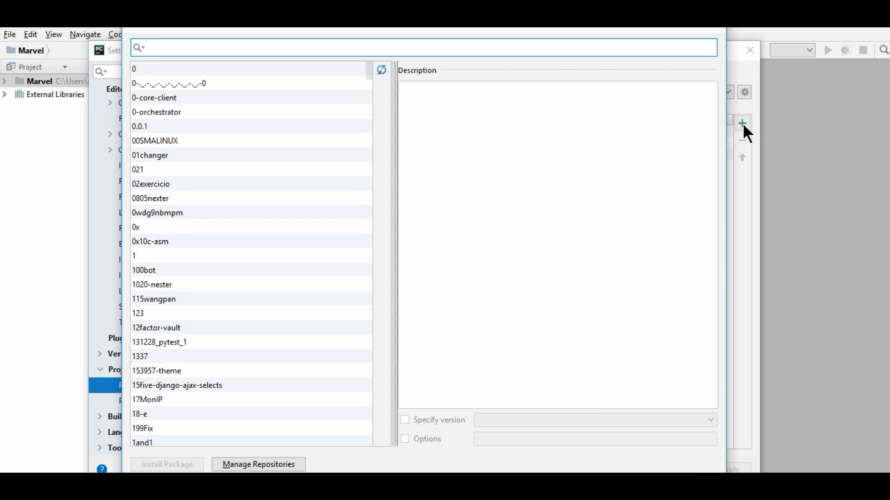
mouse_move(743, 132)
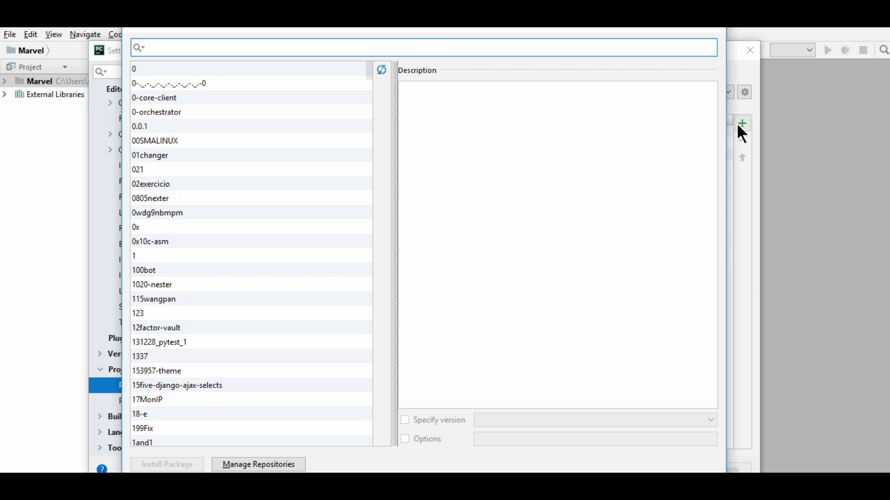
Install SpeechRecognition, PyAudio and pyttsx3 into the Marvel interpreter.
type("spee")
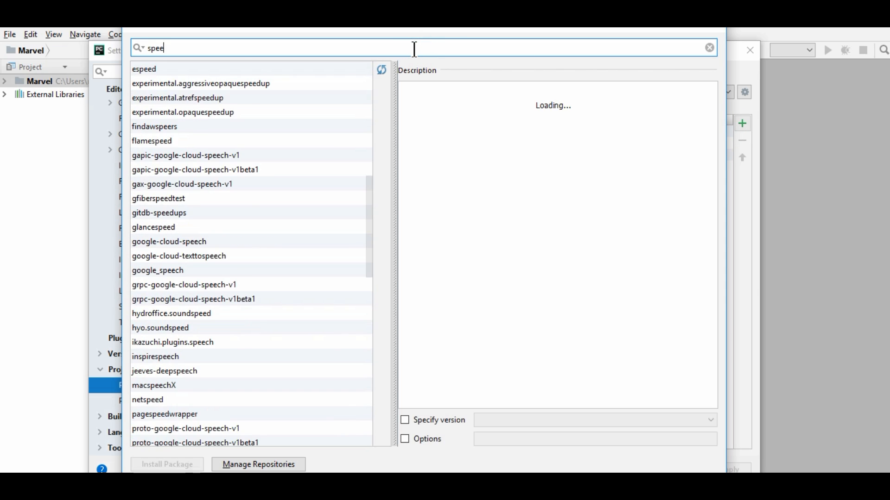
type("chr")
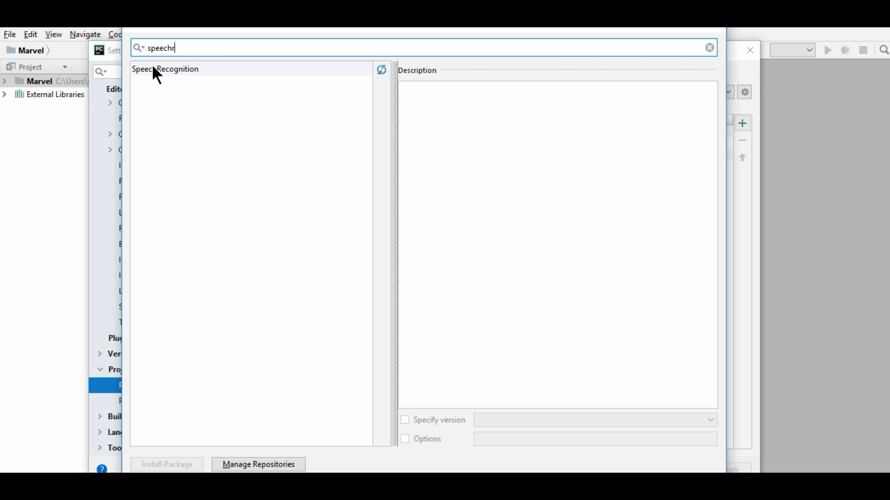
left_click(164, 69)
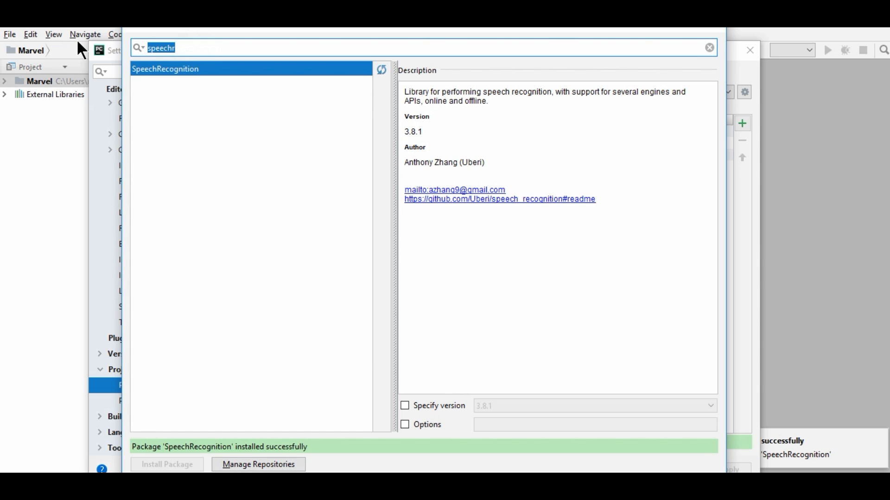
type("pyaud")
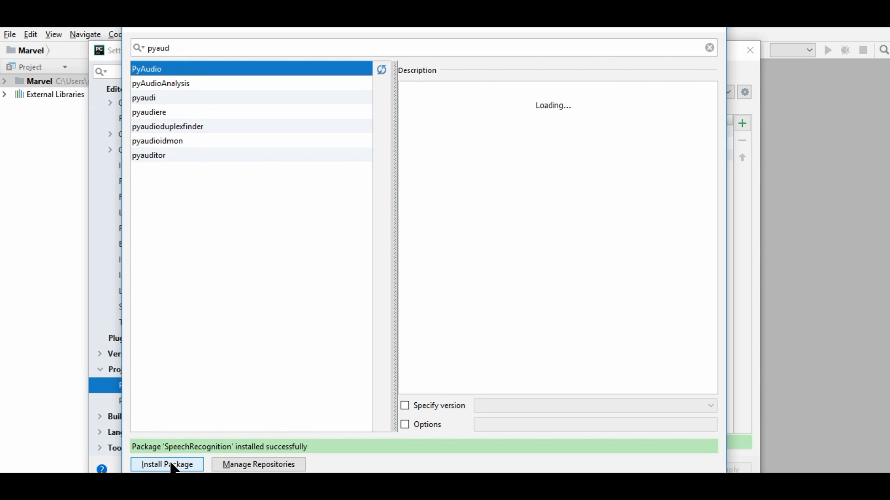
left_click(166, 464)
type("p")
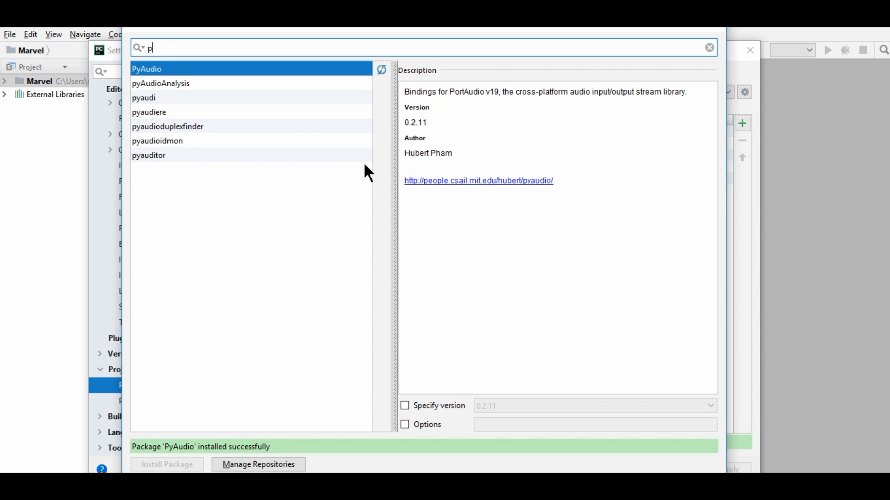
type("ytts")
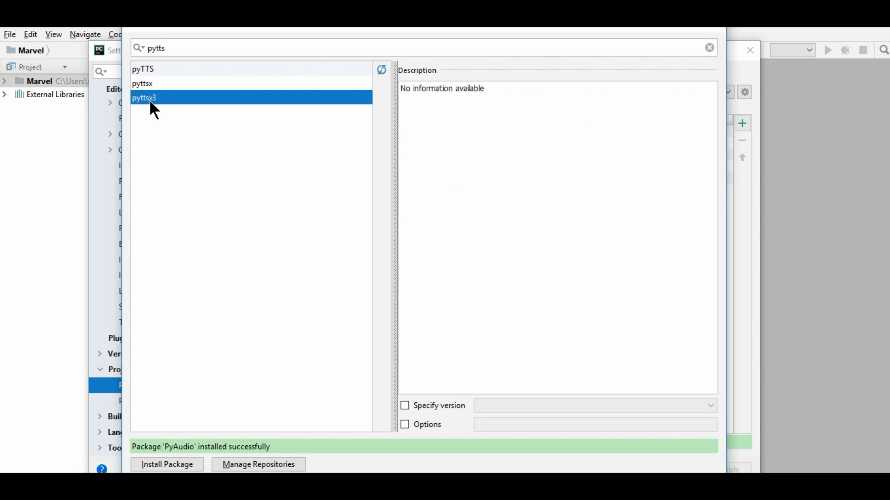
mouse_move(207, 128)
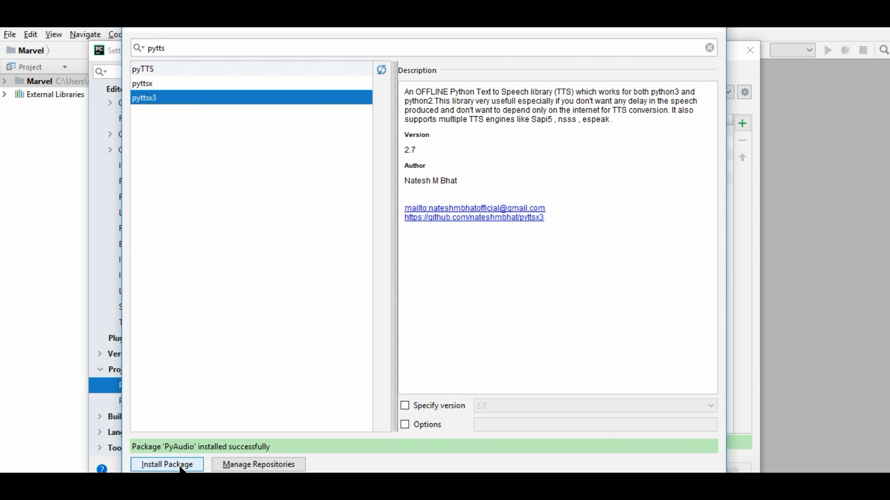
left_click(167, 465)
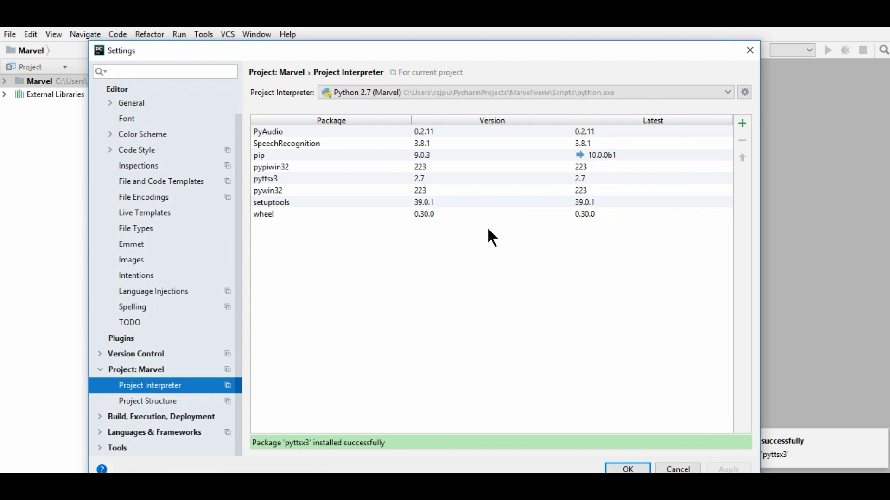
Create a new Python file named friday.py in the Marvel project.
right_click(31, 81)
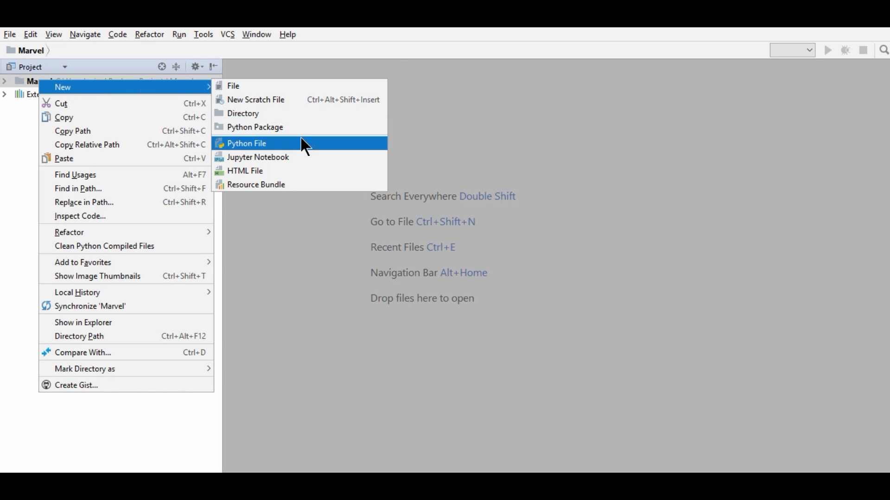
left_click(246, 143)
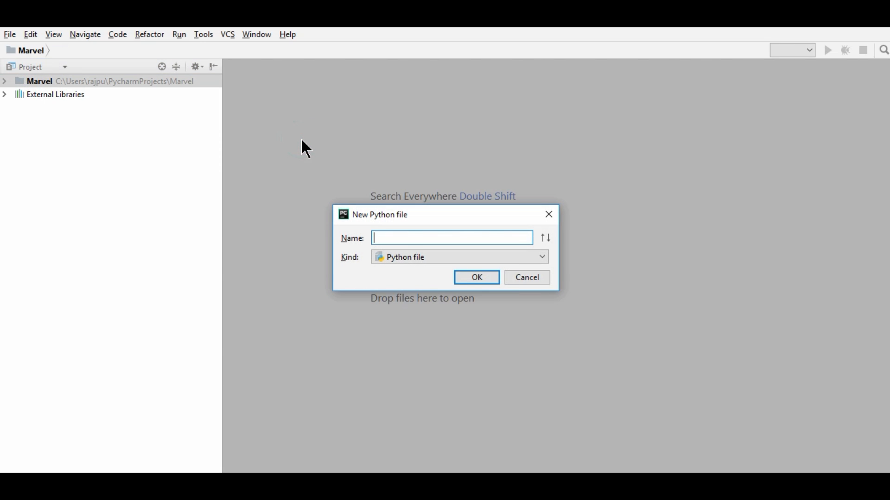
type("frid")
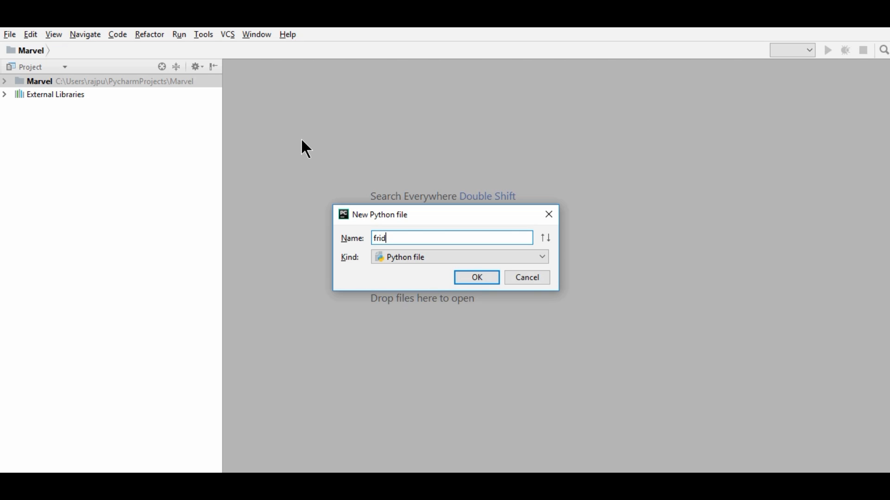
left_click(475, 277)
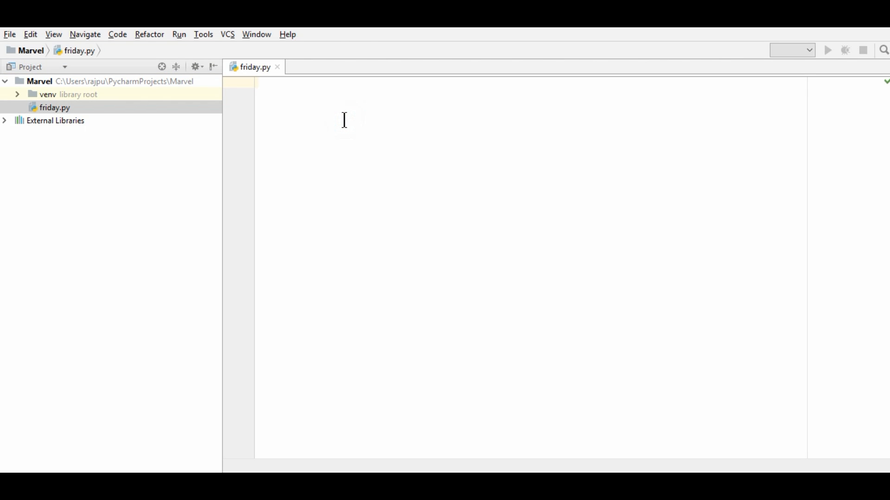
Add 'import speech_recognition as sr' and 'import pyttsx3' to friday.py.
type("import s")
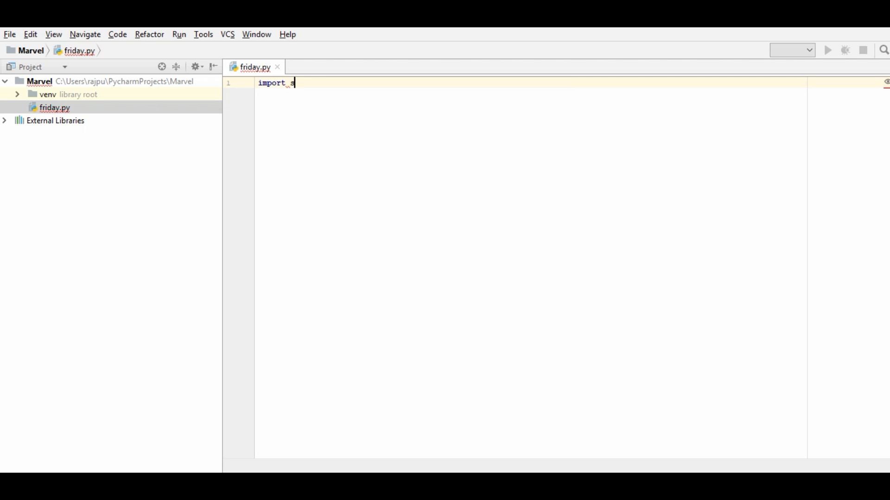
type("peech_recognition")
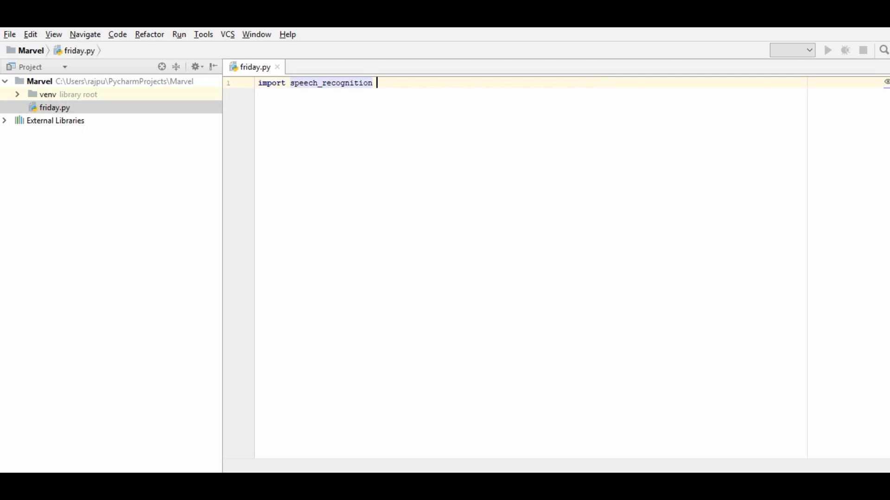
type("as sr")
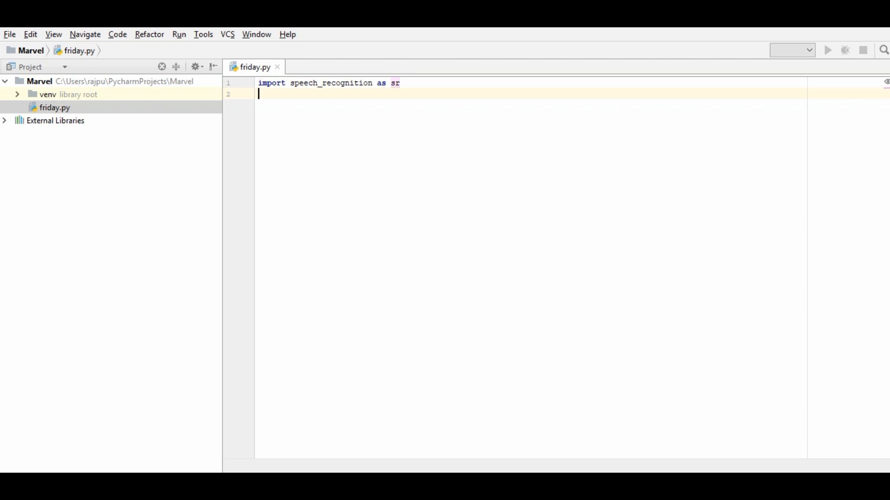
type("import")
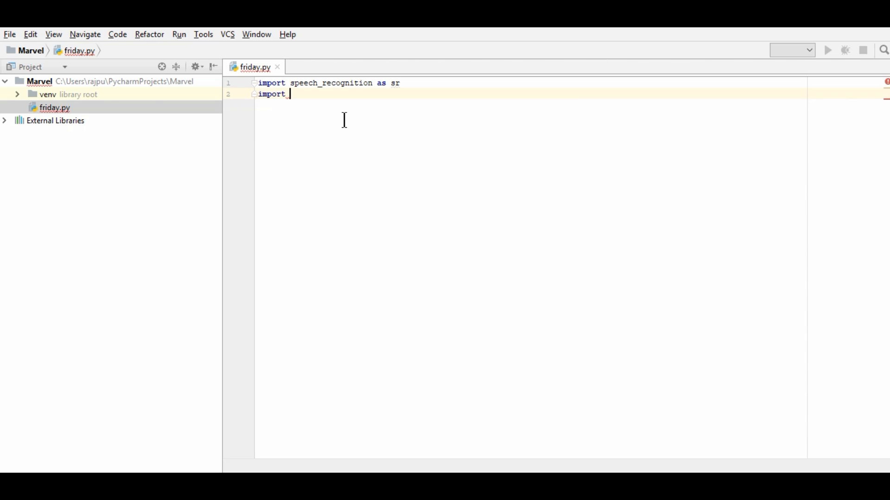
type("py")
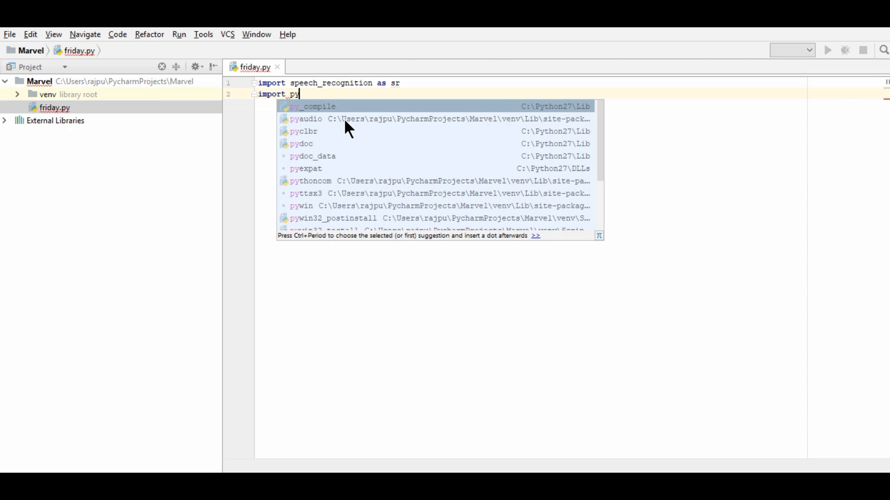
type("ttsx3")
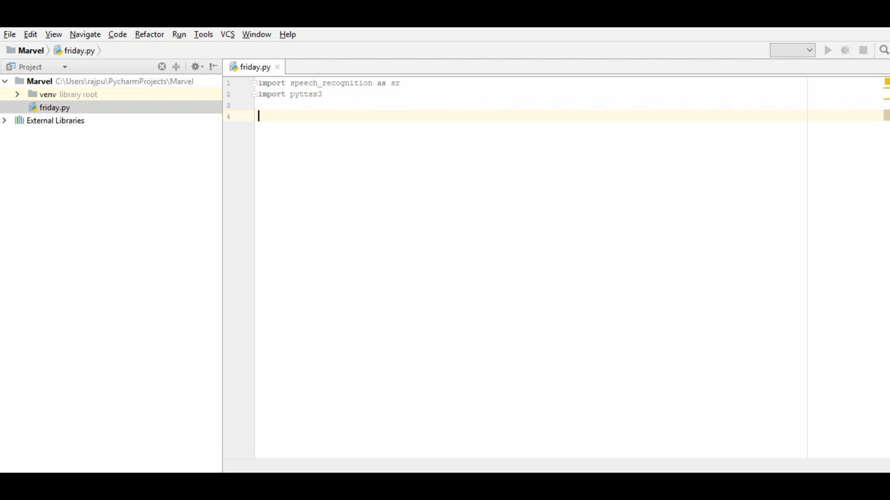
Add engine = pyttsx3.init() and place the caret before that line.
type("en")
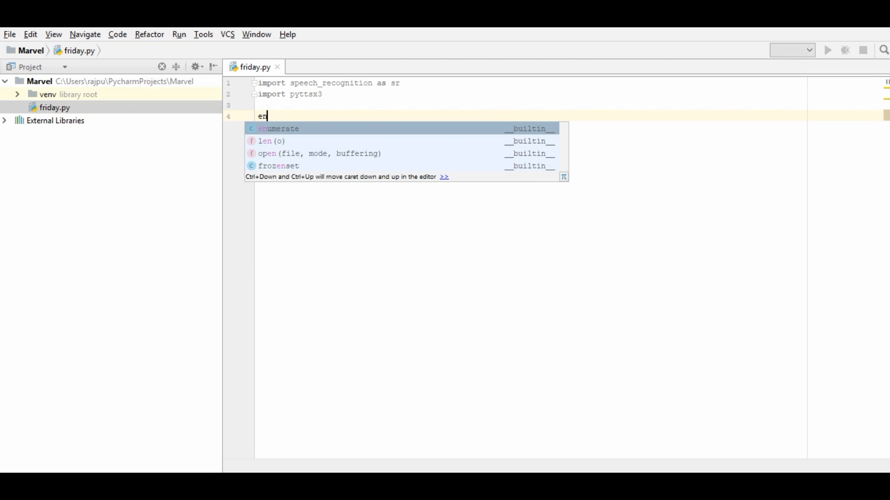
type("d")
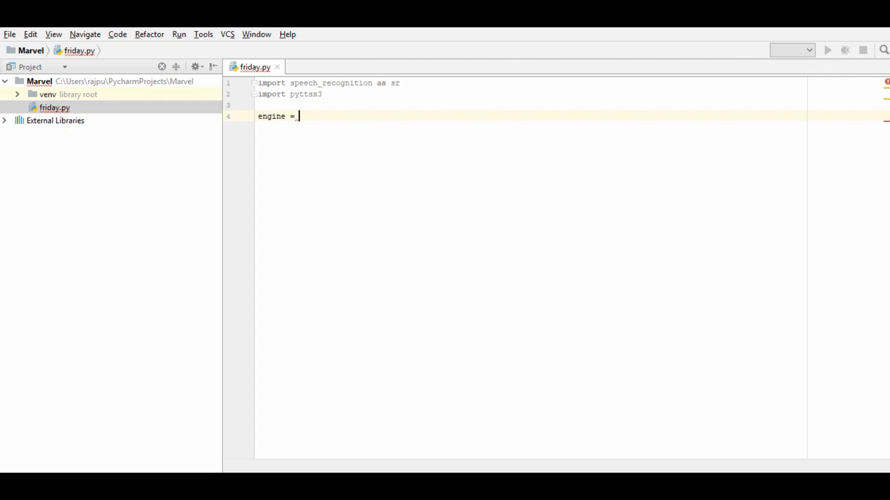
type("pyttsx3.")
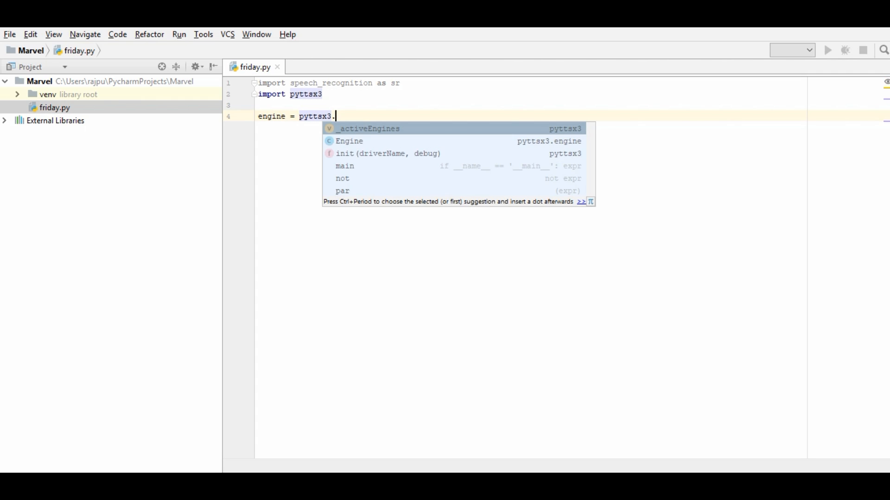
type("int")
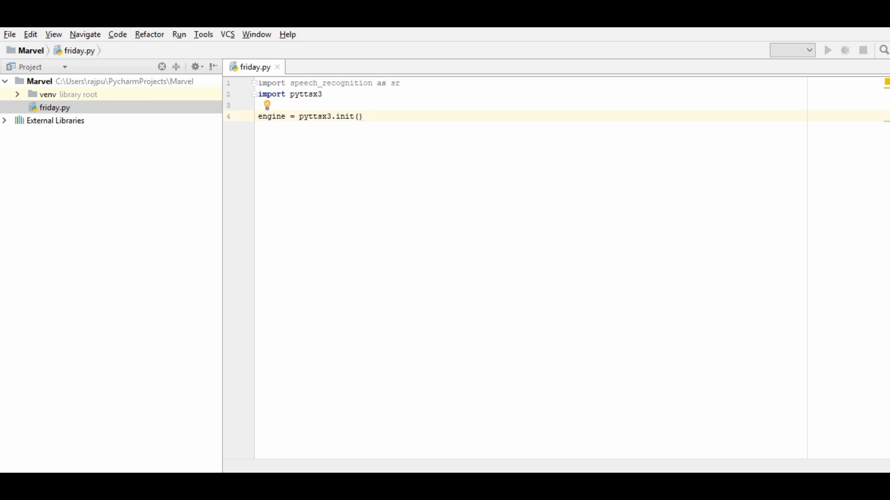
left_click(359, 116)
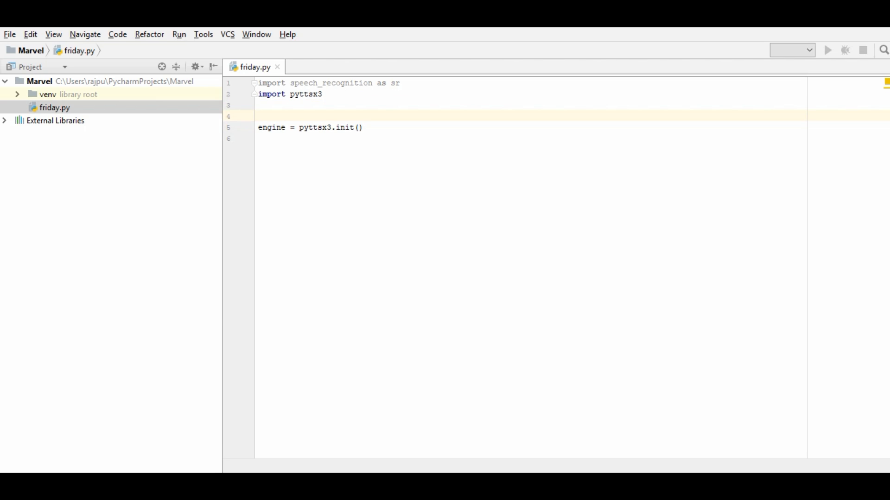
Wrap the engine line in try with an ImportError handler printing 'Requested driver is not found'.
type("try")
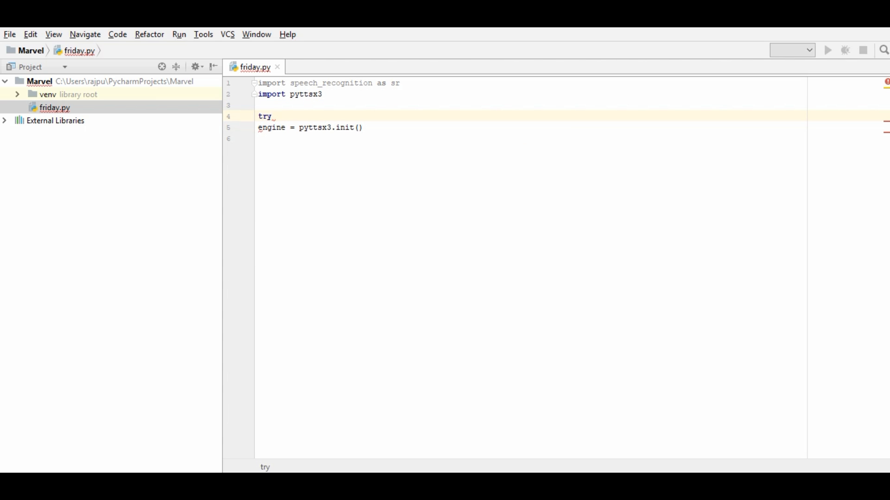
left_click(258, 127)
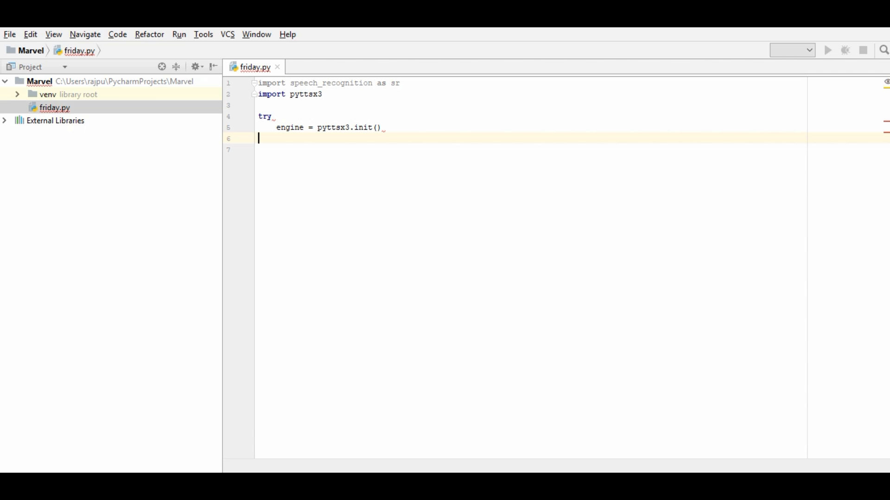
type("exe")
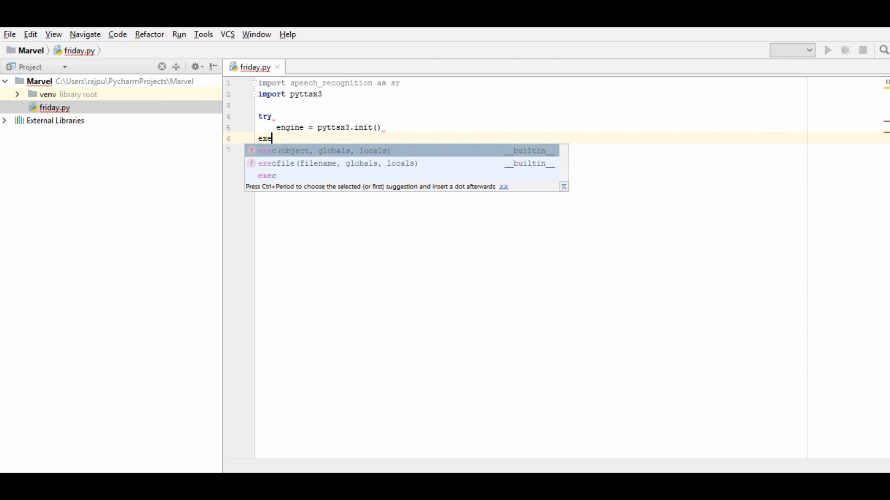
type("xcept")
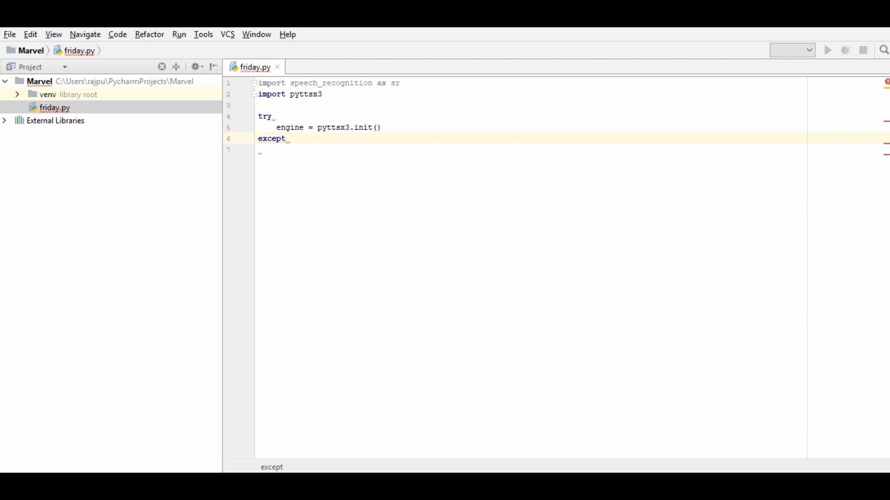
type("ImportError")
left_click(530, 150)
type("print(")
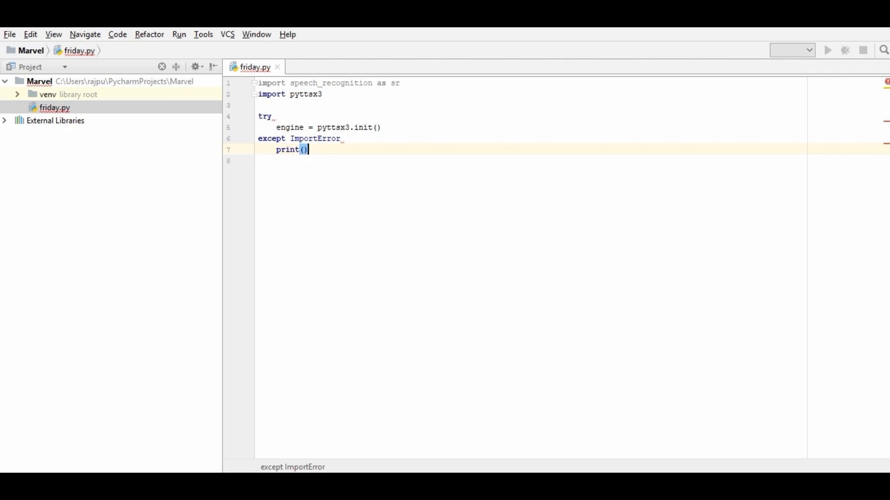
type("''")
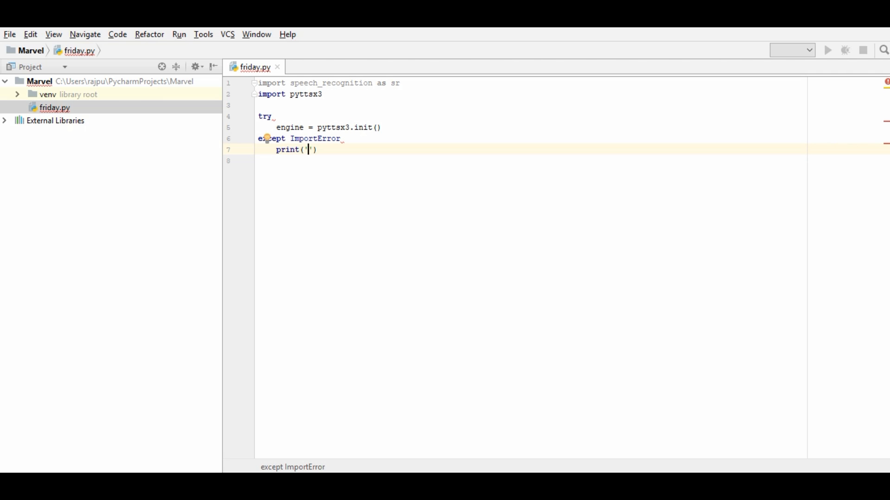
type("Requeste")
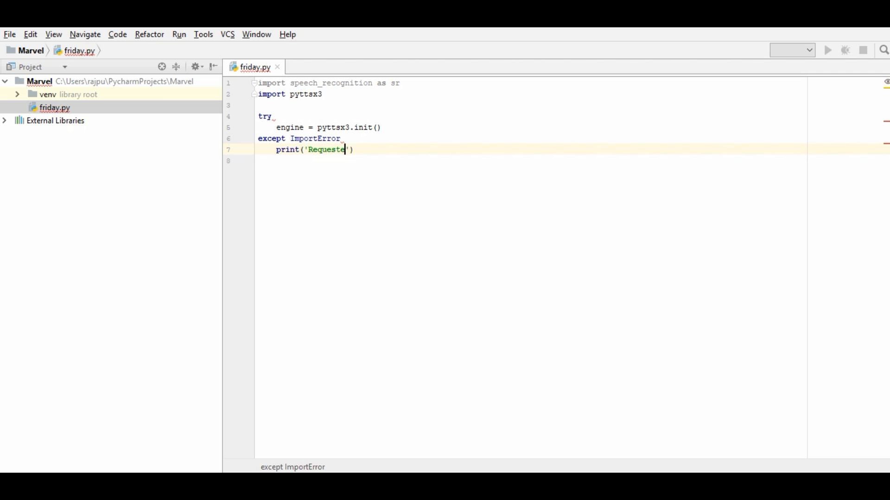
type("dri")
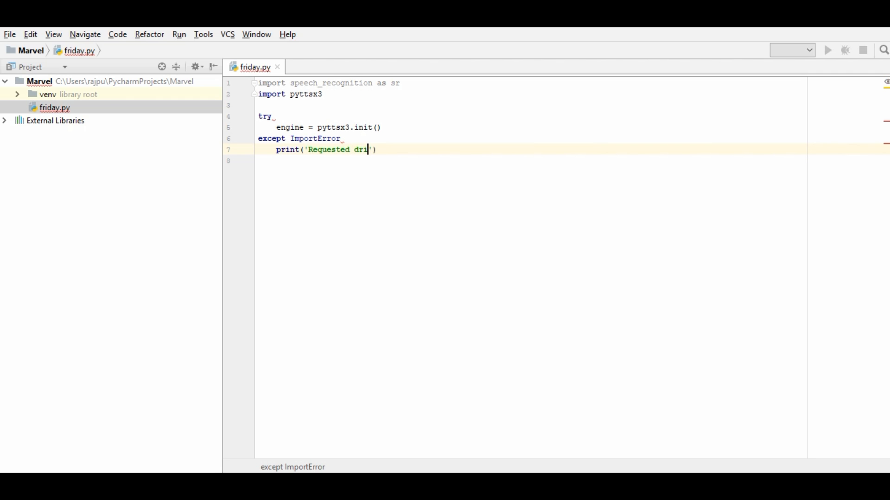
type("ver is n")
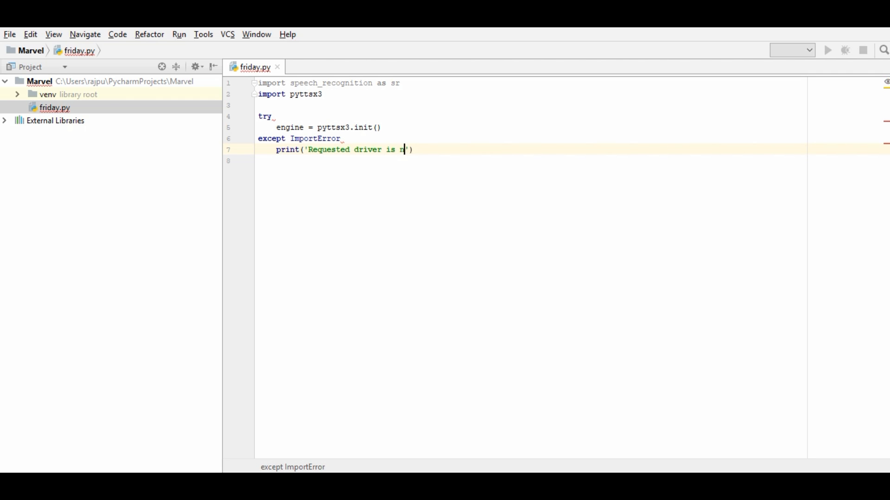
type("ot found")
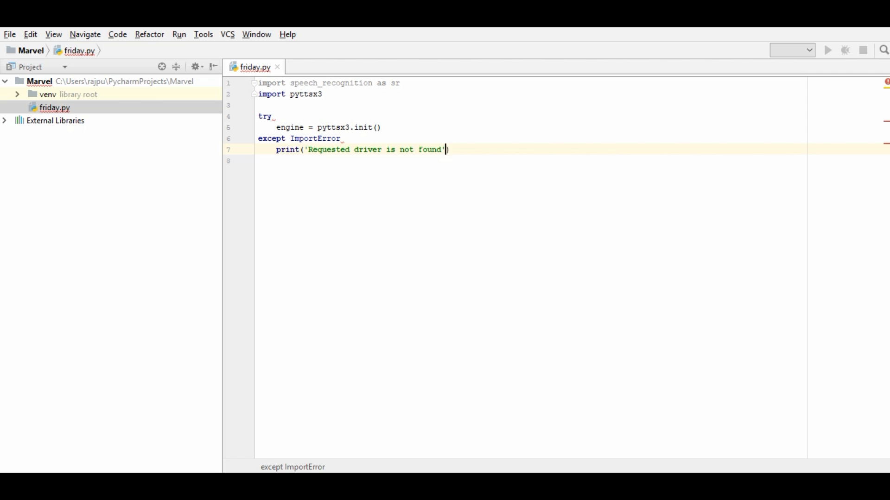
type("except")
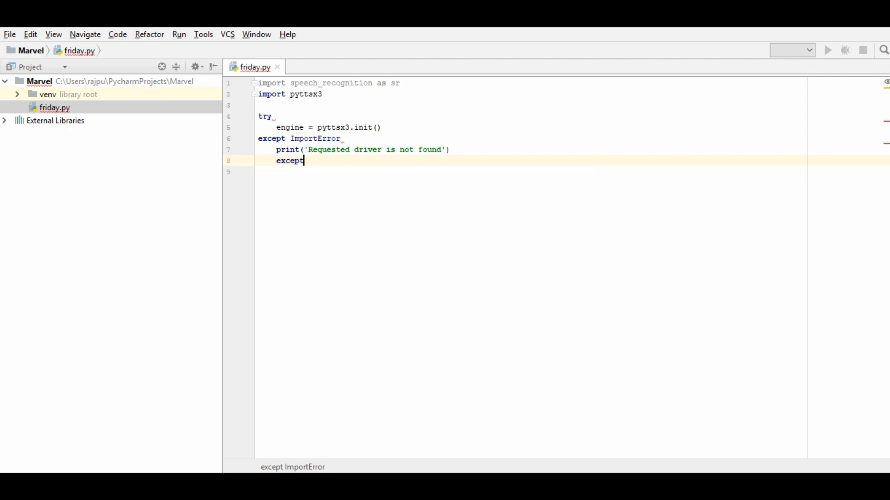
type(":")
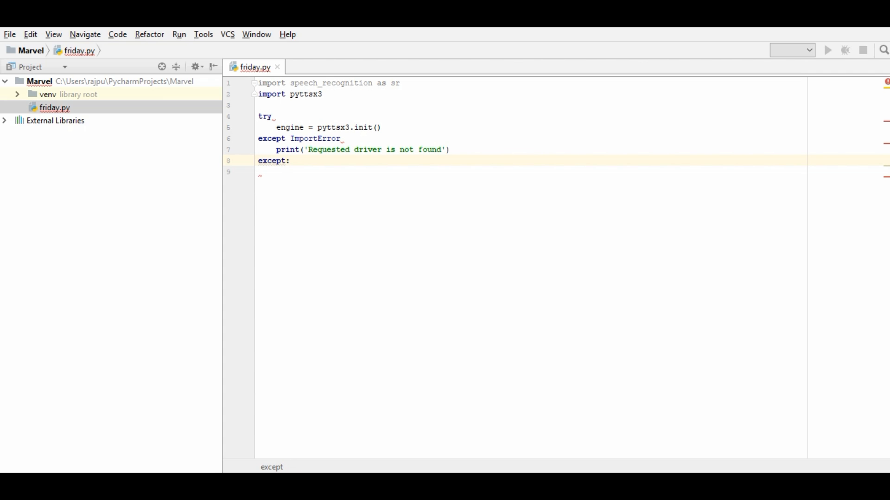
Add an except RuntimeError handler printing a 'Driver fails to initialize' message.
key("BackSpace")
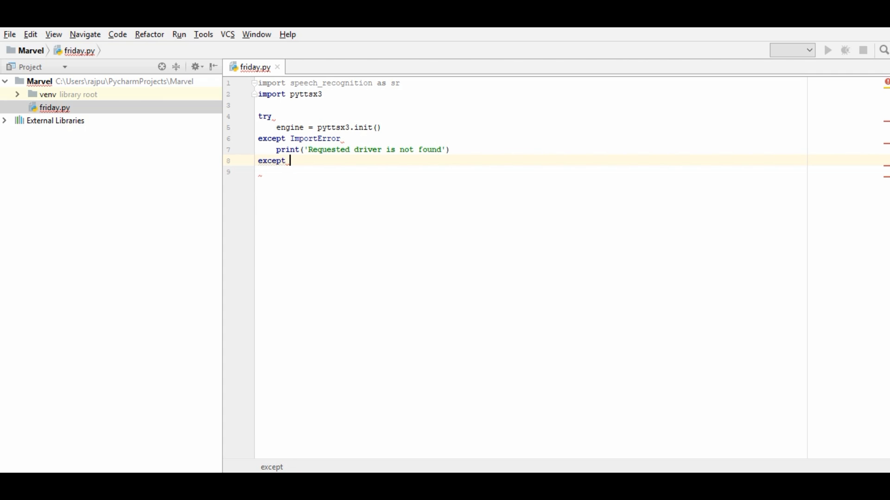
type("RuntimeError")
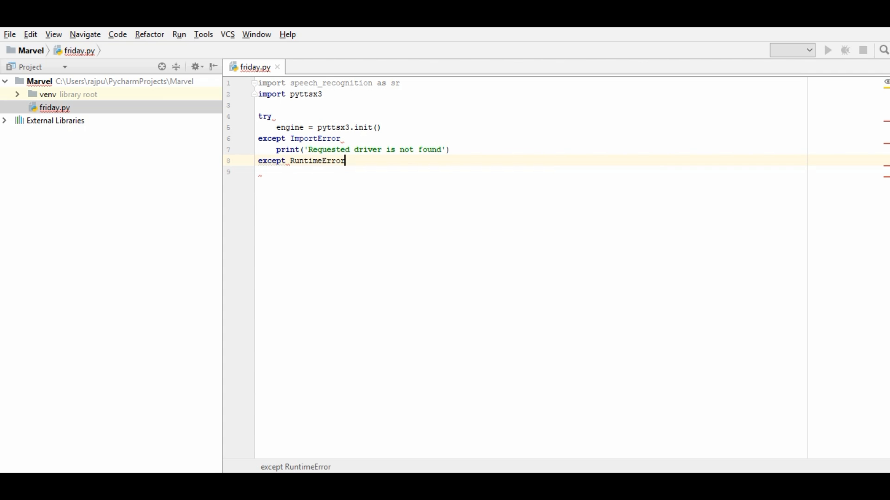
type(":")
left_click(530, 139)
type(":")
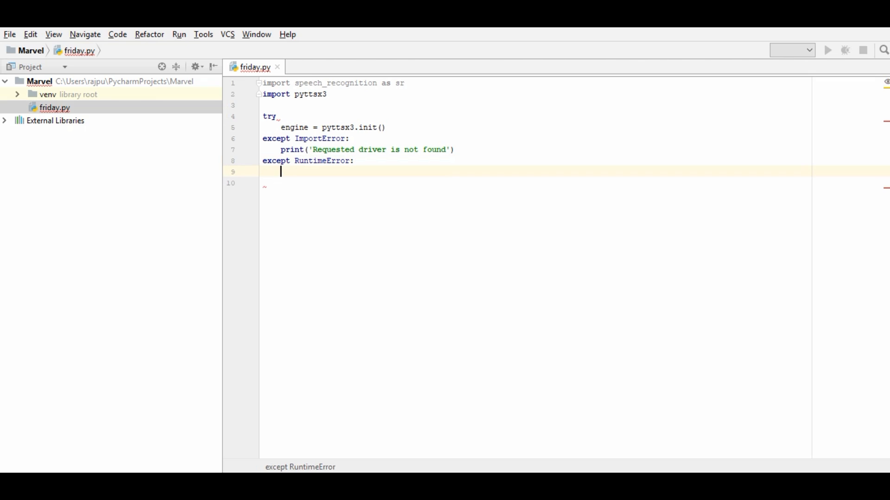
type("print(")
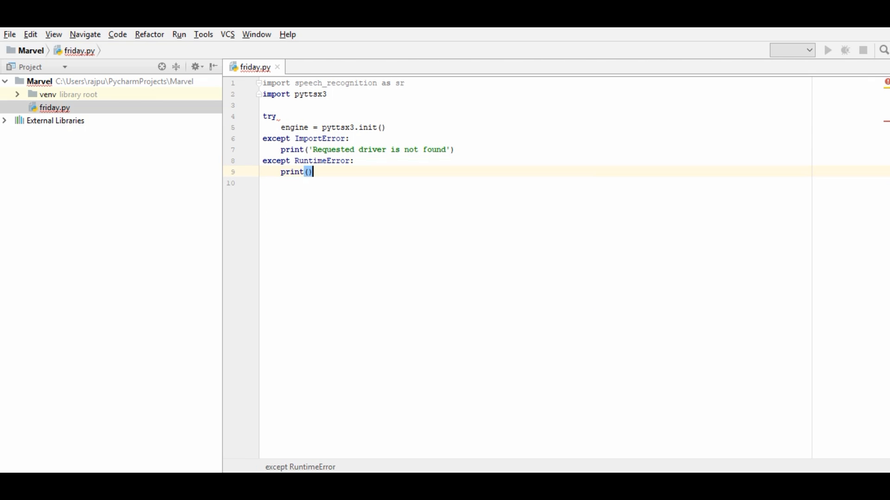
type("'")
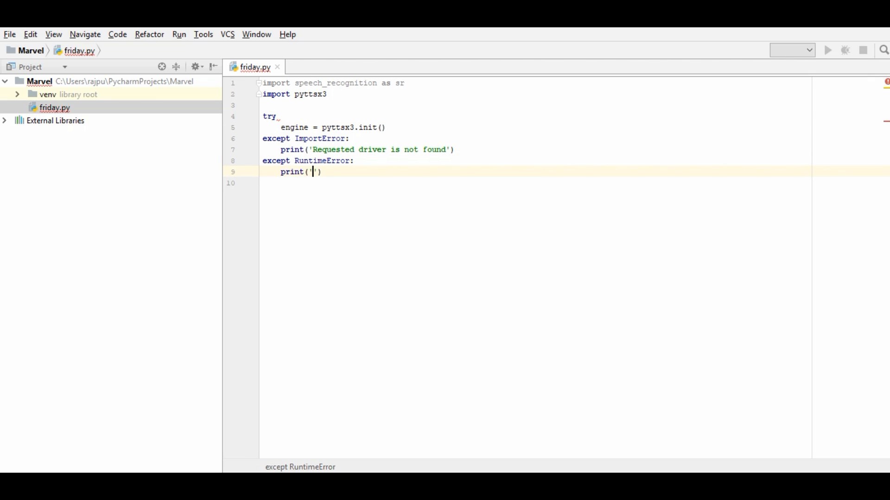
type("Driver")
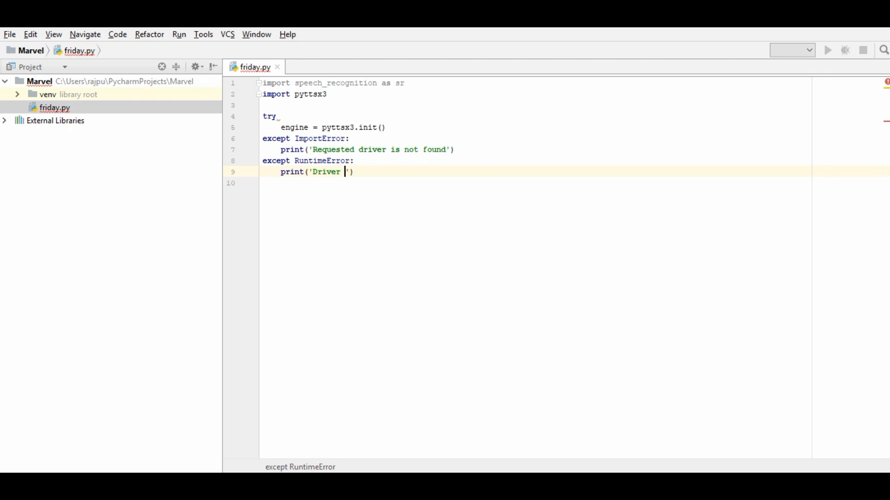
type("fails to inti")
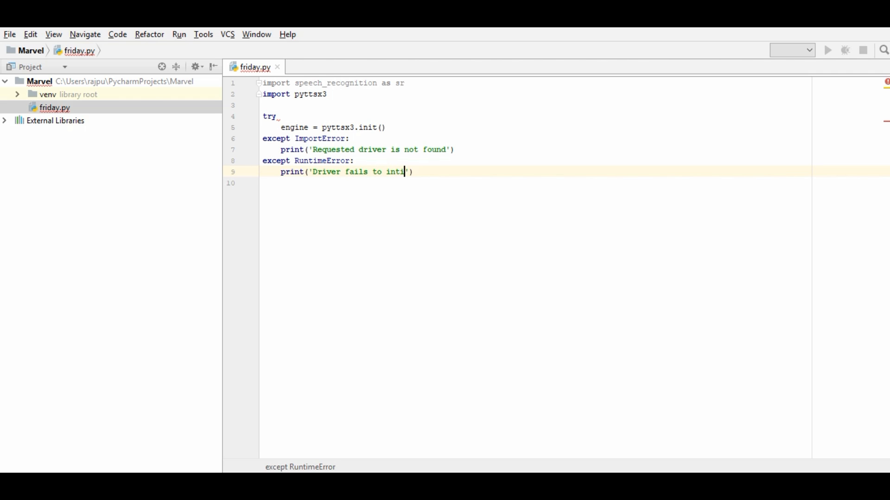
type("alize")
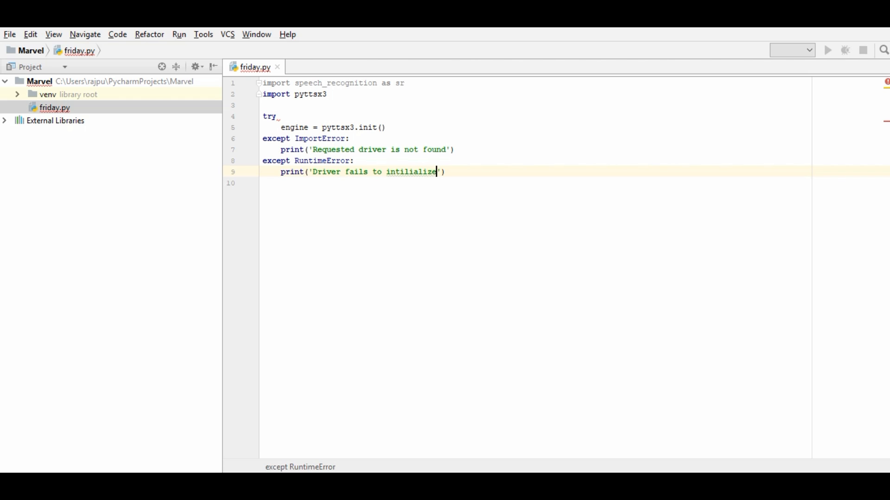
mouse_move(416, 171)
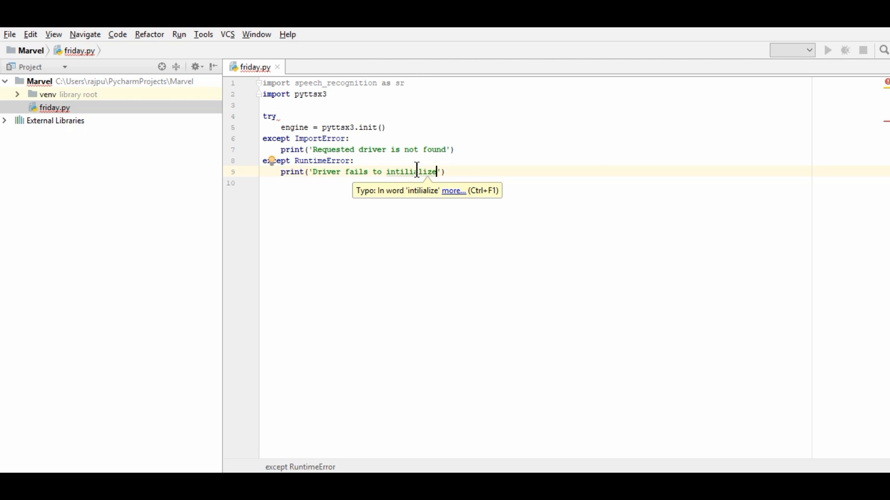
Correct the message to 'initialize', add the colon after try, and move below the handlers.
double_click(411, 172)
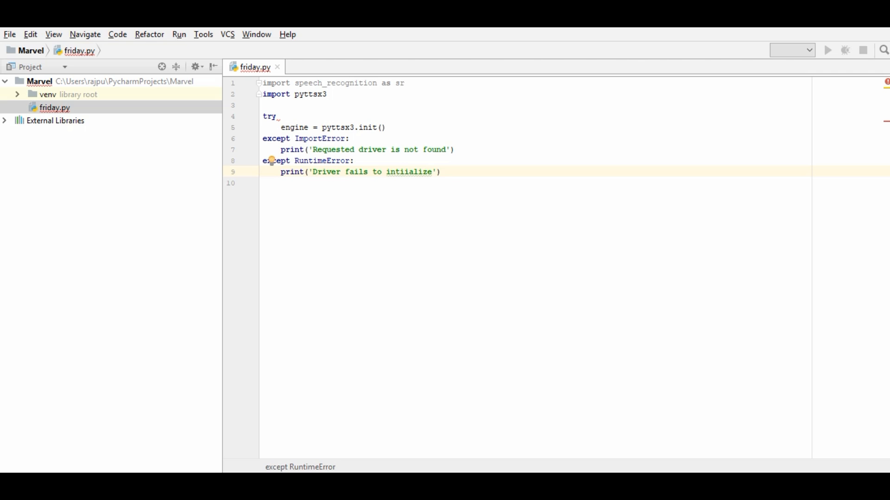
type("initialize")
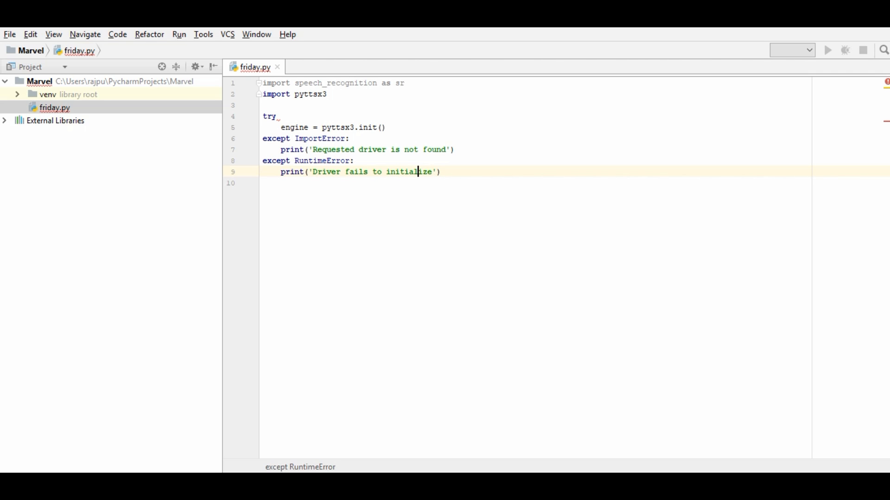
left_click(440, 172)
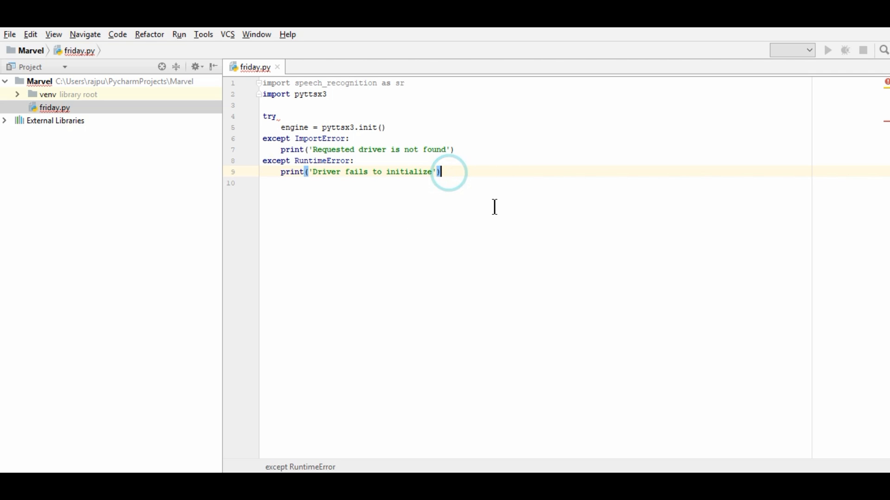
mouse_move(354, 176)
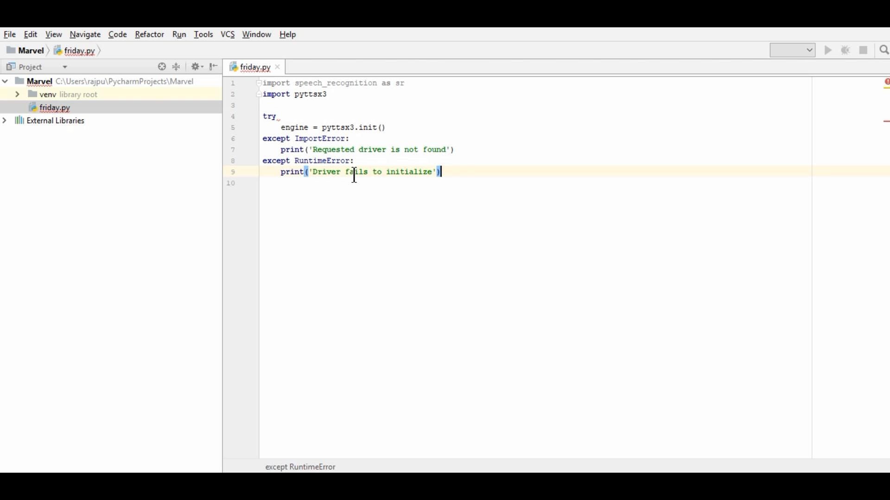
left_click(289, 127)
type(":")
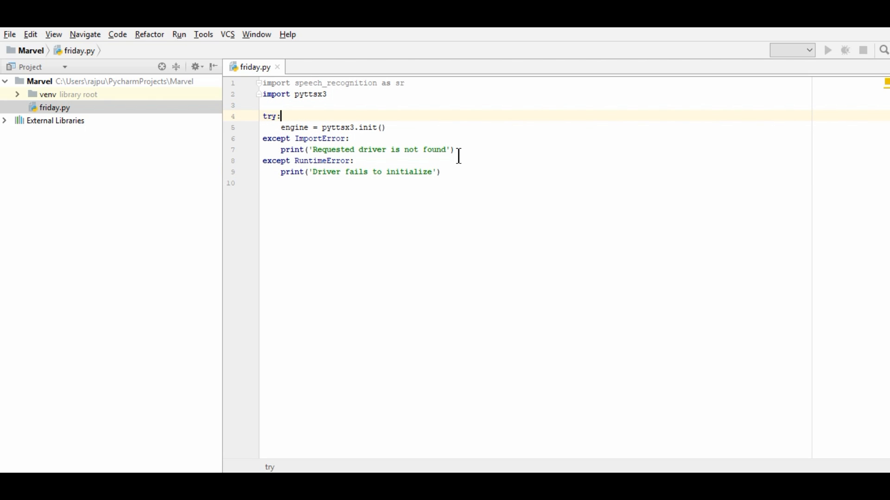
left_click(441, 171)
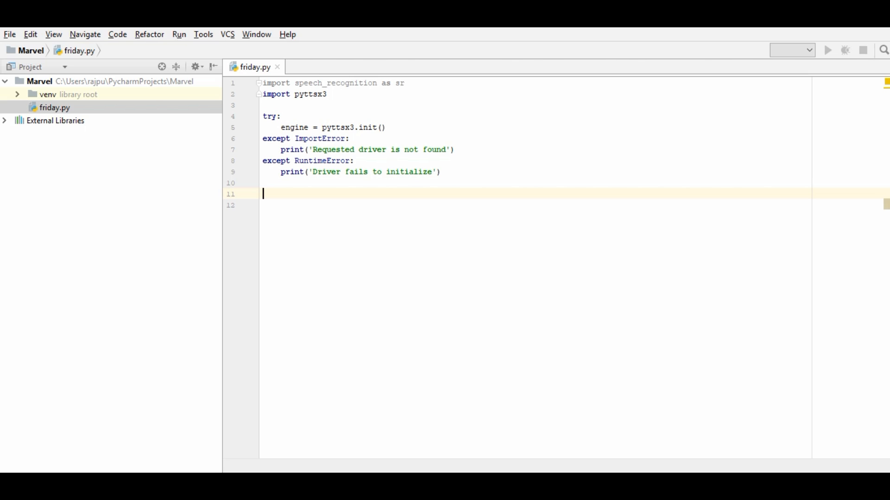
Add voices = engine.getProperty('voices') and a for loop printing each voice.id.
type("e")
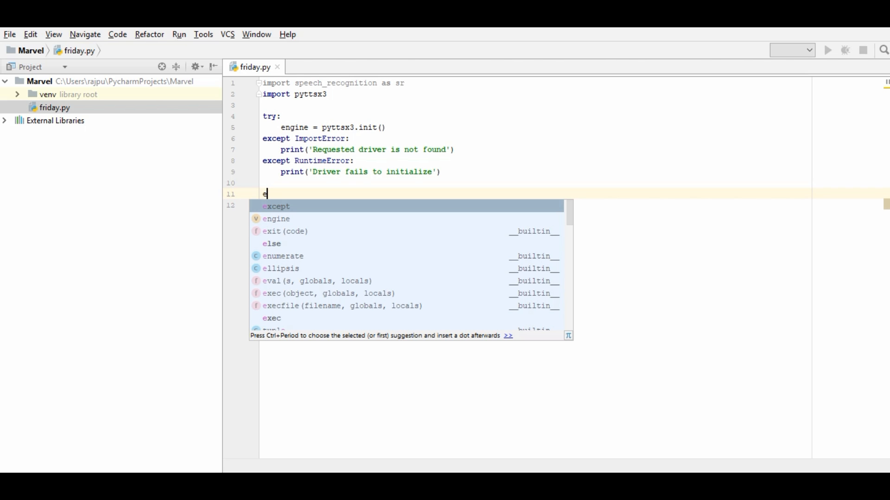
type("ngine.getProperty(")
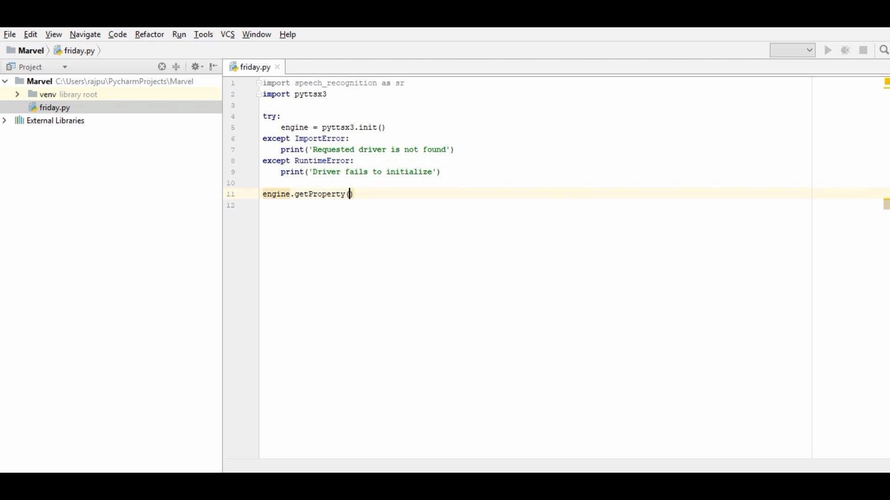
type("''")
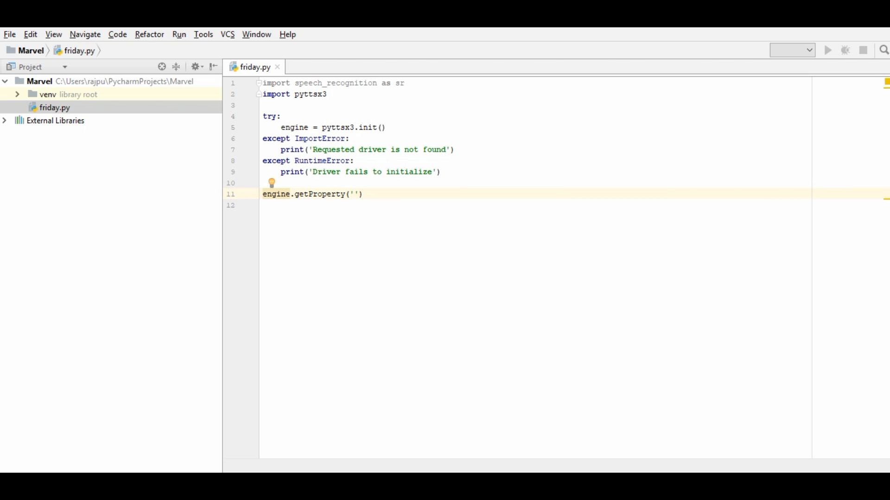
type("voices")
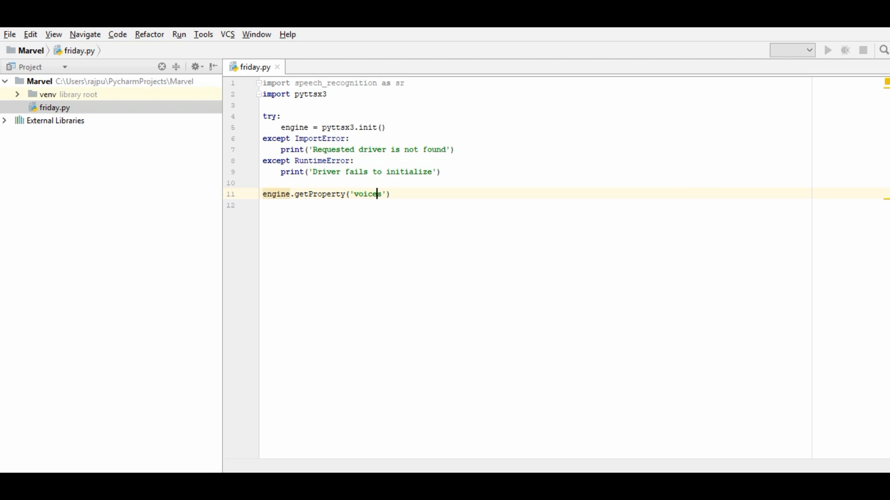
left_click(275, 194)
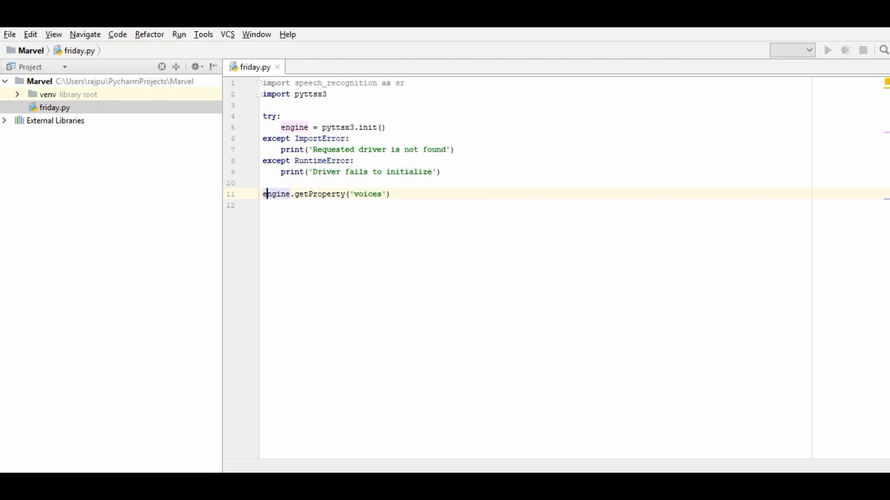
type("voices =")
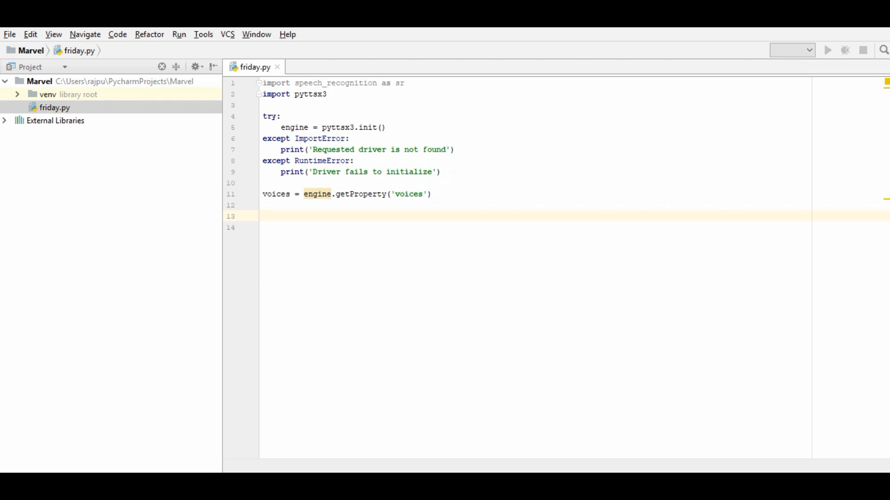
type("for voice")
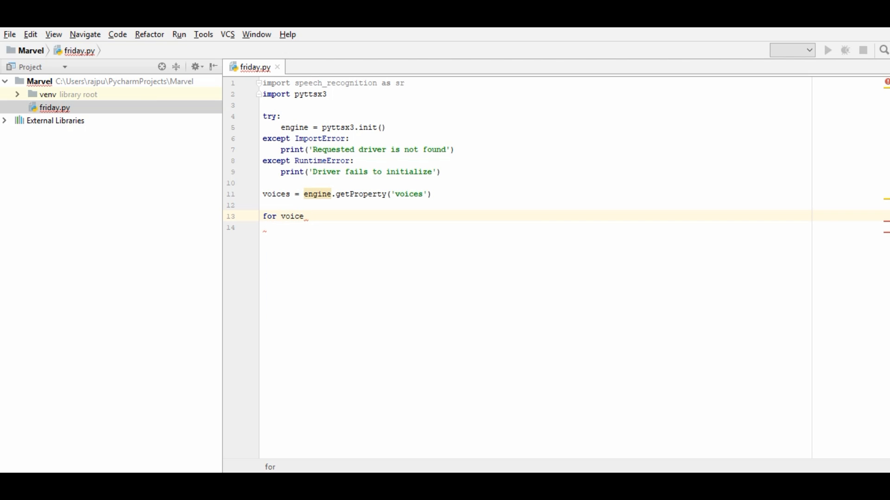
type("in voices")
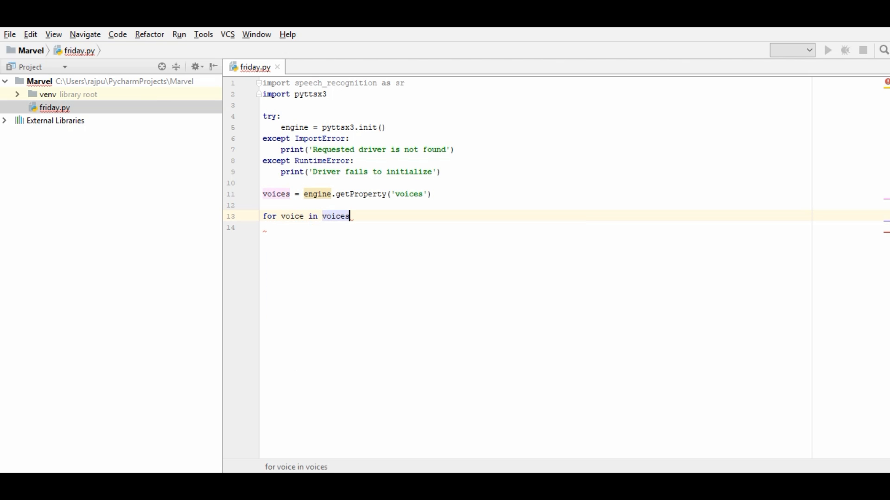
type(":")
left_click(535, 228)
type("print(")
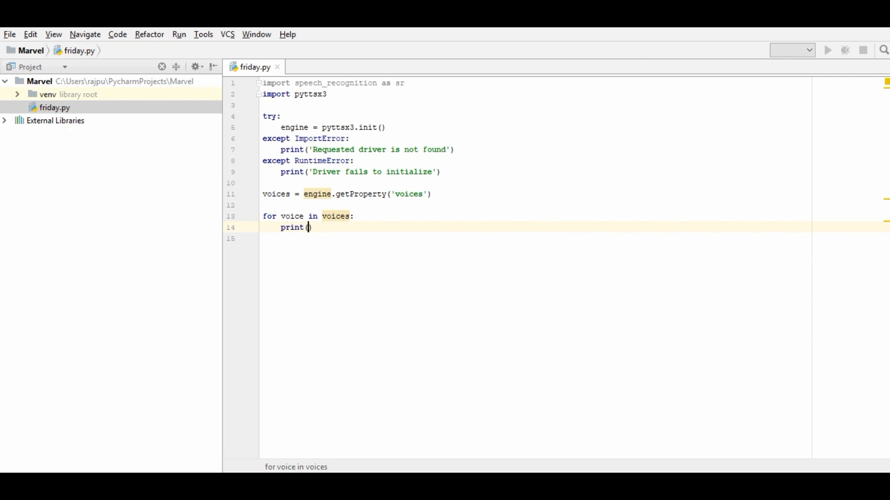
type("voice.id")
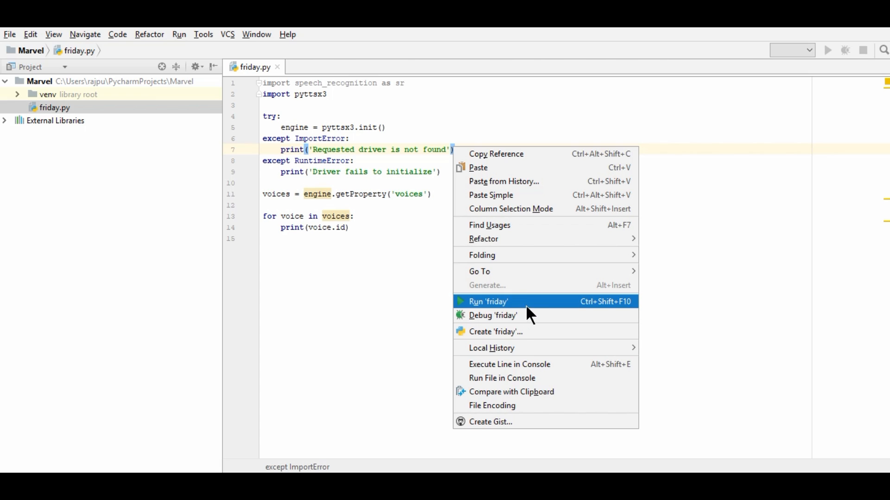
Run friday.py, select the printed ZIRA voice id, and place the caret after the loop.
left_click(487, 301)
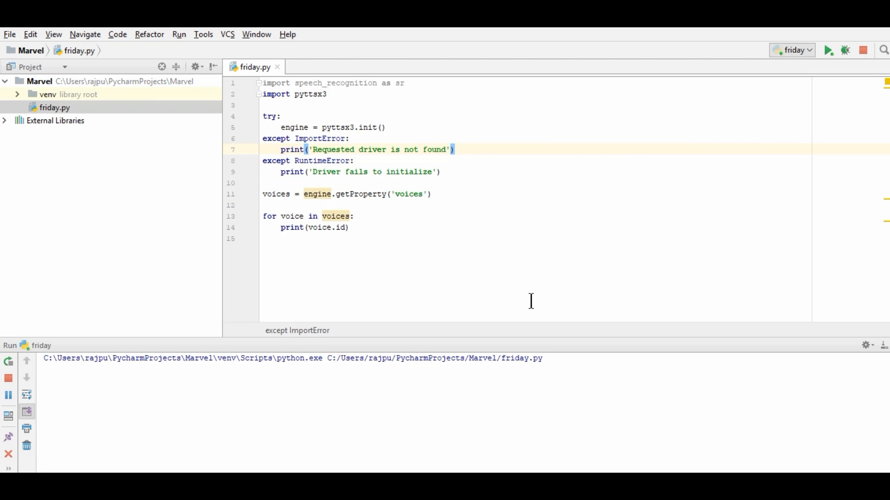
left_click(827, 50)
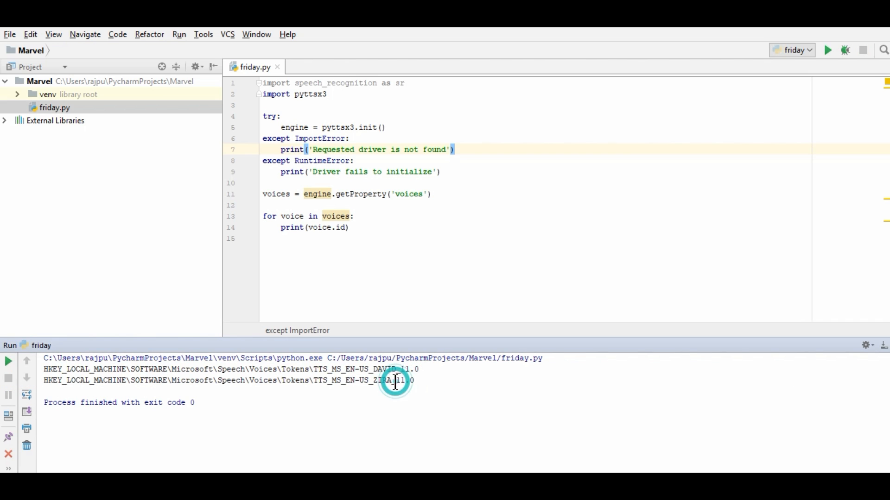
double_click(391, 381)
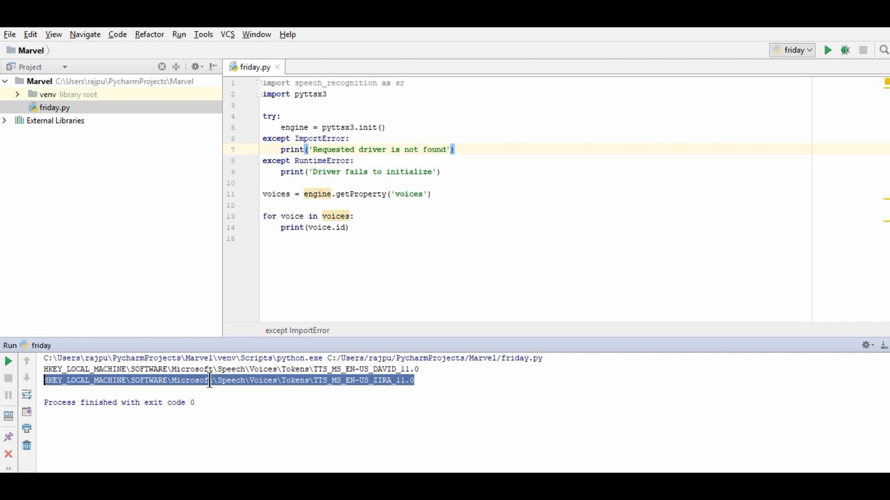
left_click(351, 227)
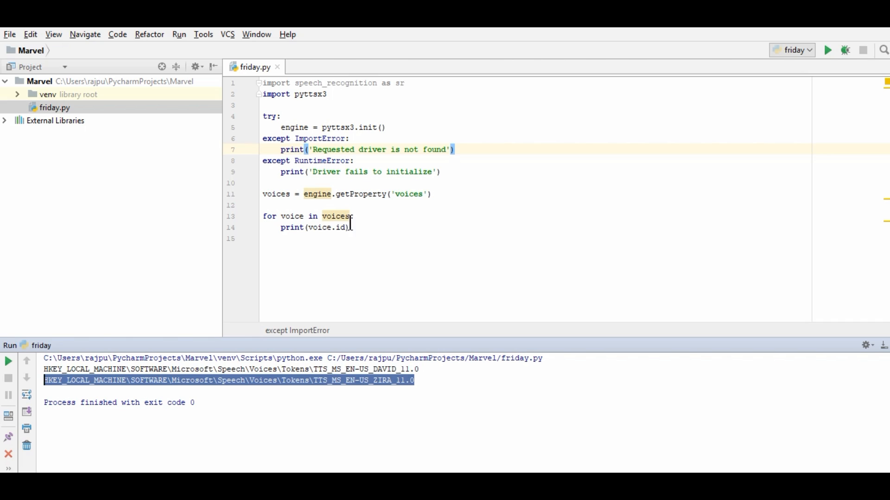
left_click(432, 194)
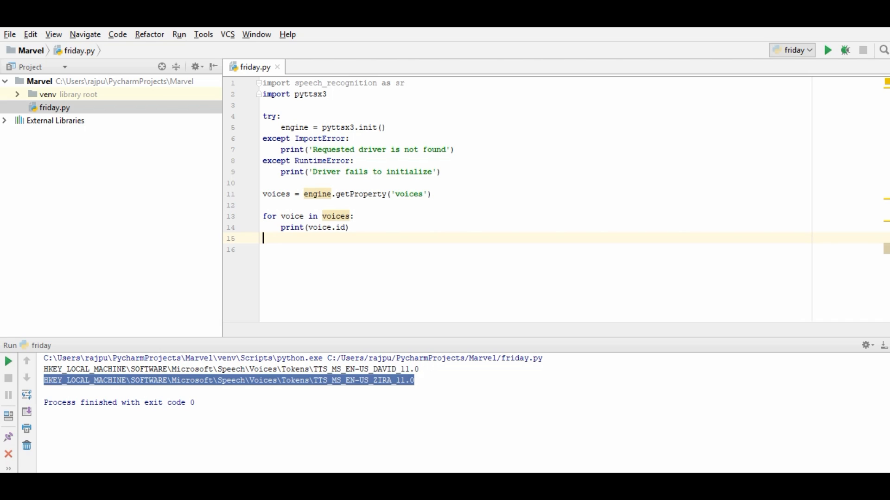
Set the engine's 'voice' property to the TTS_MS_EN-US_ZIRA_11.0 registry token path.
type("engine")
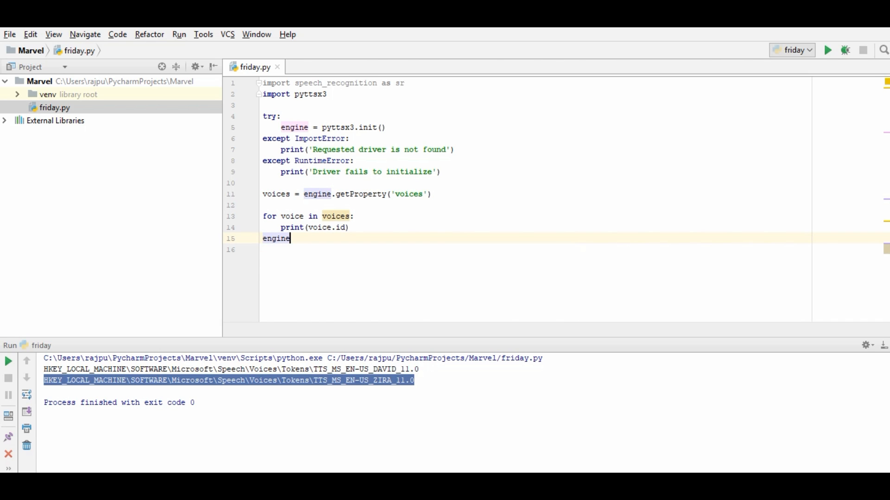
type(".setproperty('voice")
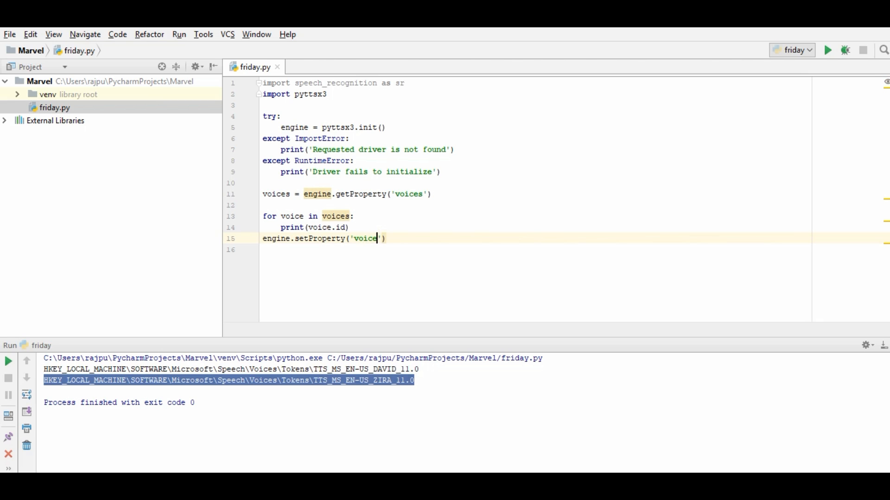
type(", '")
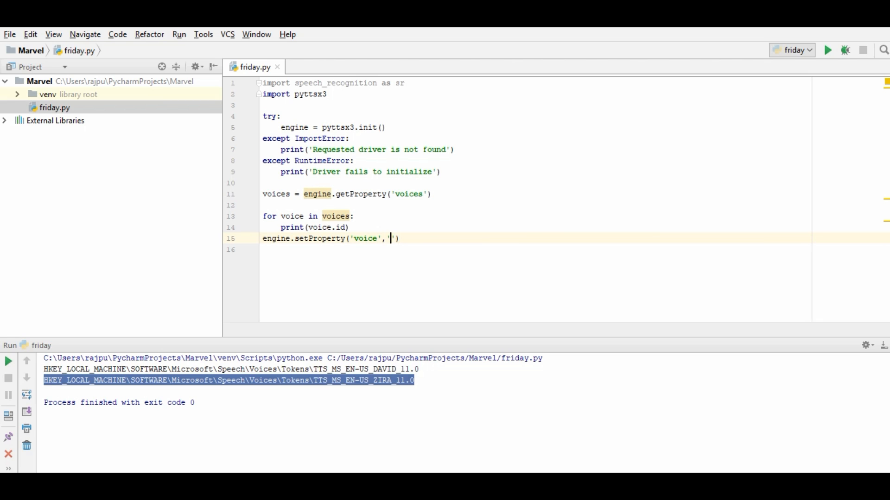
type("HKEY_LOCAL_MACHINE\\SOFTWARE\\Microsoft\\Speech\\Voices\\Tokens\\TTS_MS_EN-US_ZIRA_11.0")
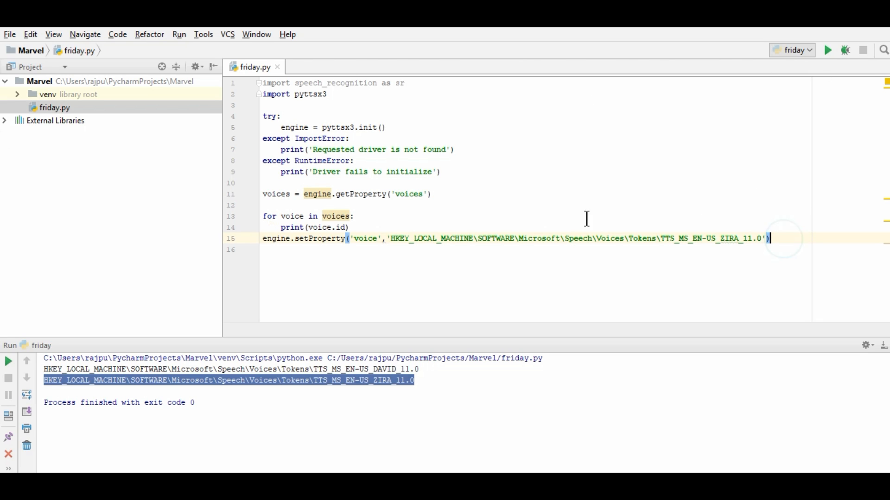
mouse_move(452, 203)
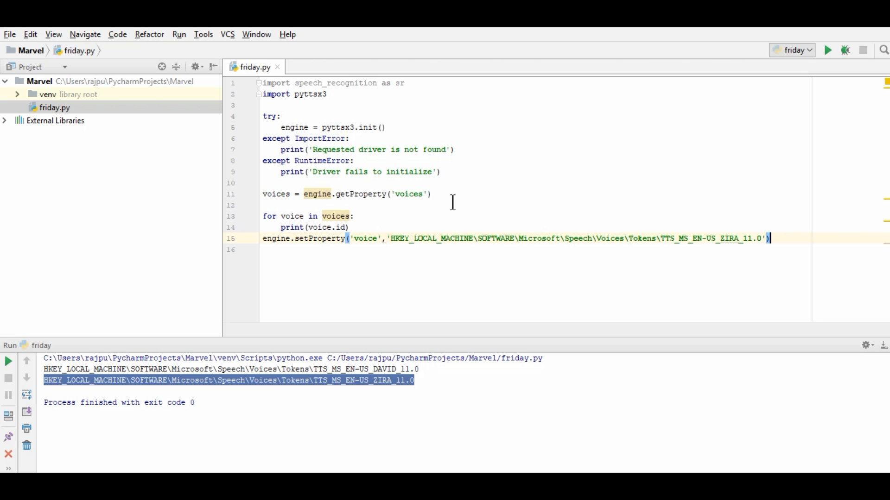
type("engine")
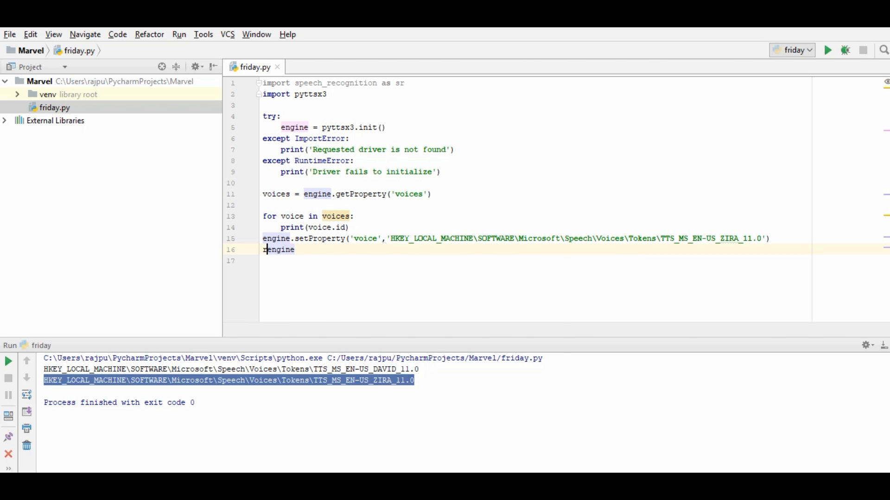
Store the engine's speaking rate with rate = engine.getProperty('rate').
type("rate =")
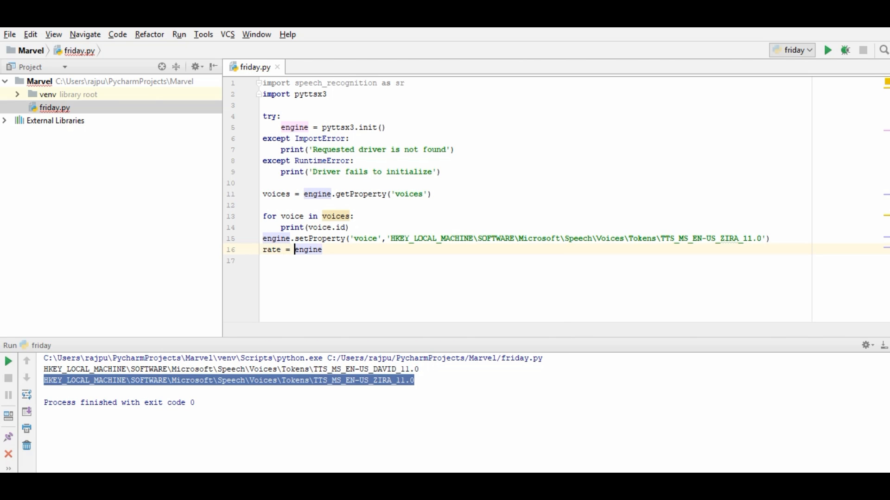
type(".")
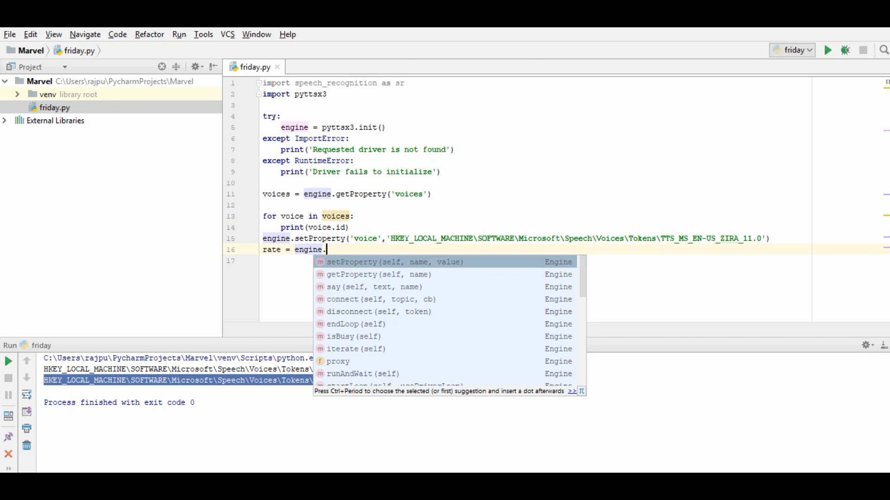
left_click(362, 274)
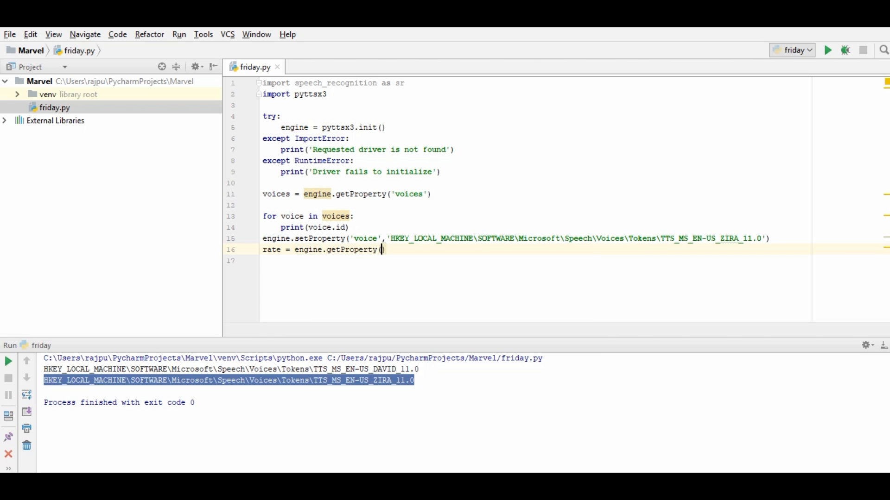
type("'rate'")
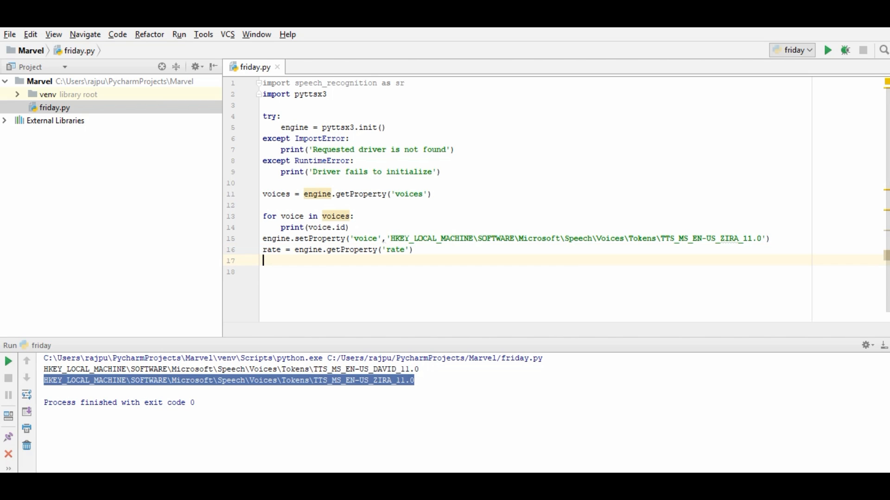
Apply that rate back with engine.setProperty('rate', rate).
type("engine")
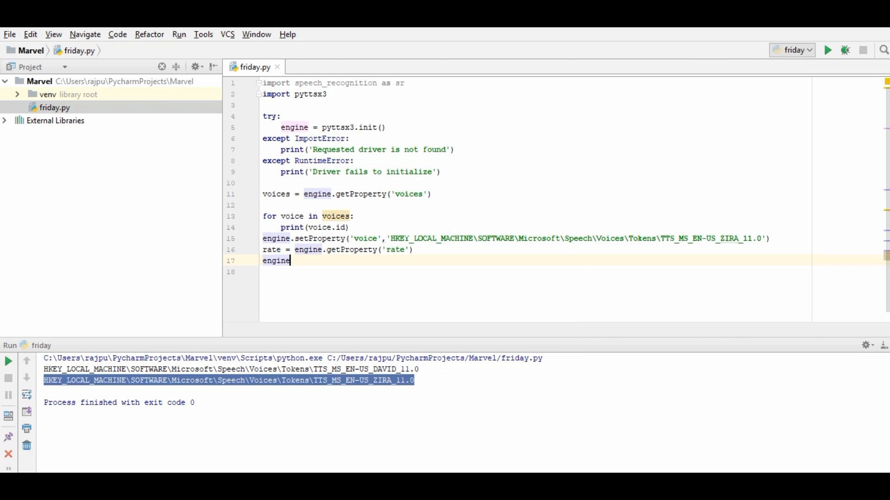
type(".setproperty('")
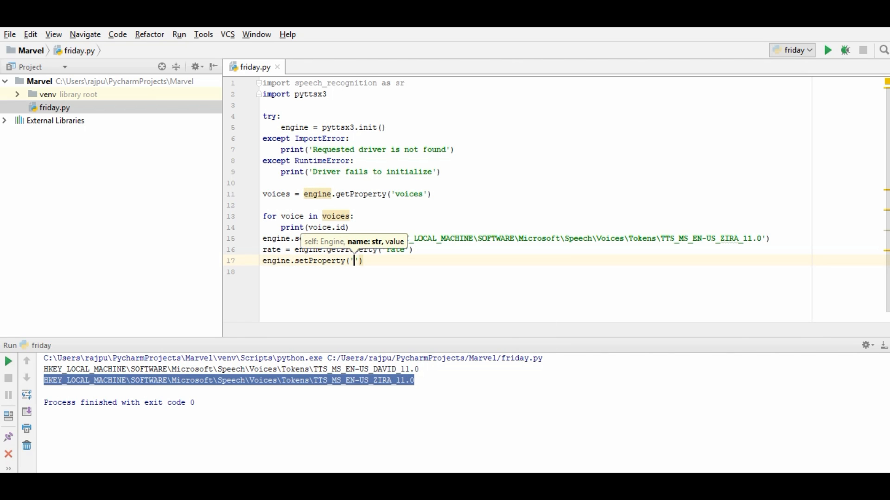
type("rate',")
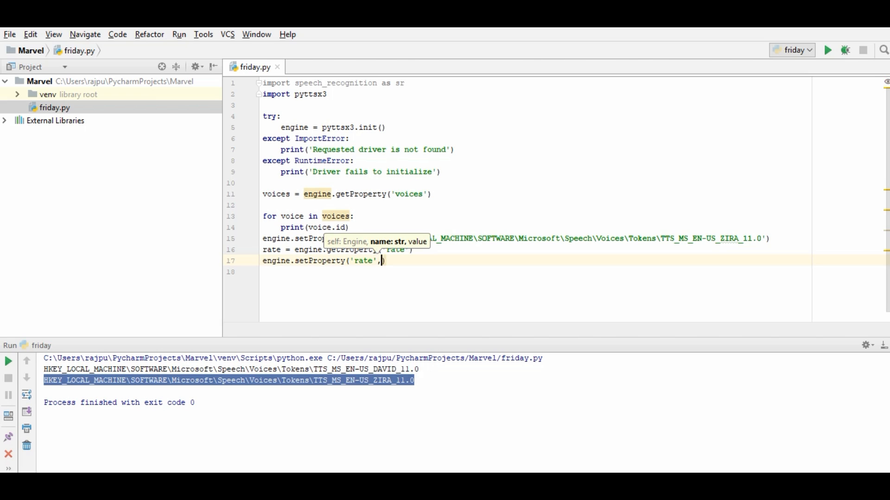
type("rate")
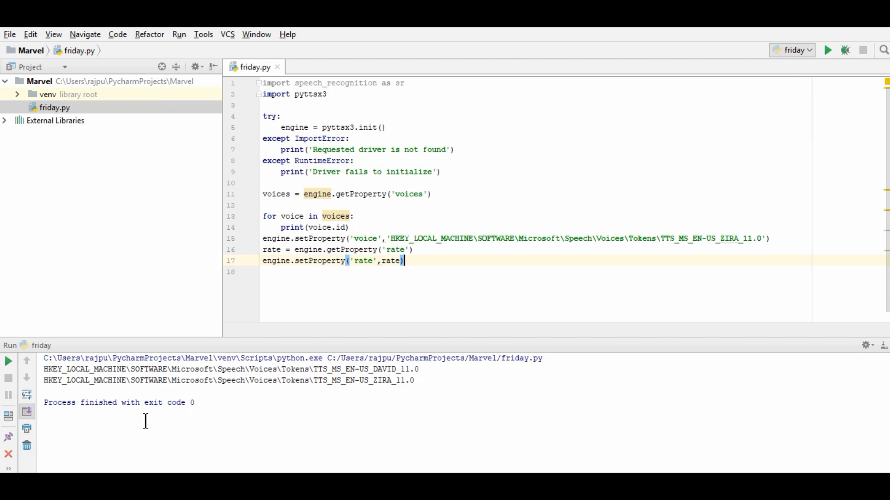
type("egine.say(")
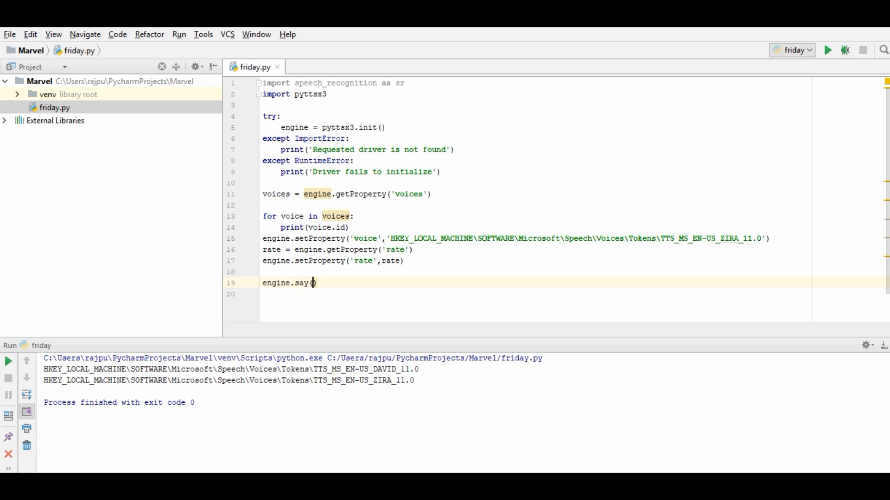
Add engine.say('Hello Sir. This is Friday...') followed by engine.runAndWait().
type("''")
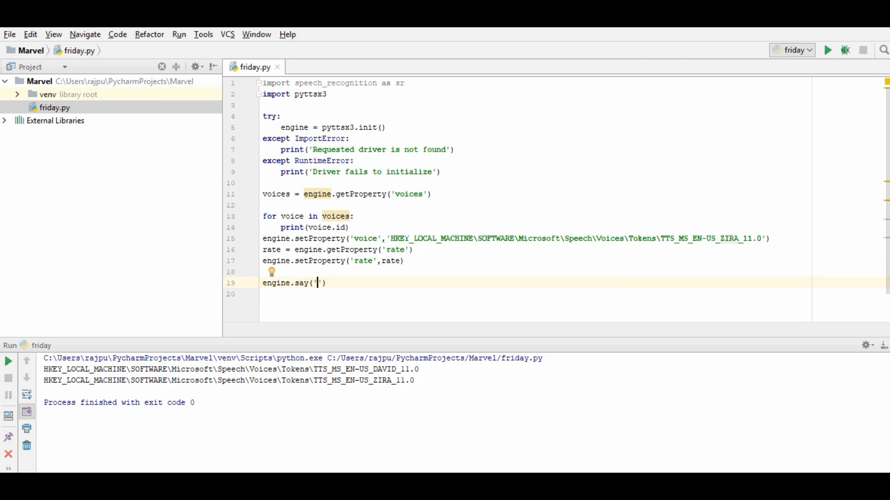
type("Hello")
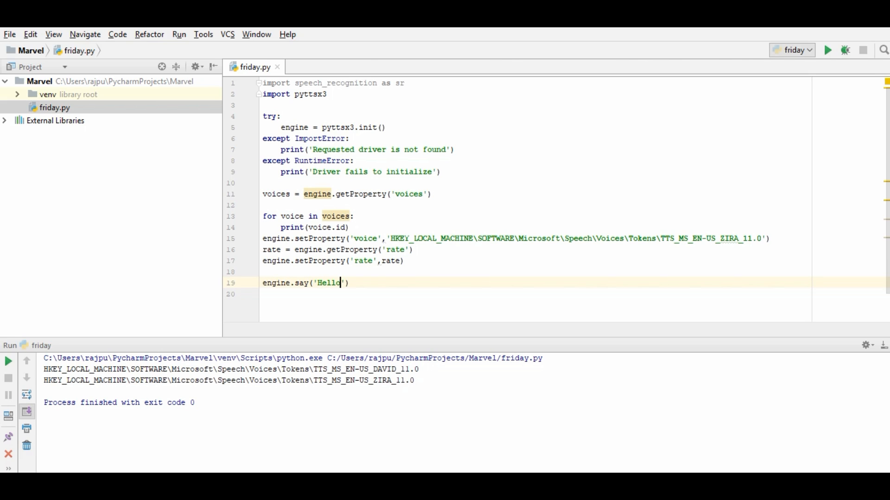
type("Fri")
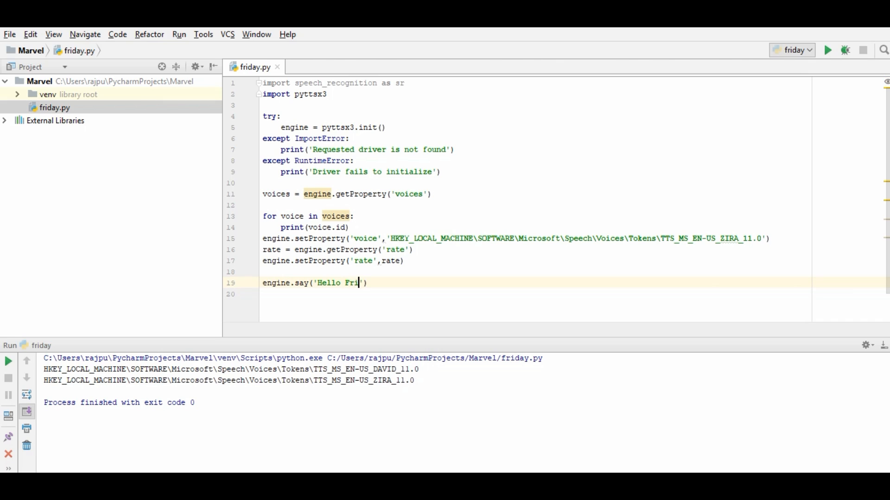
type("Sir")
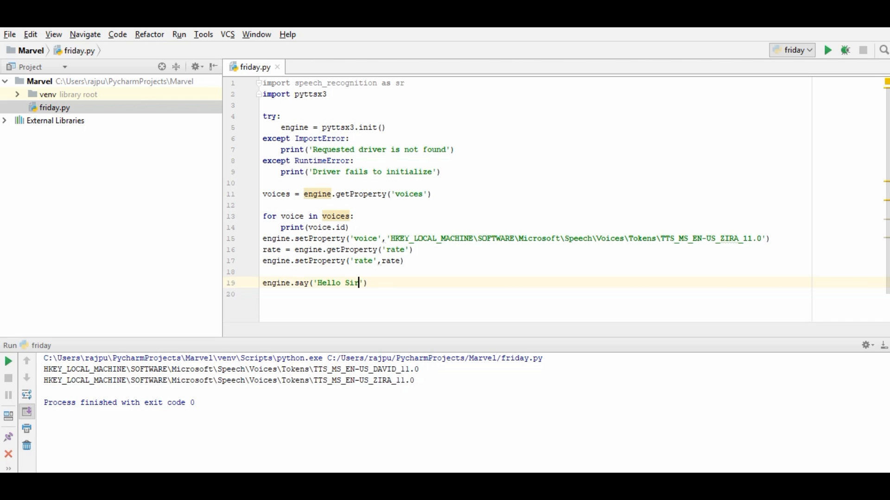
type(". This is")
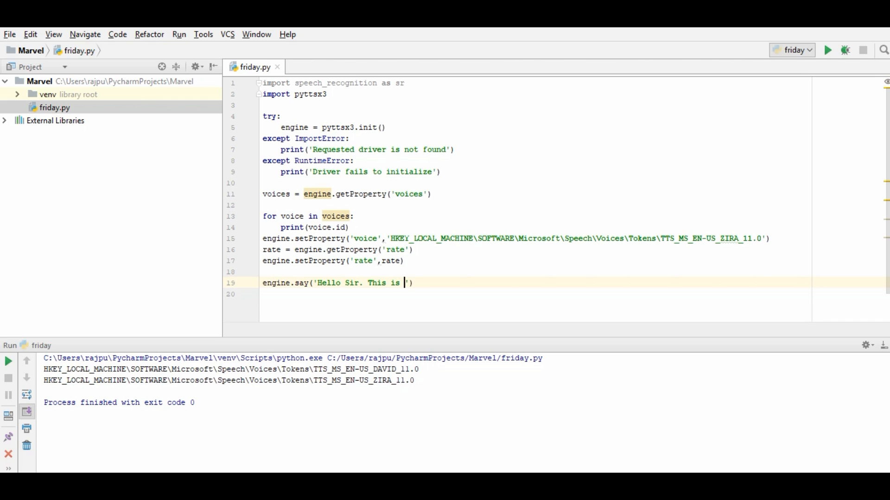
type("Friday...")
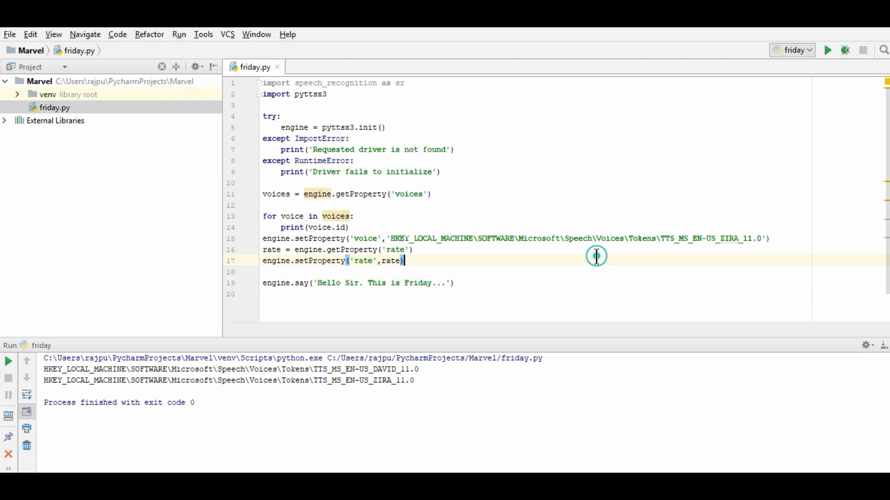
mouse_move(460, 285)
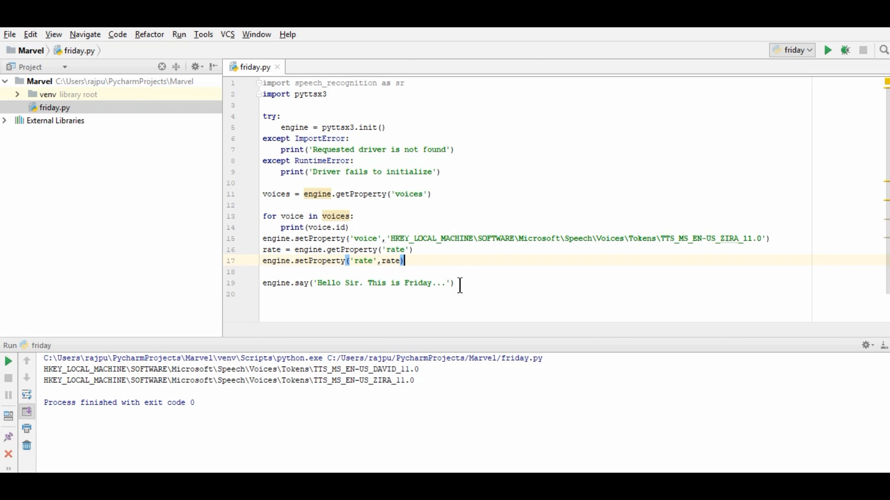
type("egn")
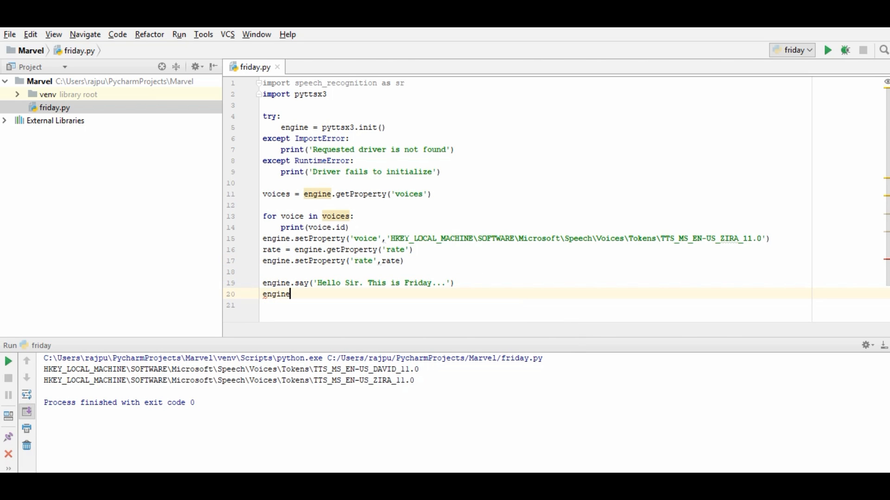
type(".runAndWait(")
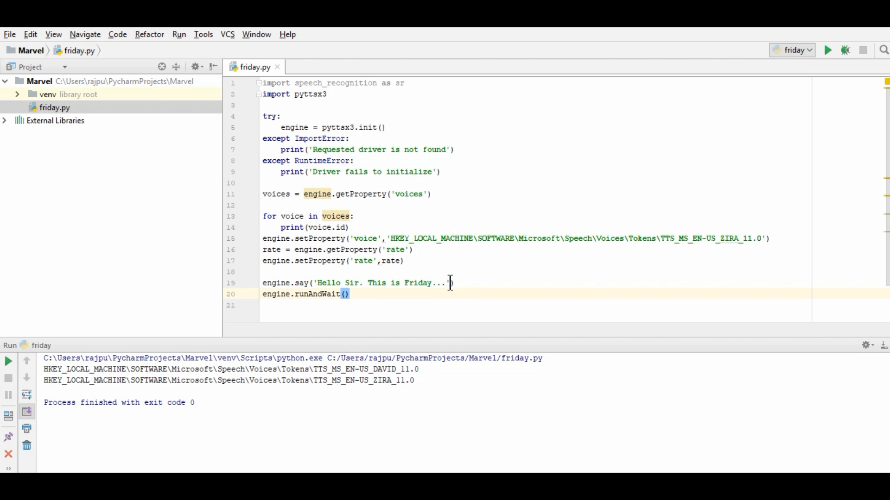
Run friday.py to hear the spoken greeting.
double_click(380, 283)
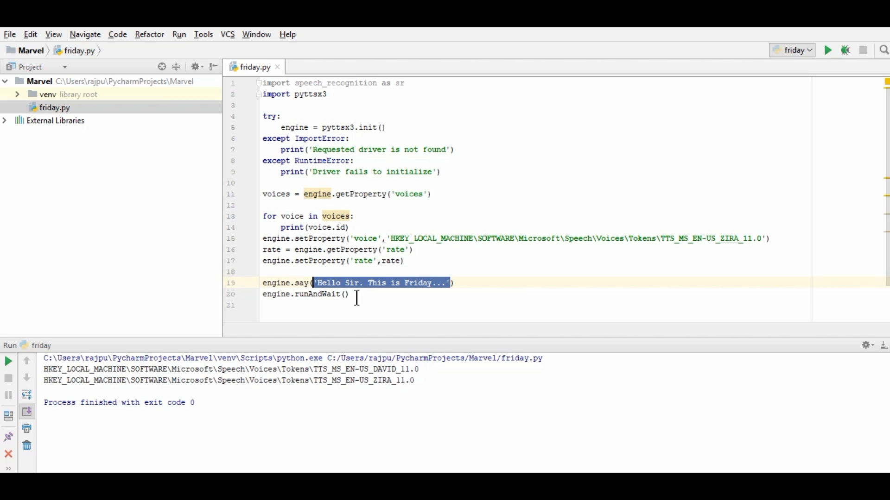
left_click(305, 294)
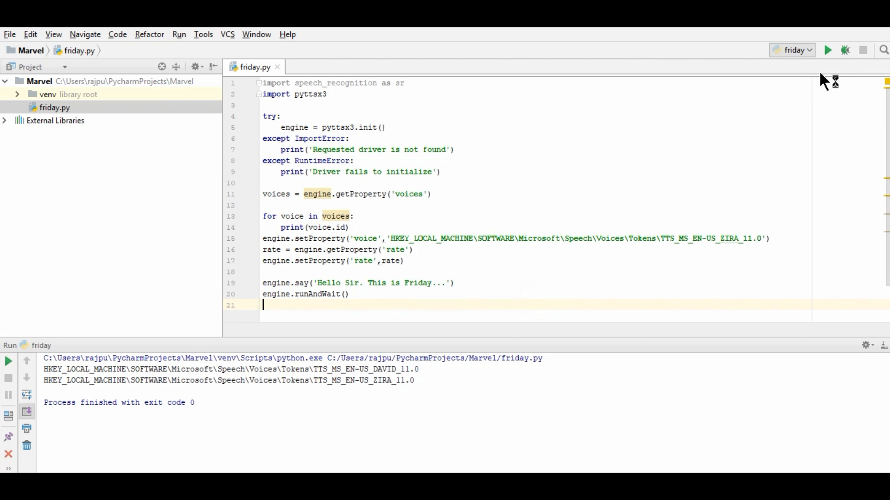
left_click(826, 50)
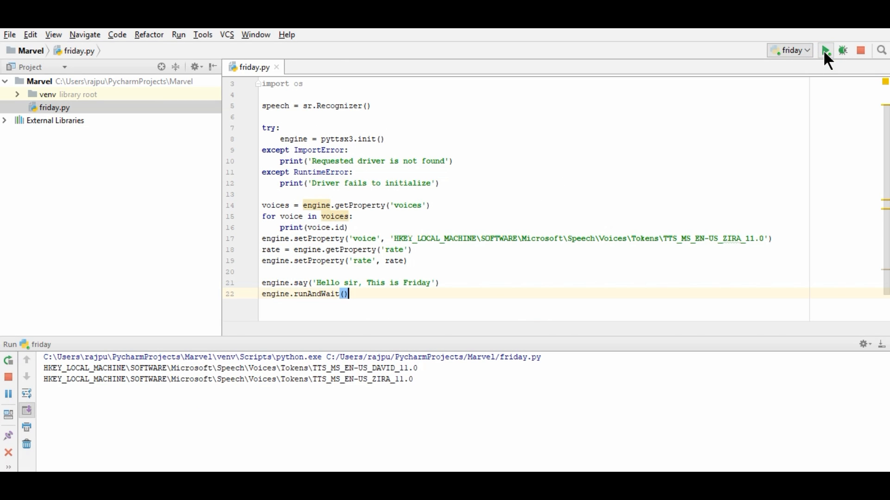
left_click(827, 50)
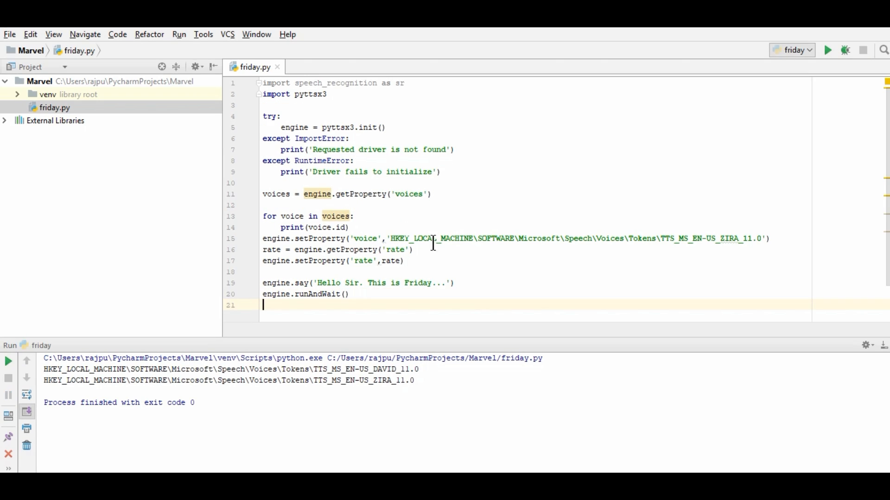
left_click(348, 294)
type("def")
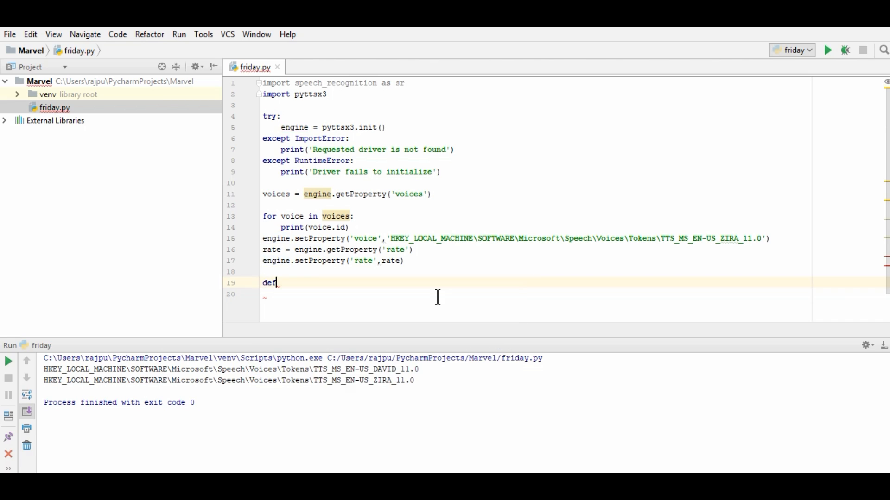
Write the function header def speak_text_cmd(cmd):.
type("sp")
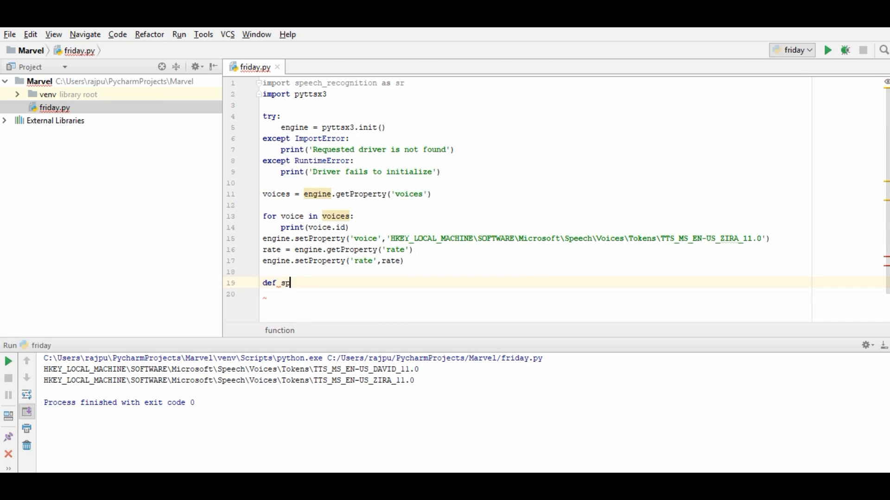
type("eak")
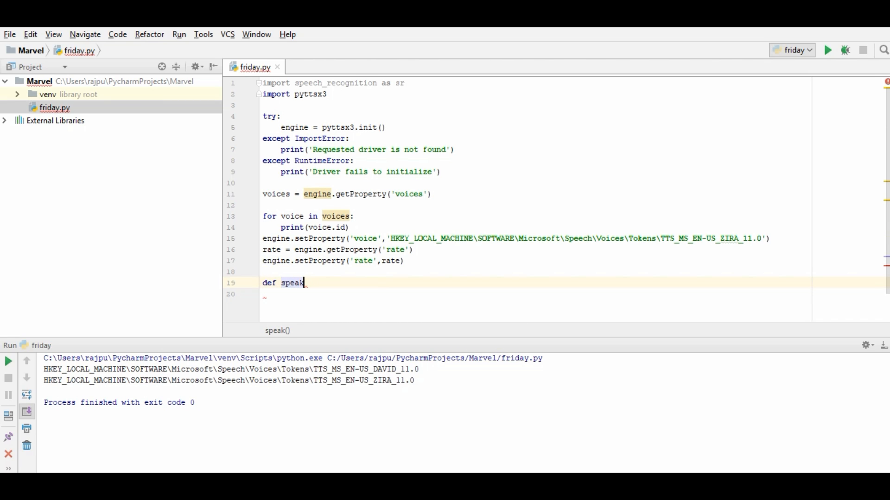
type("_text")
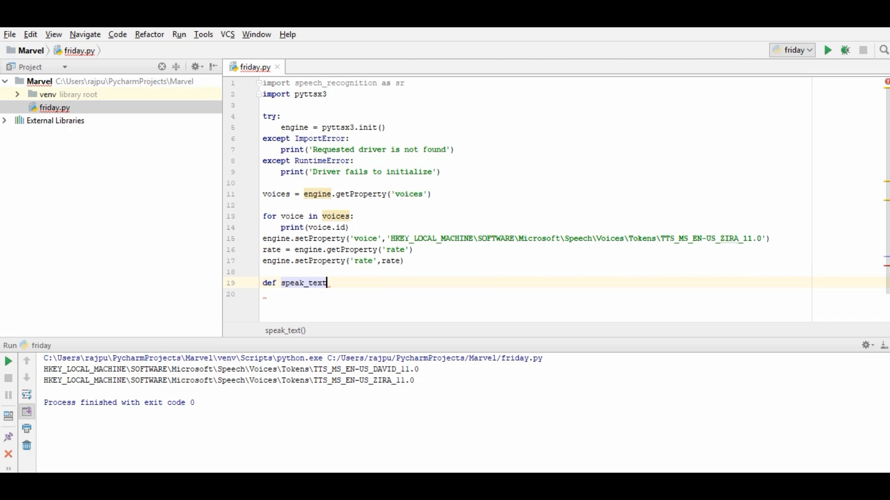
type("_cmd()")
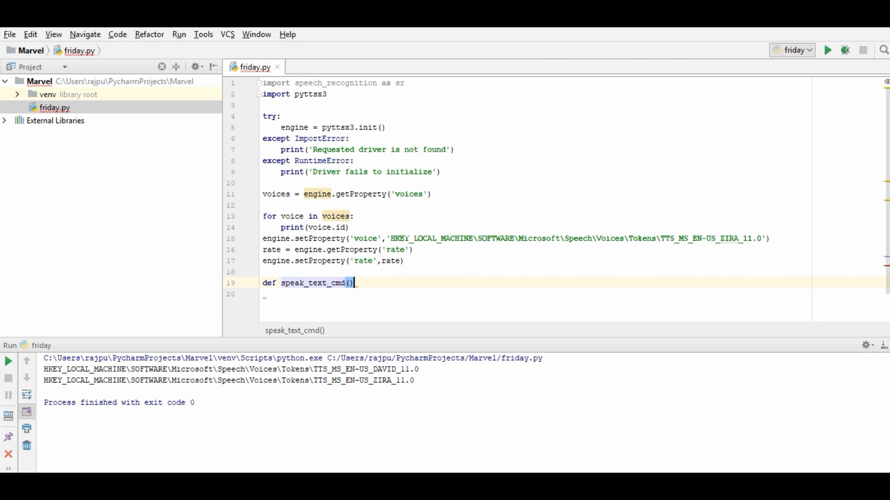
type("cmd")
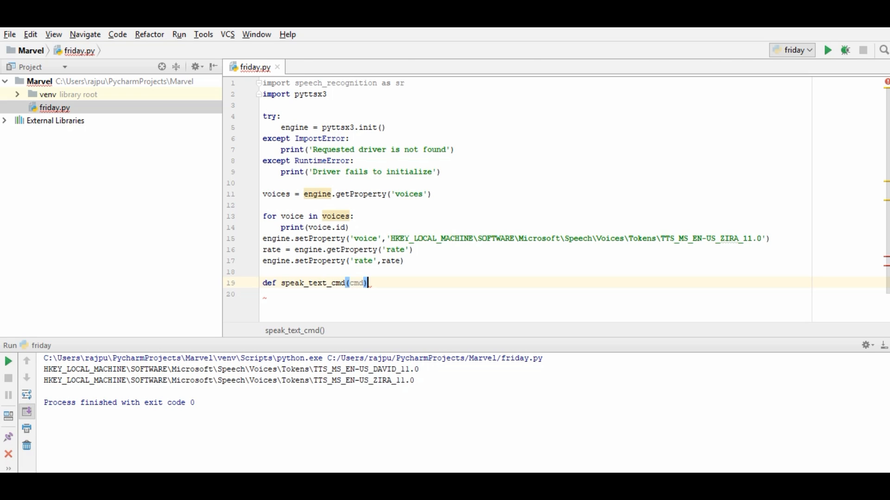
key("enter")
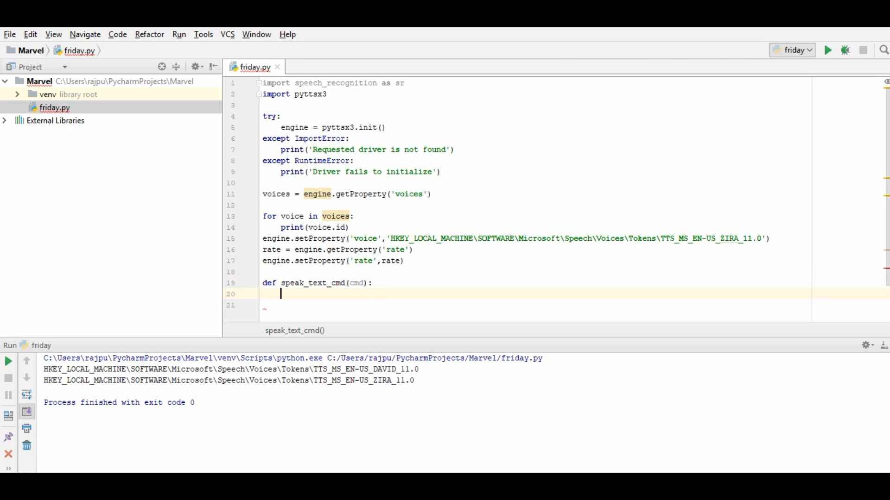
Fill the function body with engine.say(cmd) and engine.runAndWait().
type("engine.say(")
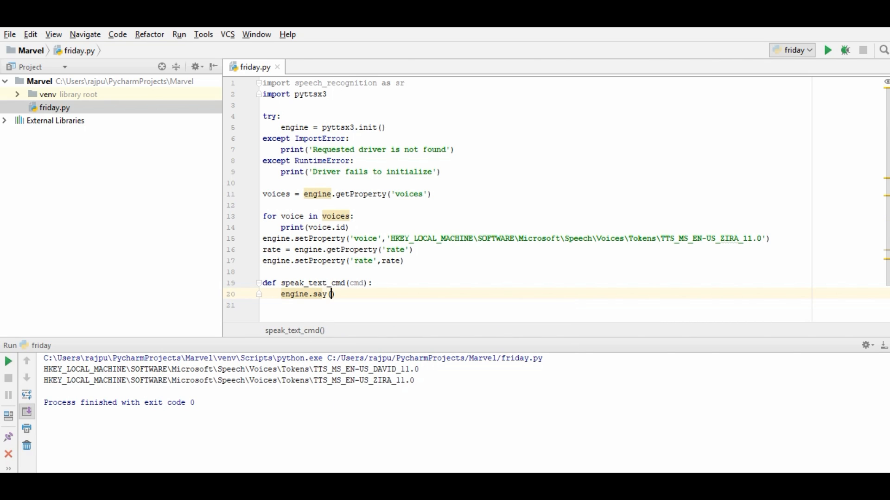
type("cmd")
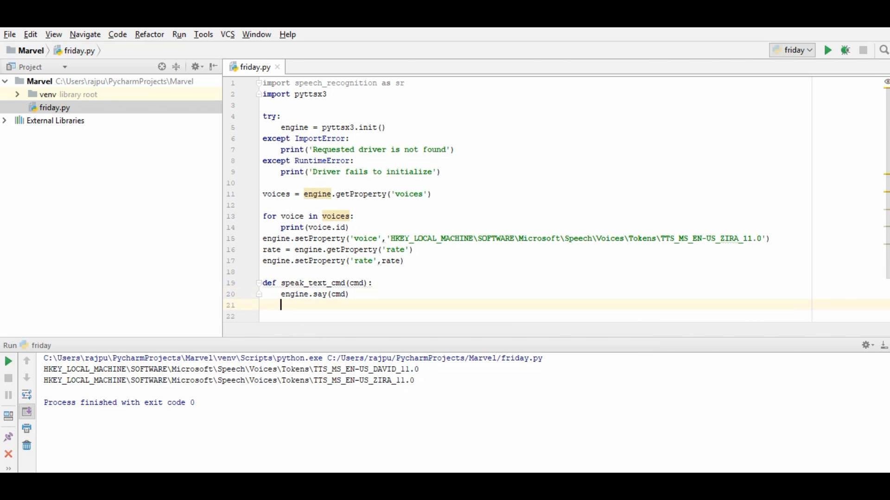
type("engine")
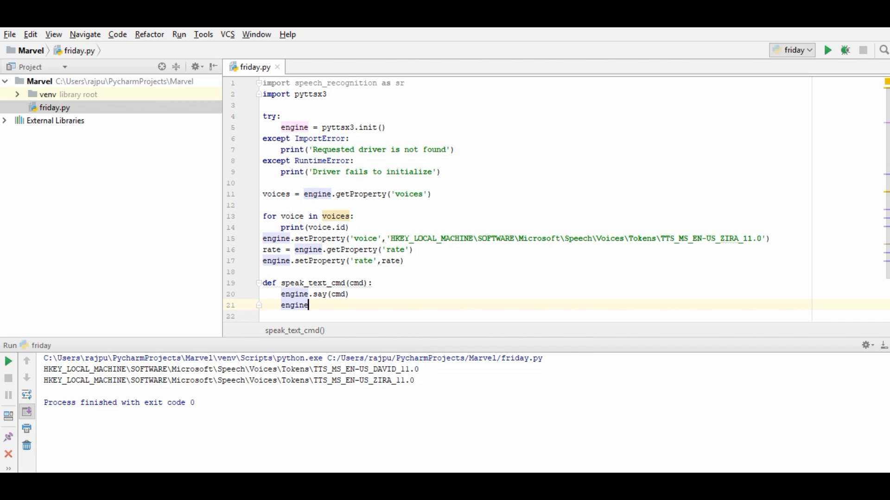
type(".runAndWait()")
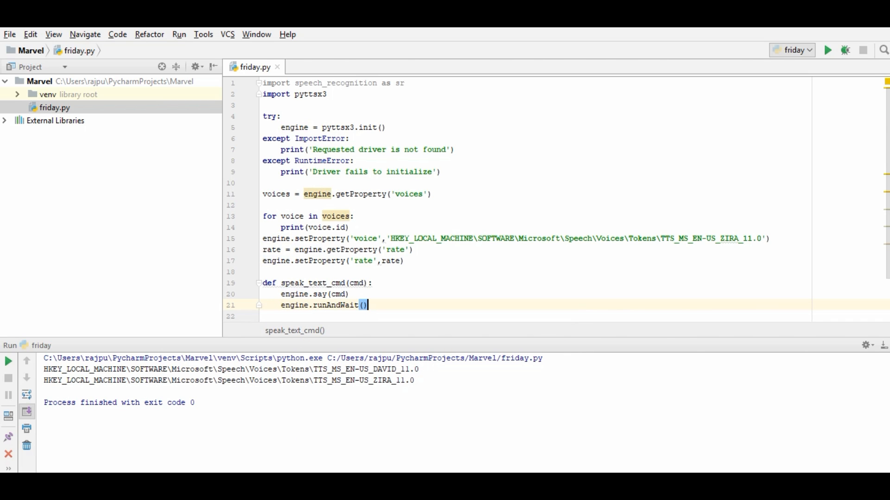
key("enter")
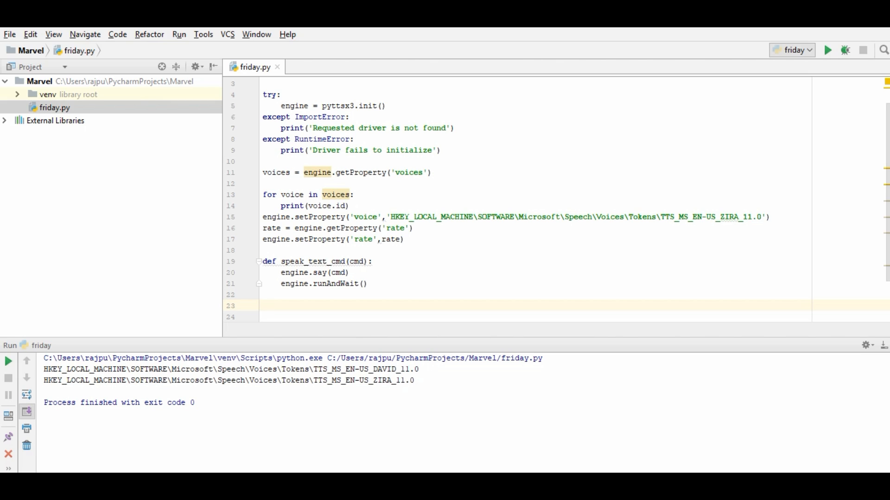
left_click(262, 306)
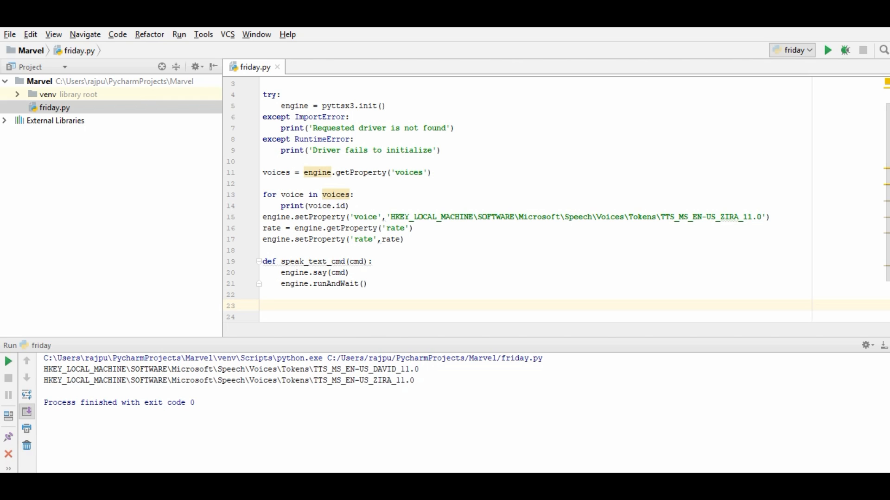
left_click(262, 306)
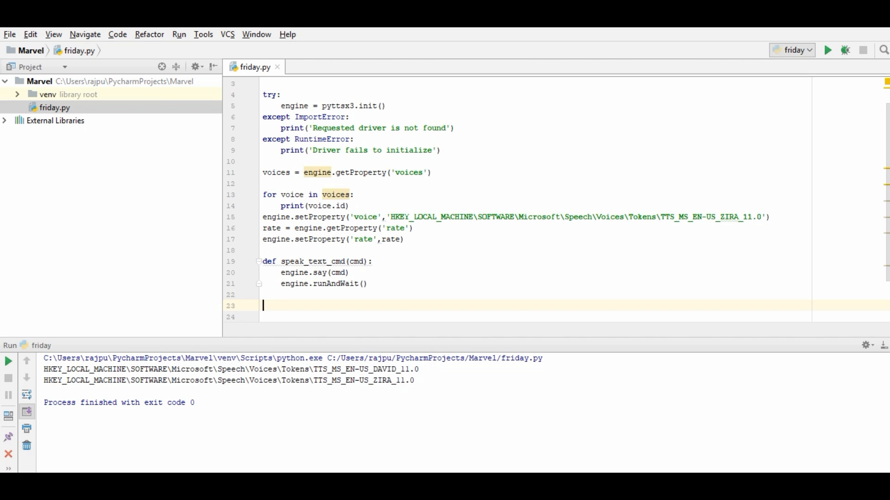
Write the def read_voice_cmd() function header.
type("def")
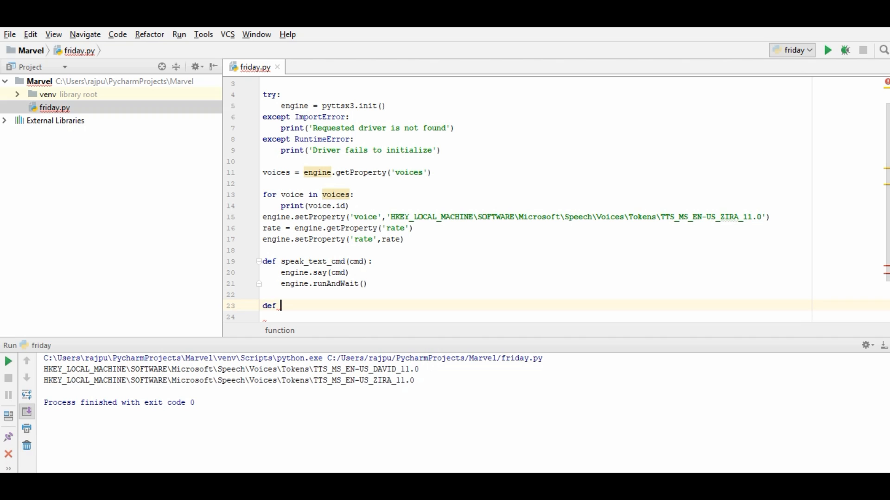
type("read")
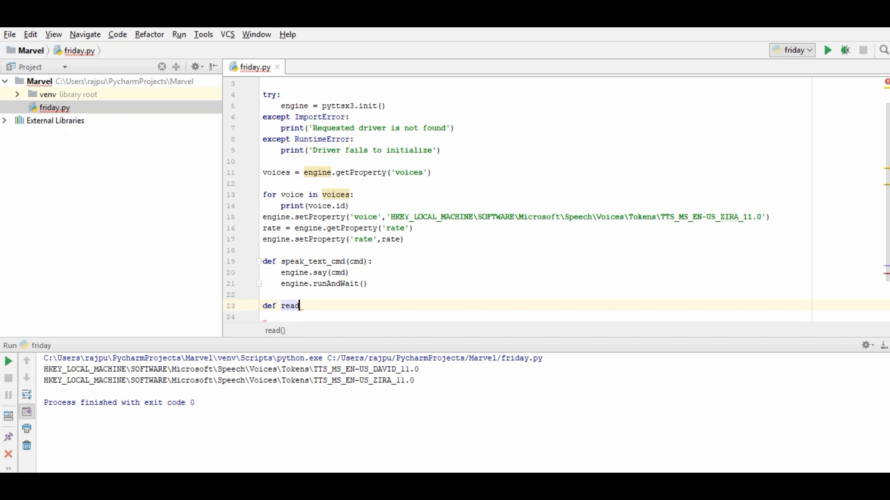
type("_voice")
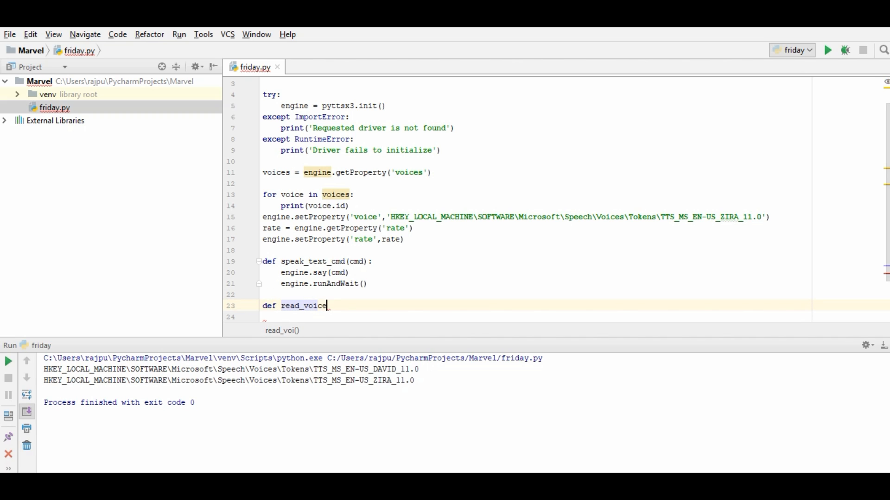
type("_cm")
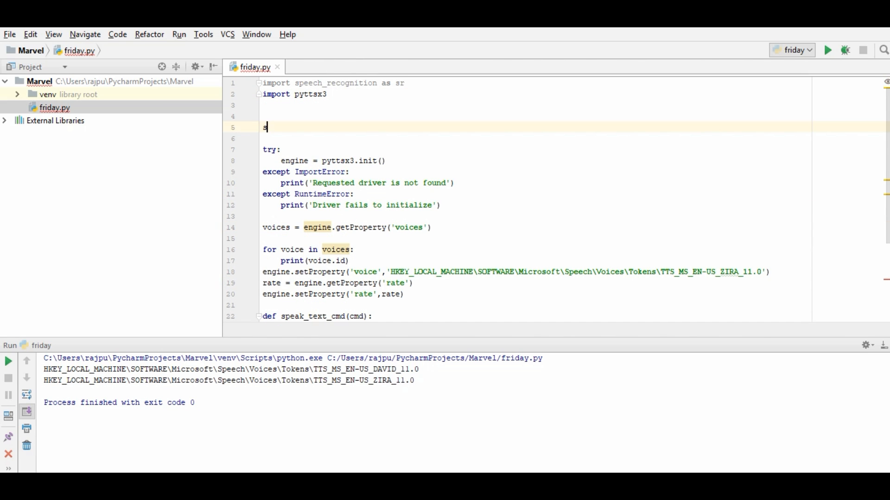
Below the imports, create the recognizer with speech = sr.Recognizer().
type("speak")
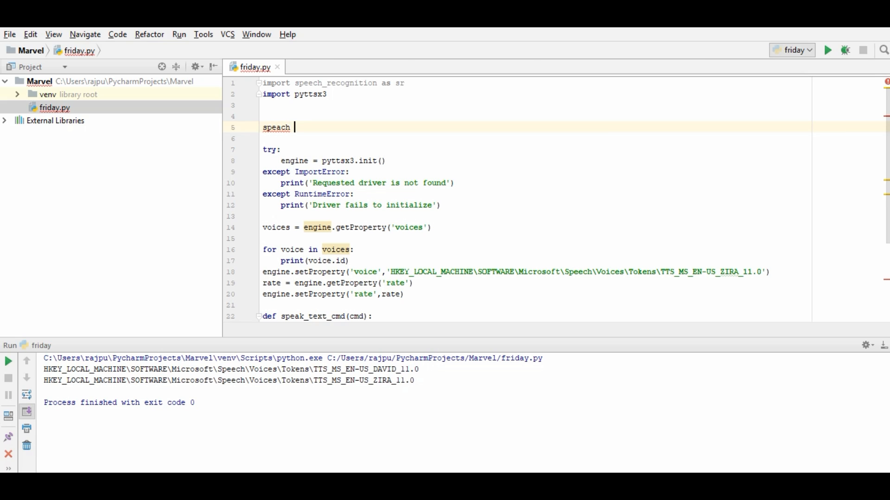
key("BackSpace")
type("e")
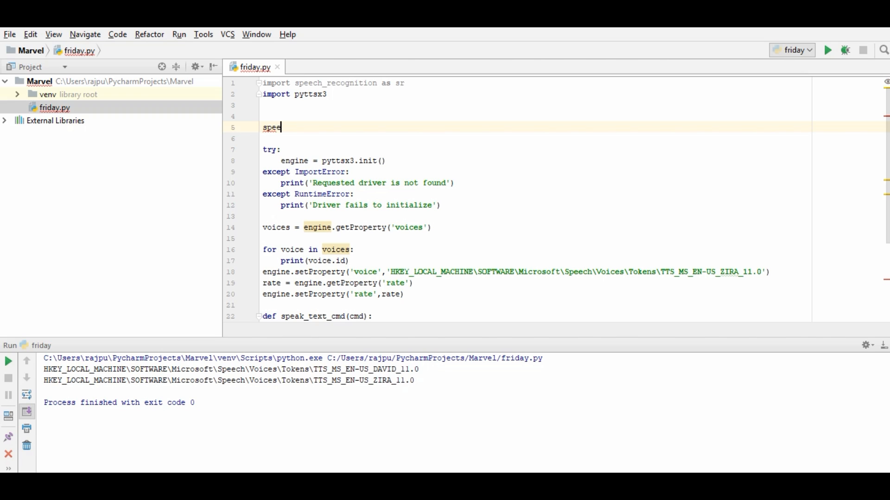
type("ch =")
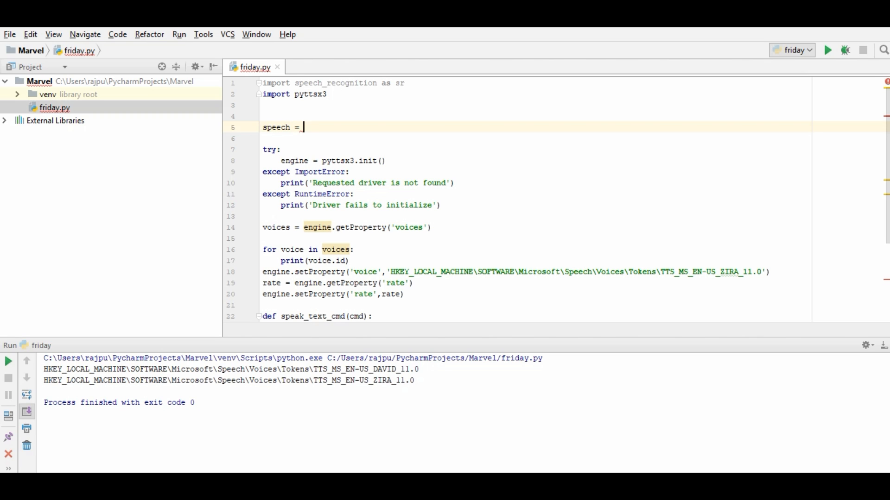
type("sr")
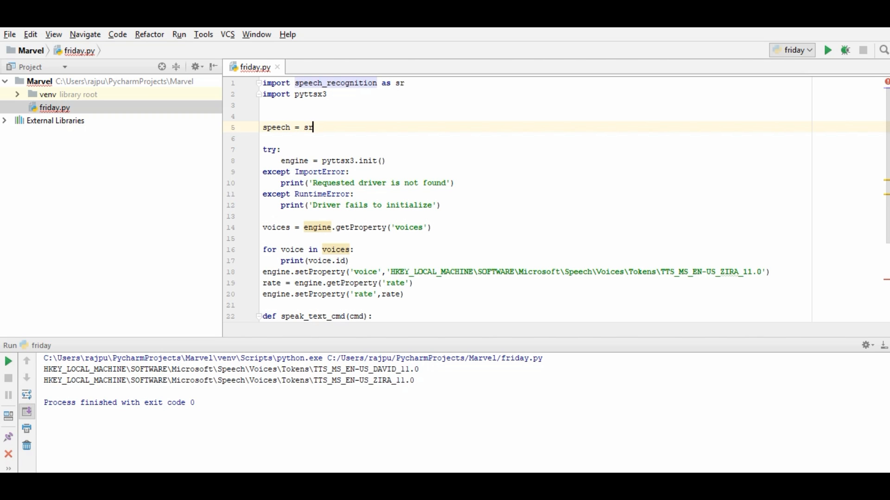
type(".Recognizer(")
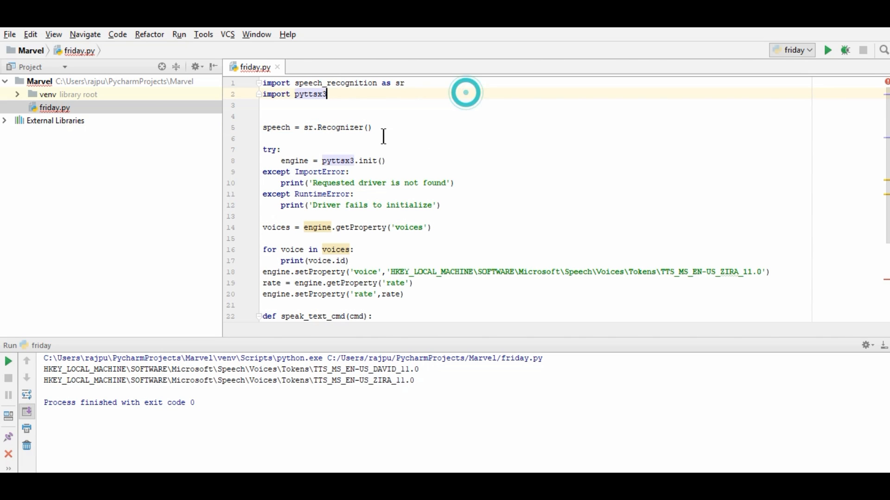
scroll("down", 3)
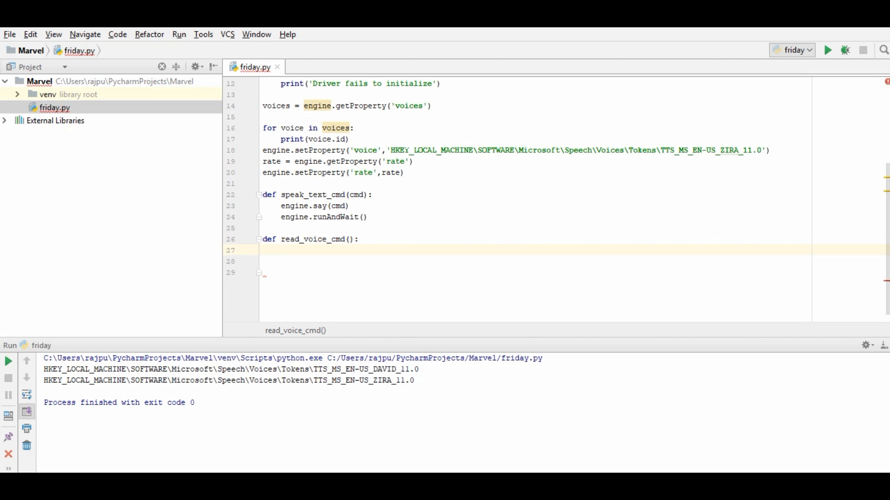
Open sr.Microphone() as source and store speech.listen(source) in audio.
type("with s")
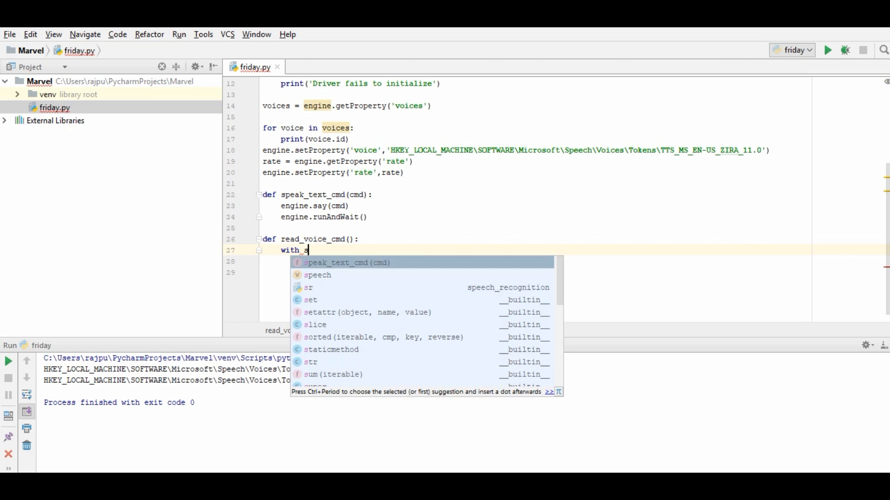
type("r.m")
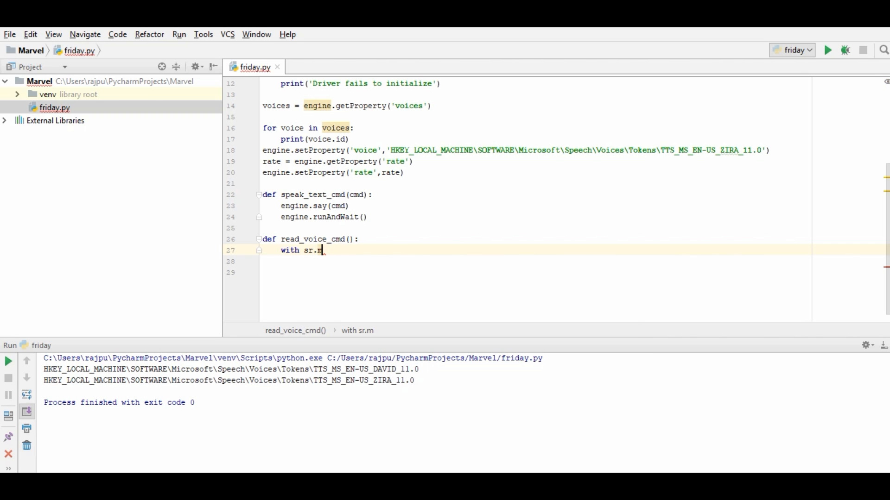
type("icrophone")
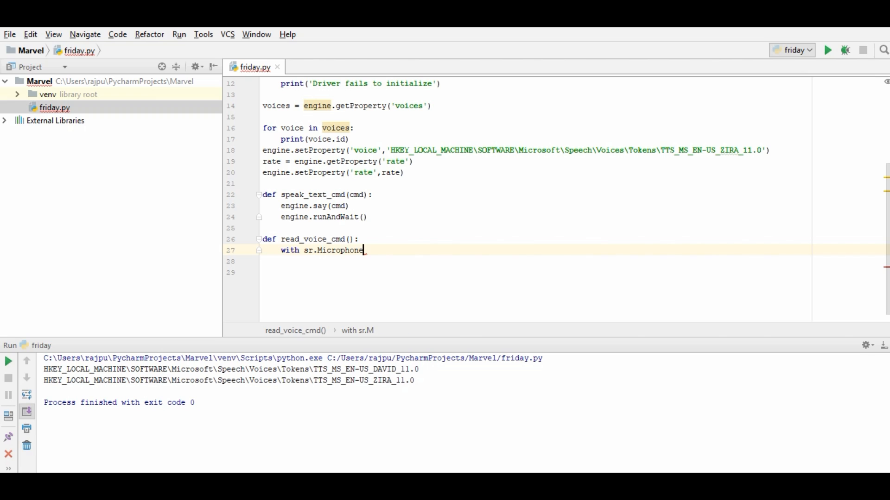
type("() as source")
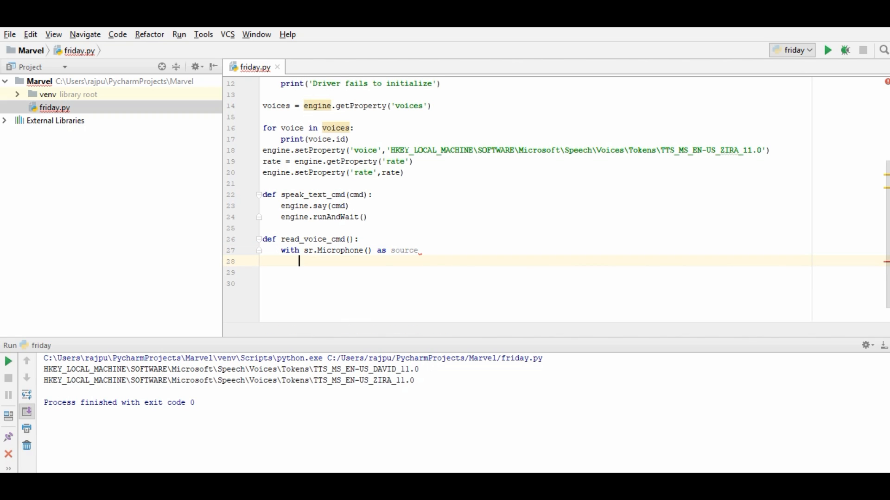
type("s")
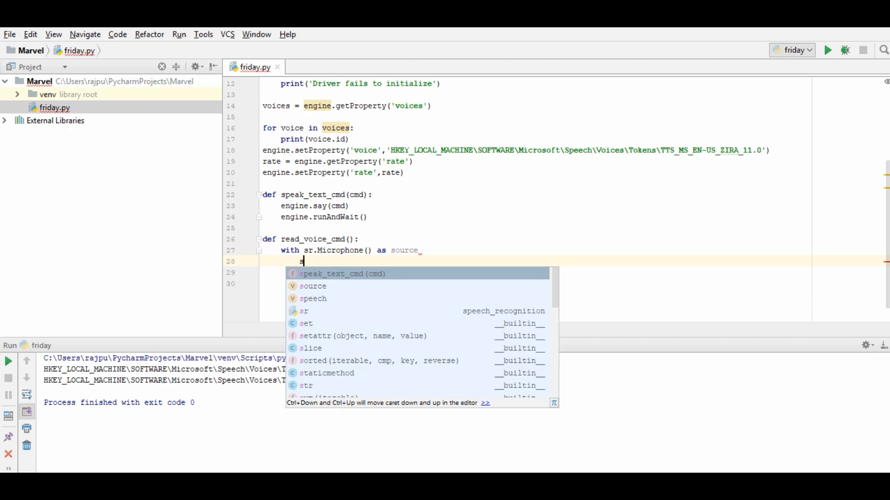
type("peech")
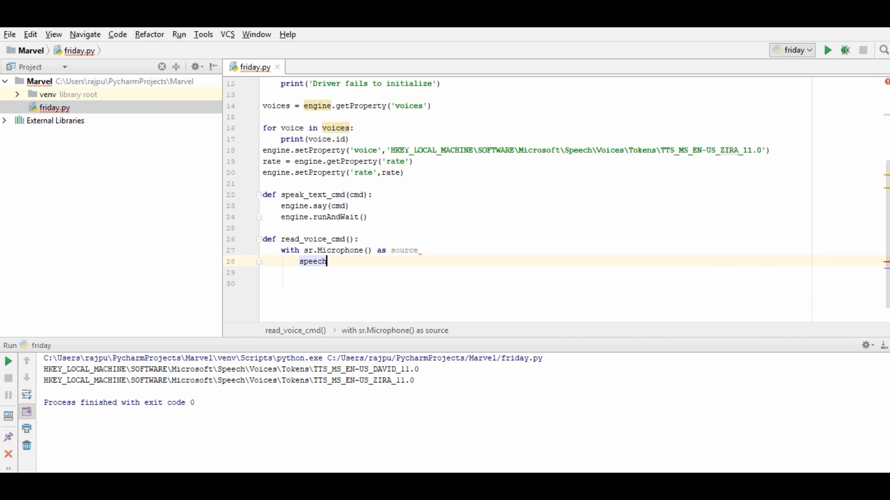
type(".listen()")
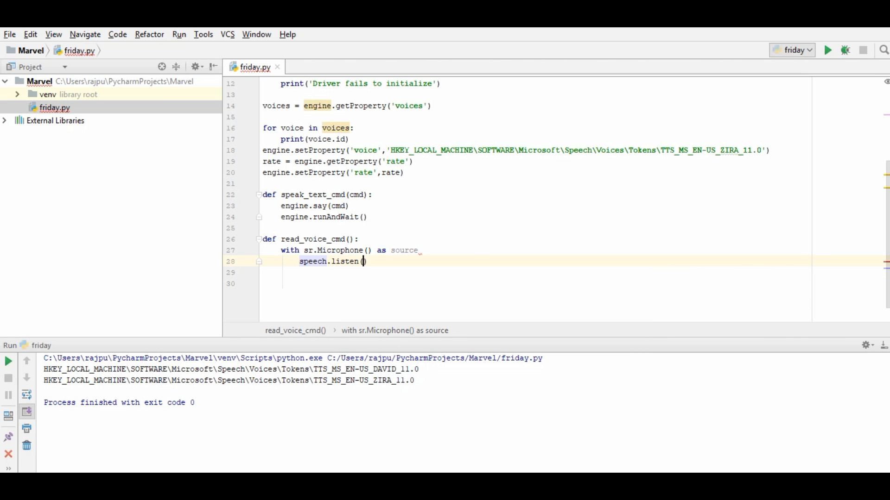
type("source")
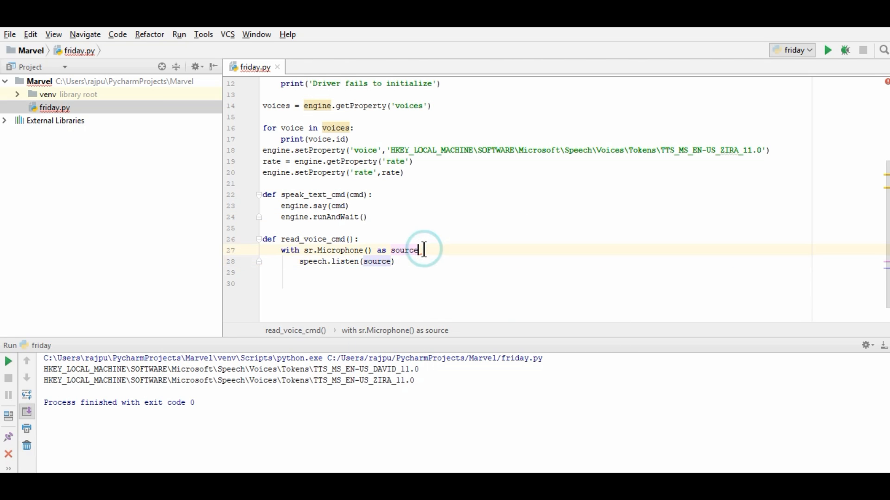
type(":")
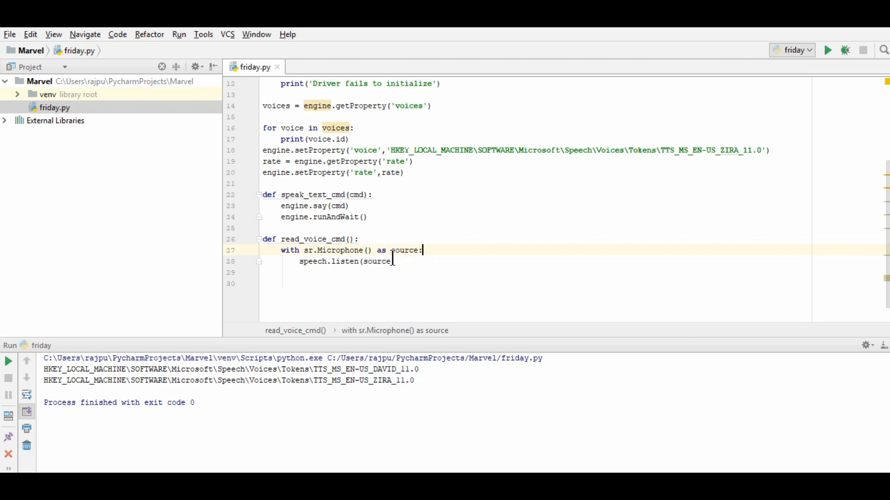
double_click(344, 262)
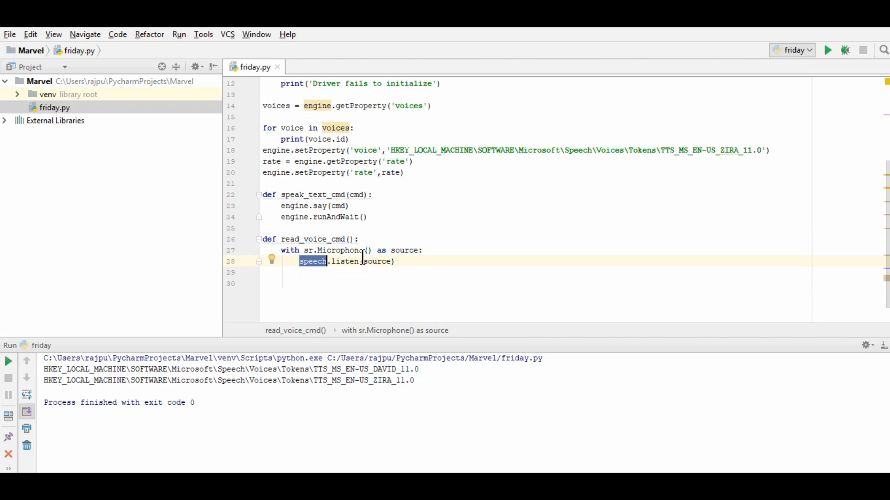
left_click(301, 261)
type("audio = ")
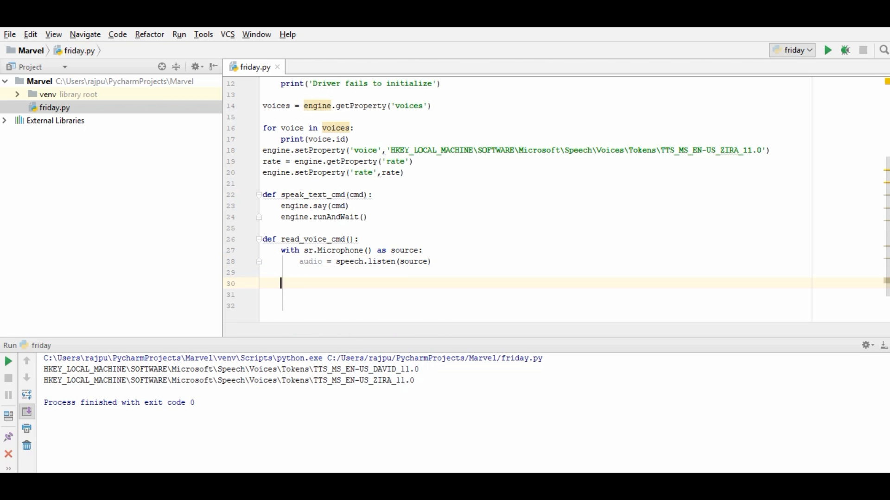
Add voice_text = speech.recognize_google(audio) after the microphone block.
type("voice_")
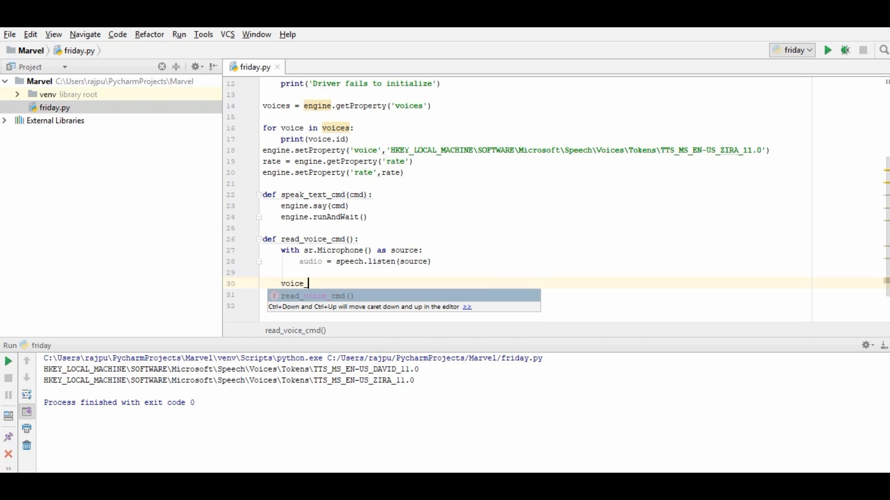
type("text =")
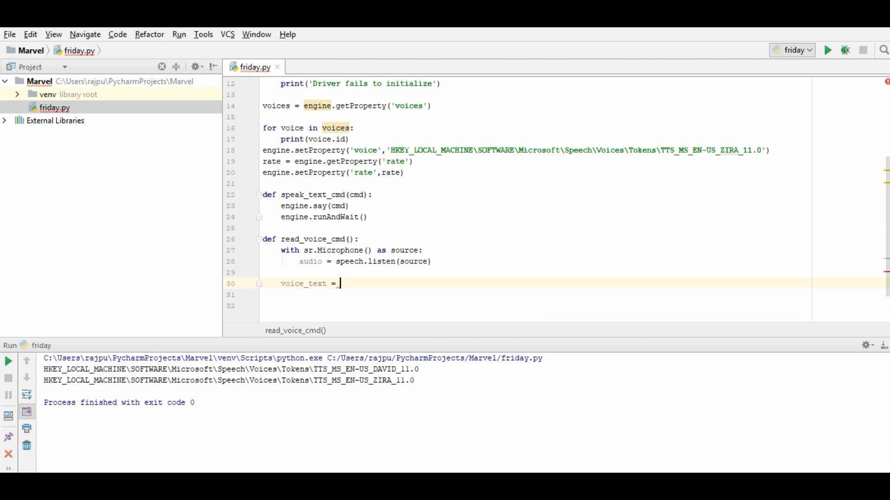
type("spe")
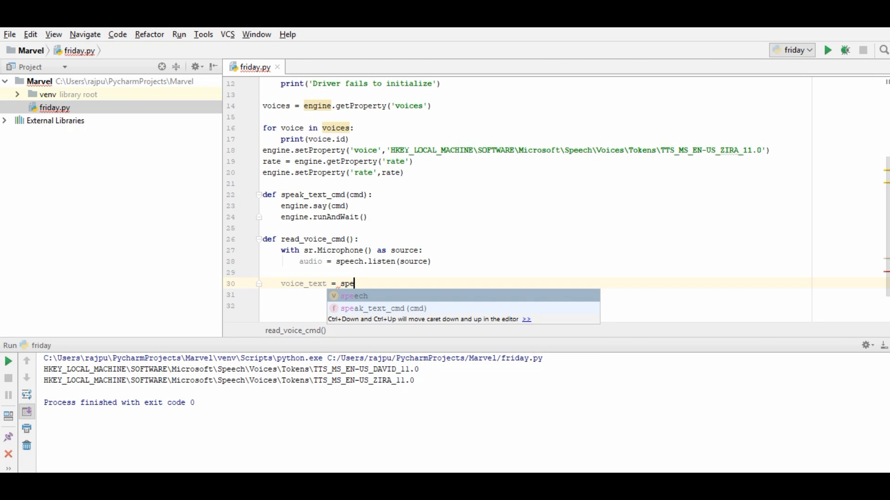
key("Backspace")
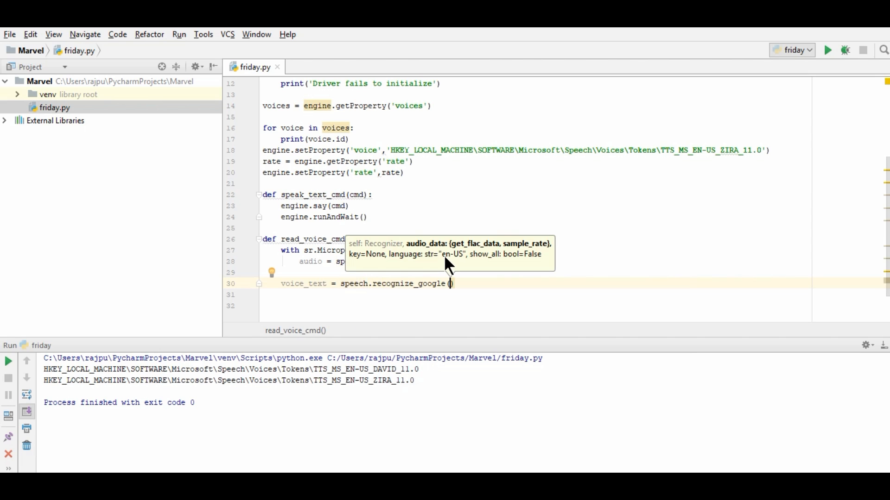
type("audio")
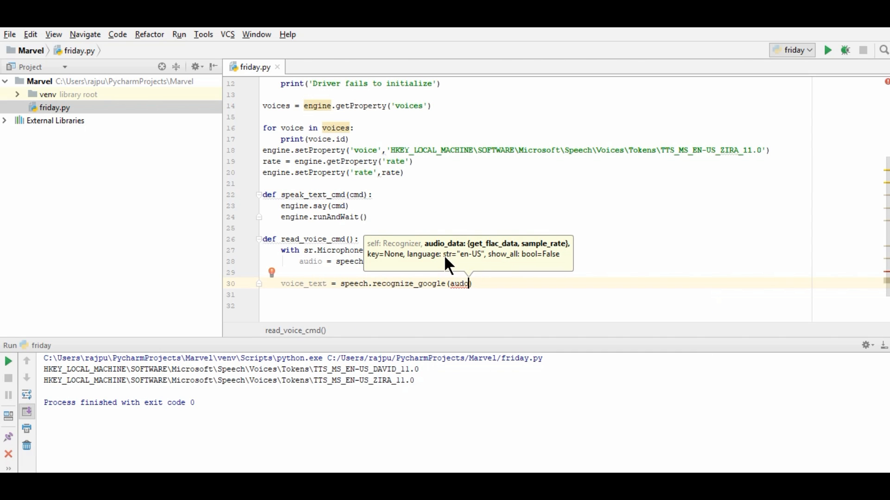
type("audio")
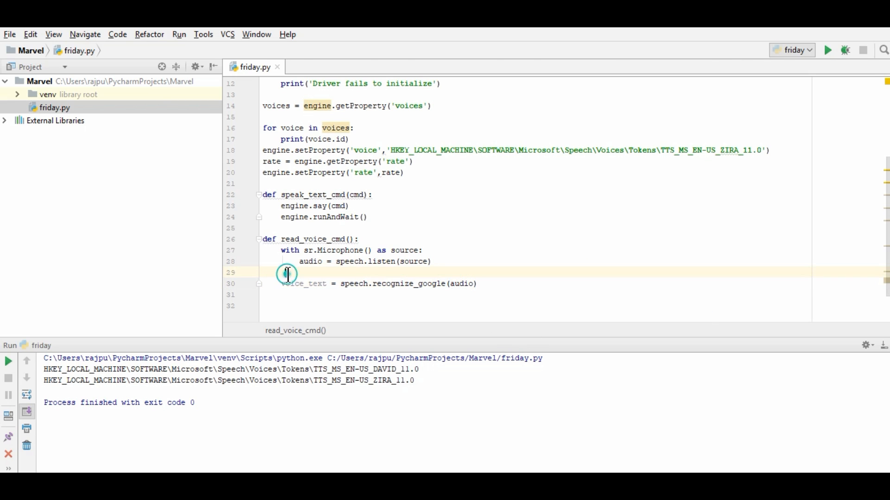
mouse_move(405, 357)
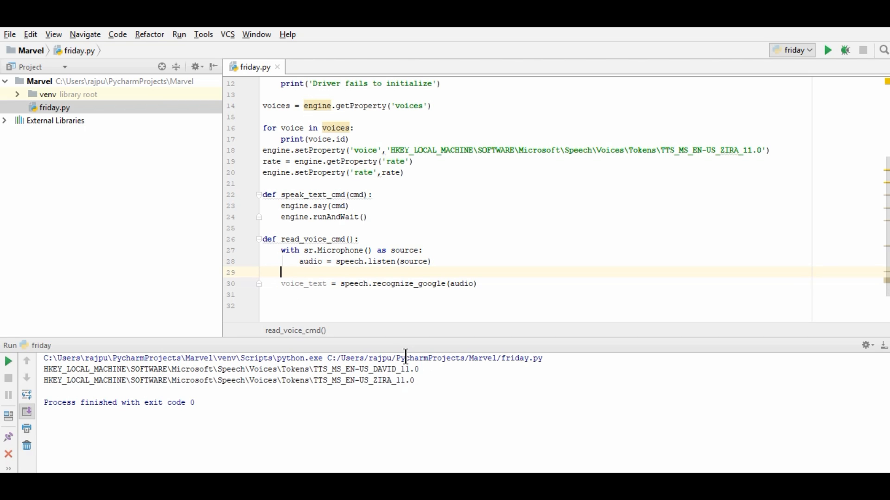
Put the recognition line under try: with except sr.UnknownValueError: pass.
type("try:")
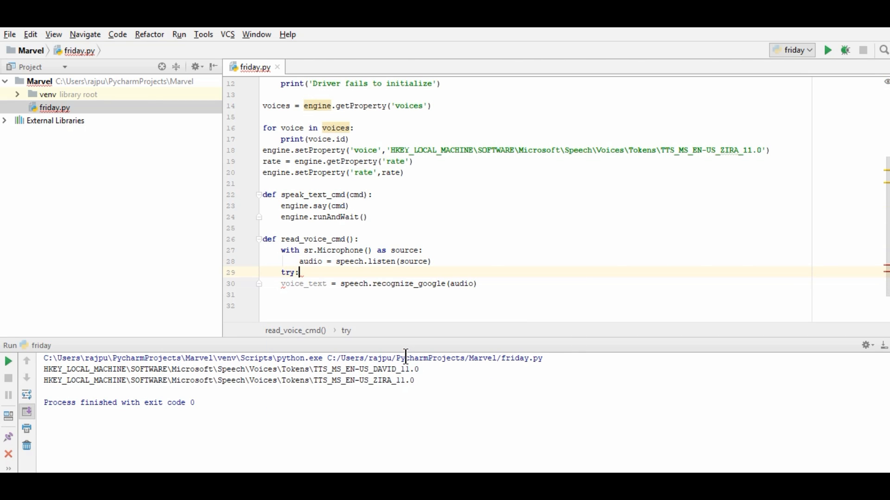
left_click(281, 283)
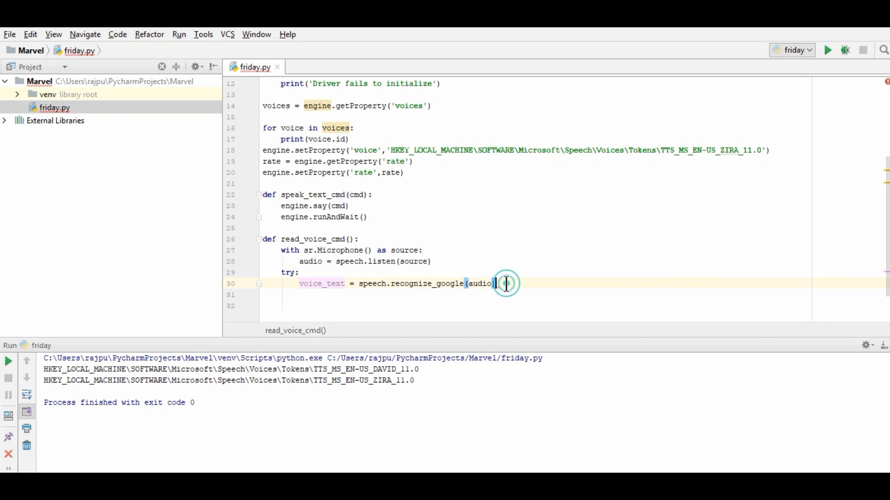
type("except")
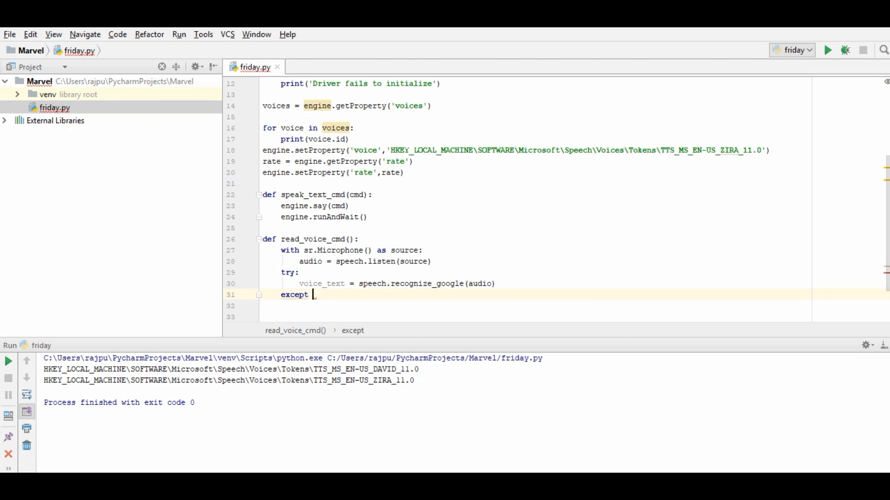
type("sr.UnknownValueError:")
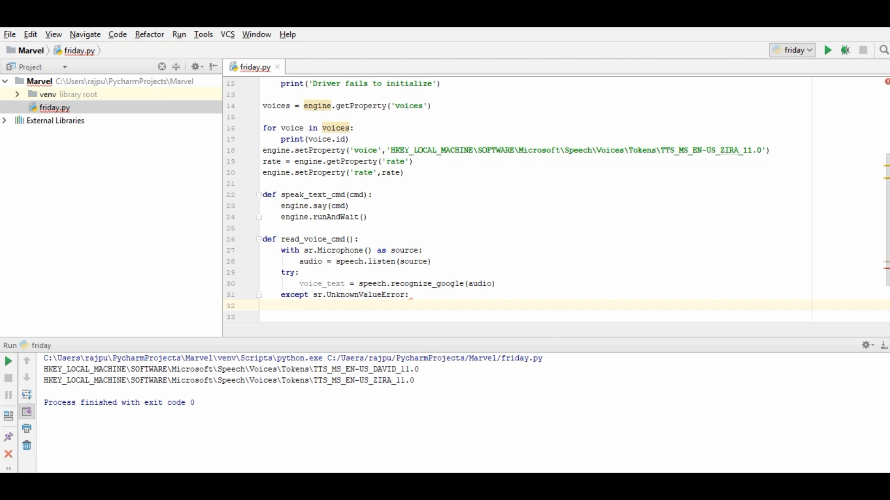
type("pass")
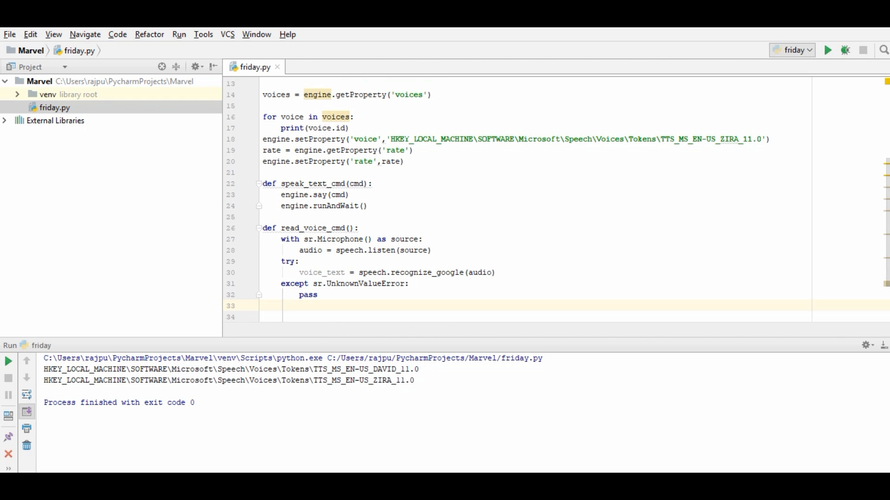
Add except sr.RequestError as e: printing 'Network error.'.
type("except")
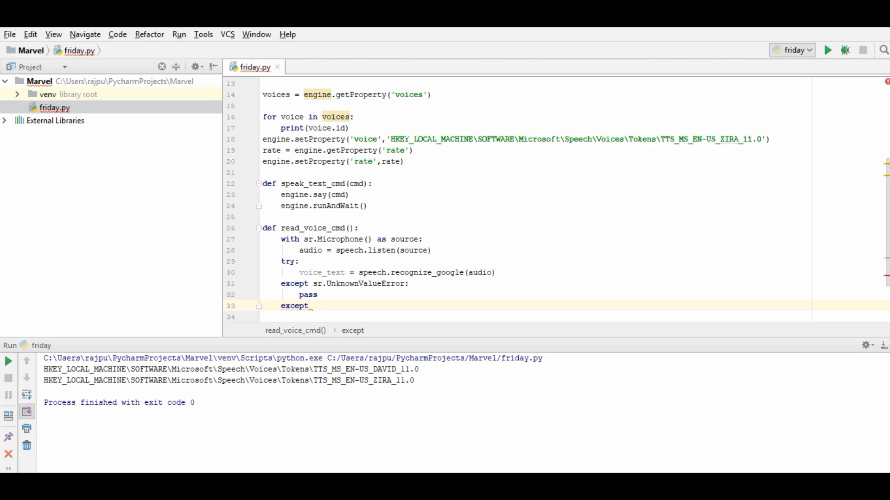
type("s")
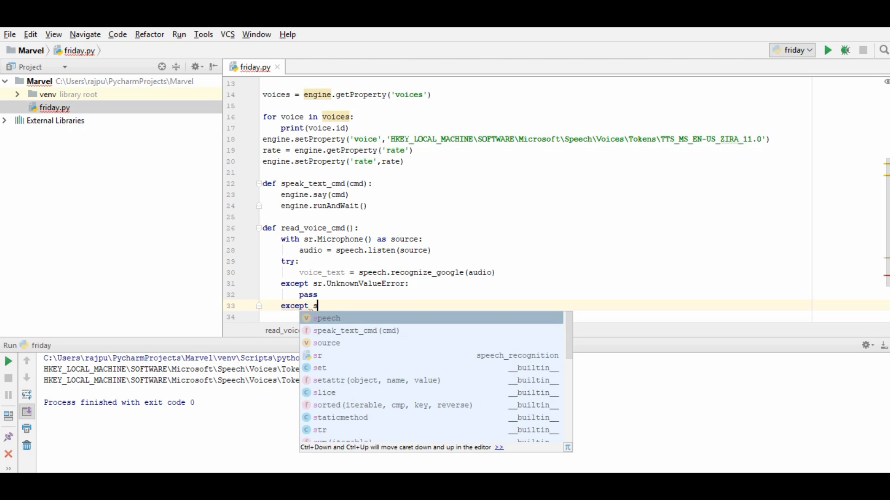
type("r.")
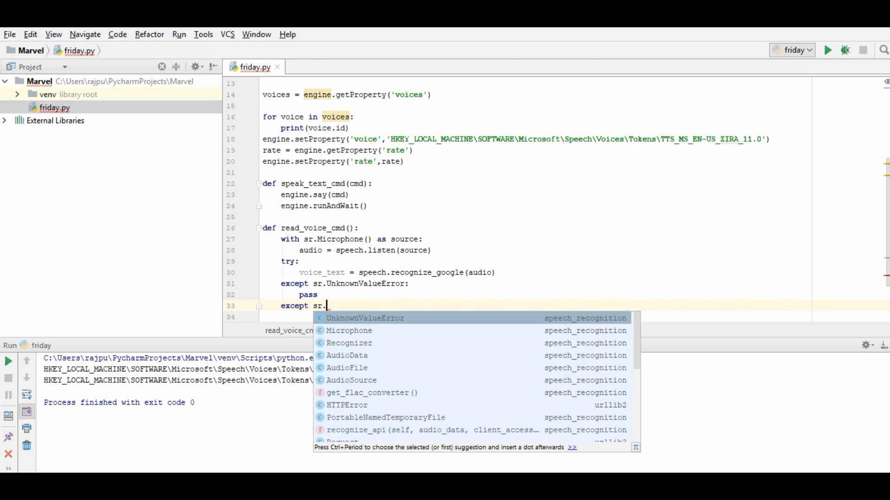
type("re")
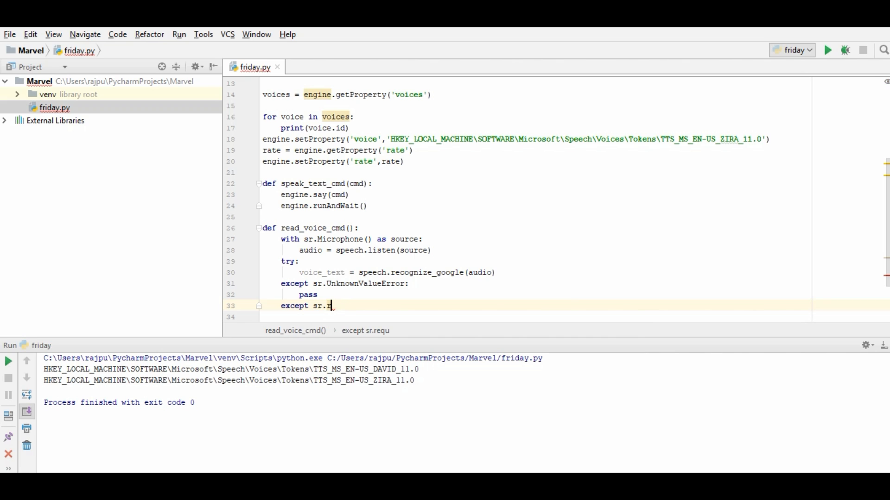
type("equestError as e:")
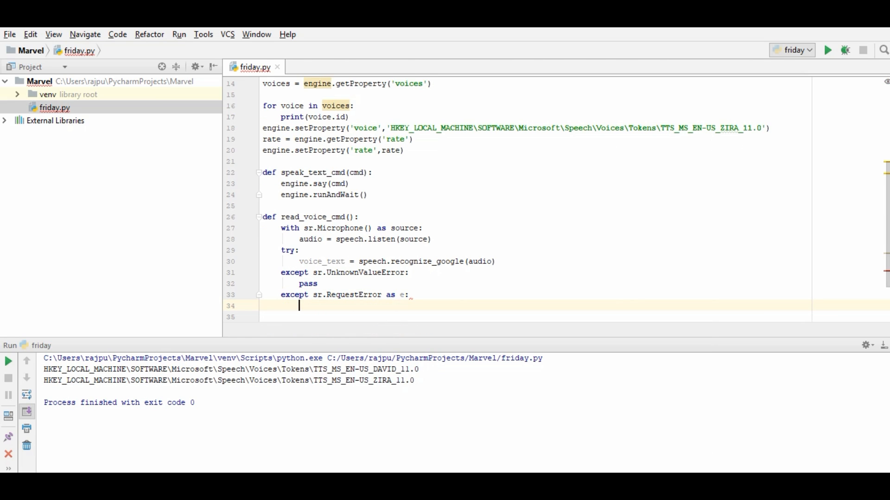
type("print()")
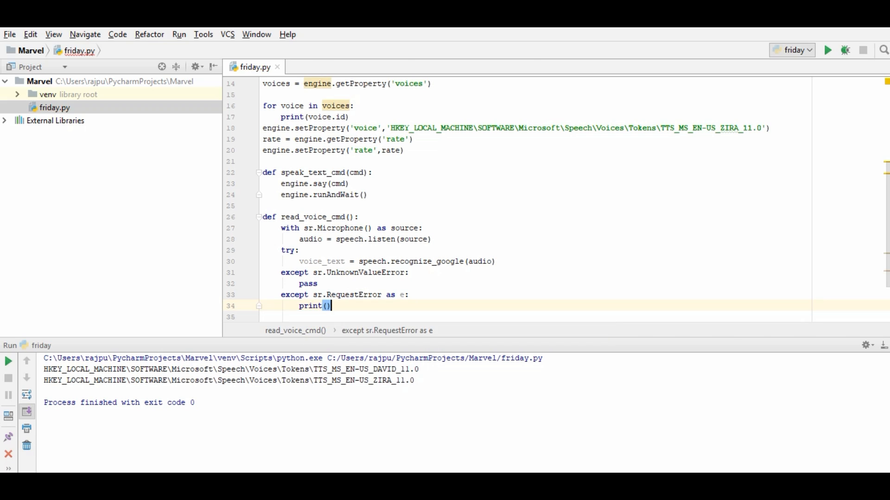
type("''")
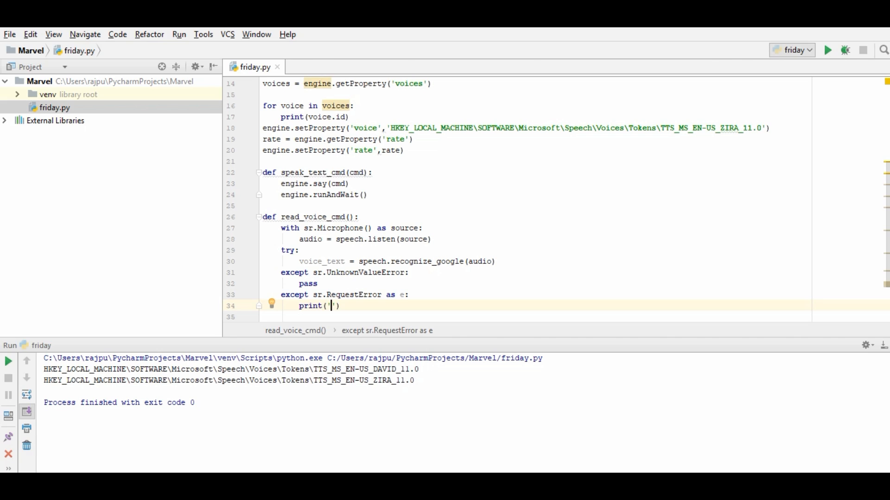
type("Netweork")
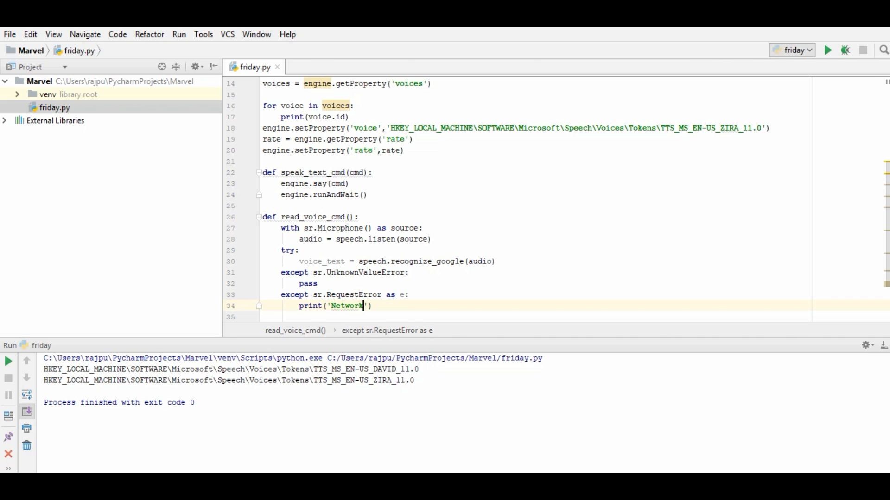
type("error.")
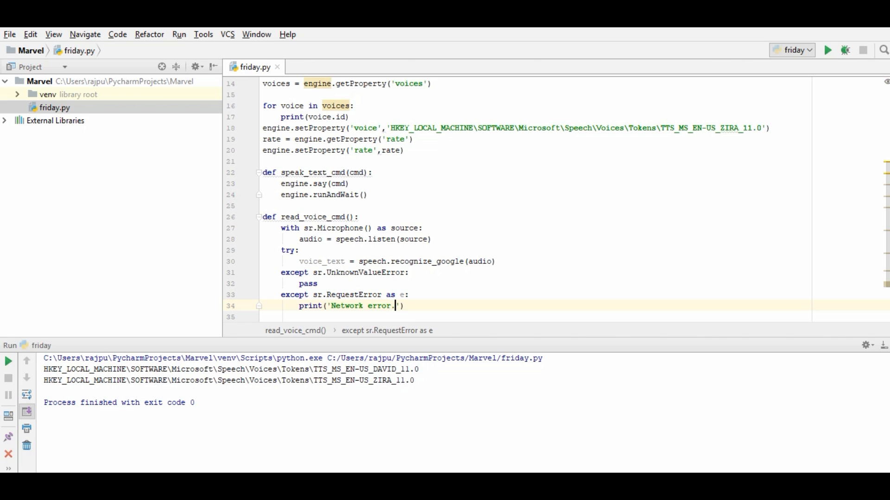
double_click(321, 228)
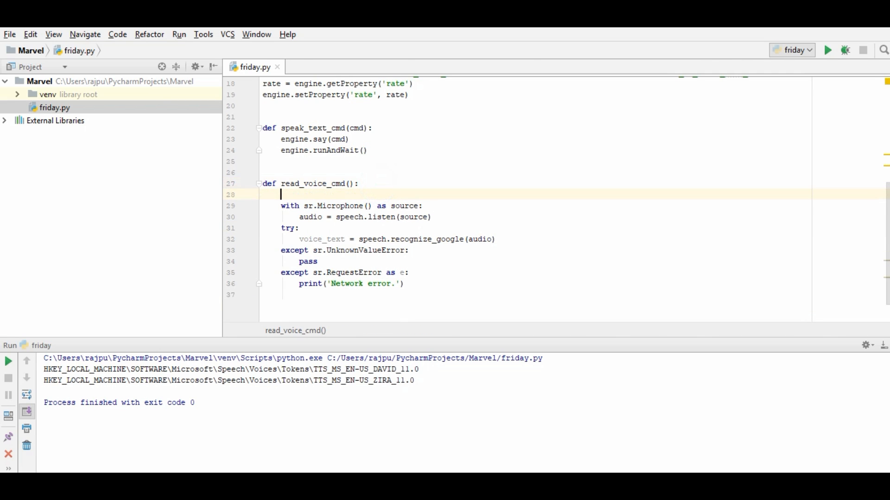
Initialise voice_text = '' in read_voice_cmd and end it with return voice_text.
type("voice_text =")
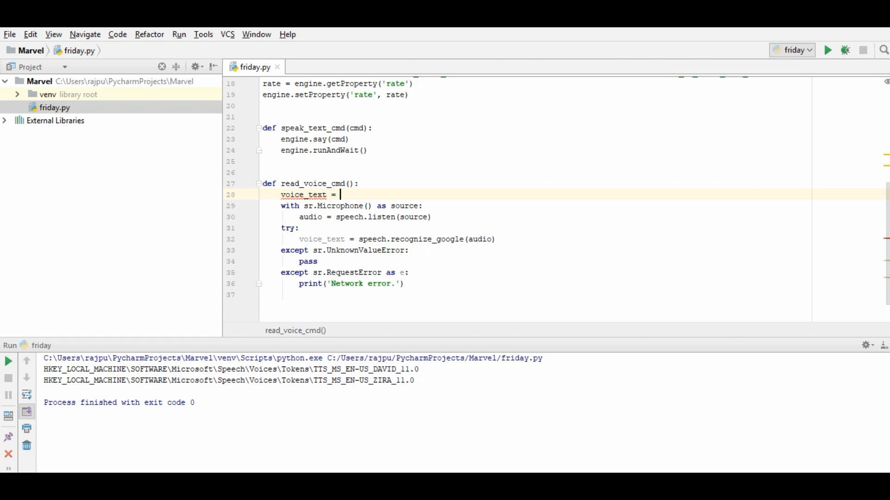
type("''")
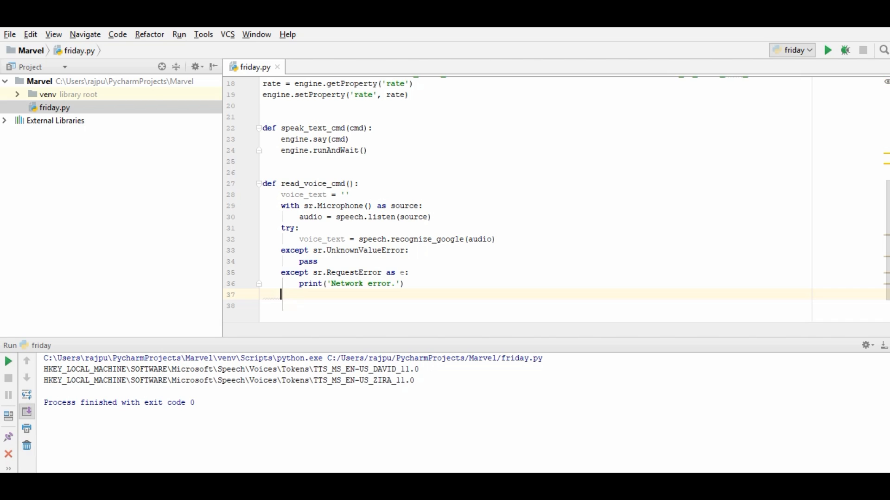
type("return")
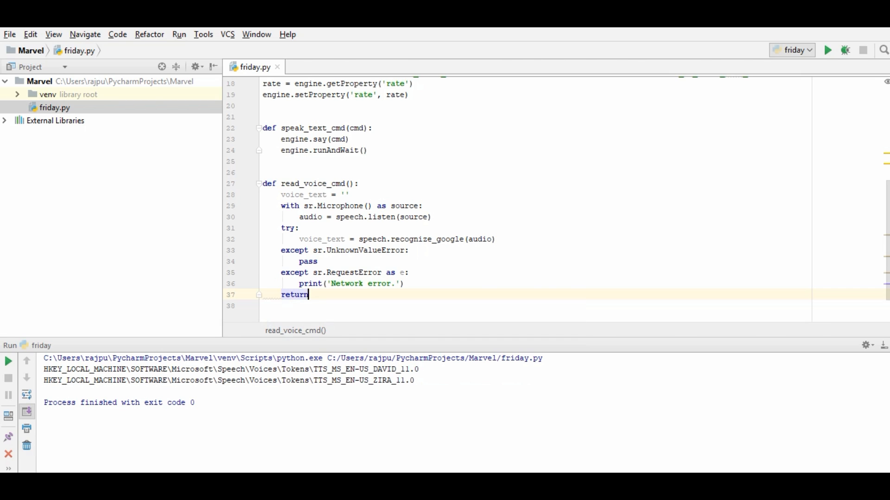
type("voice_text")
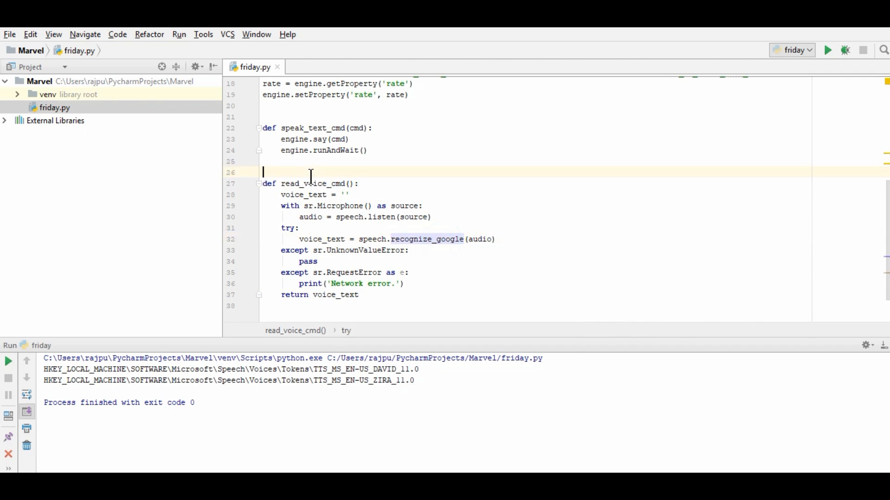
double_click(311, 184)
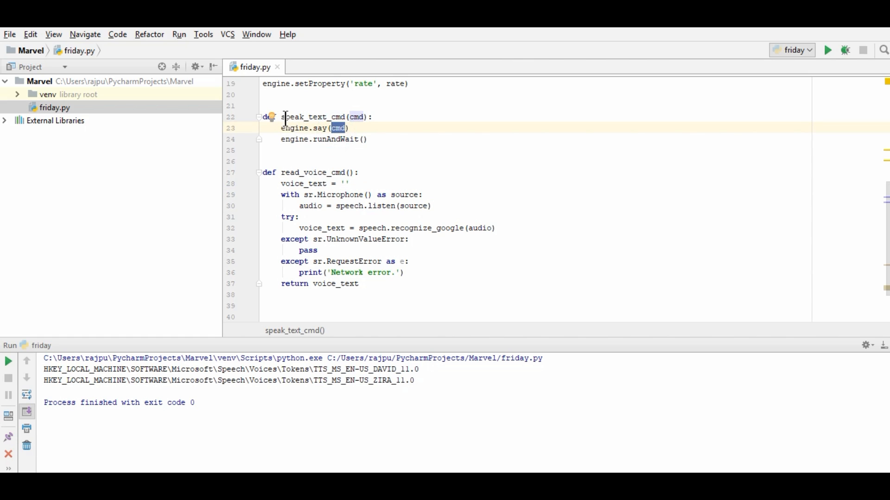
double_click(309, 116)
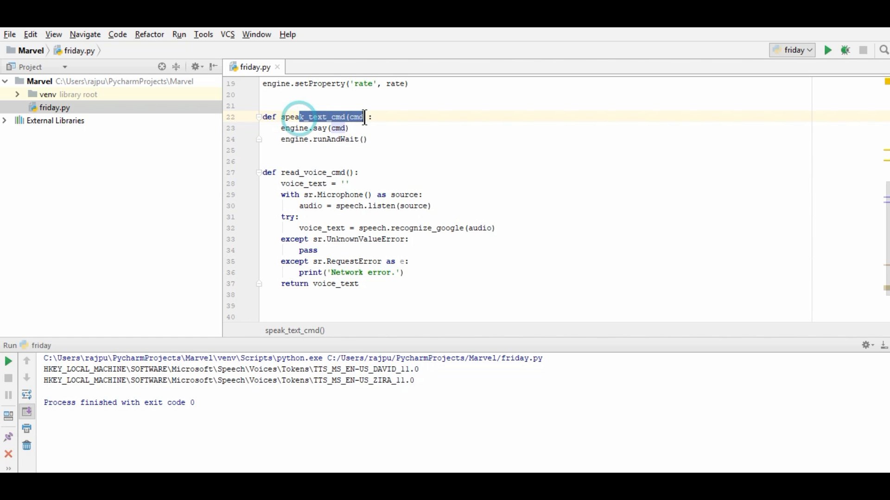
left_click(367, 139)
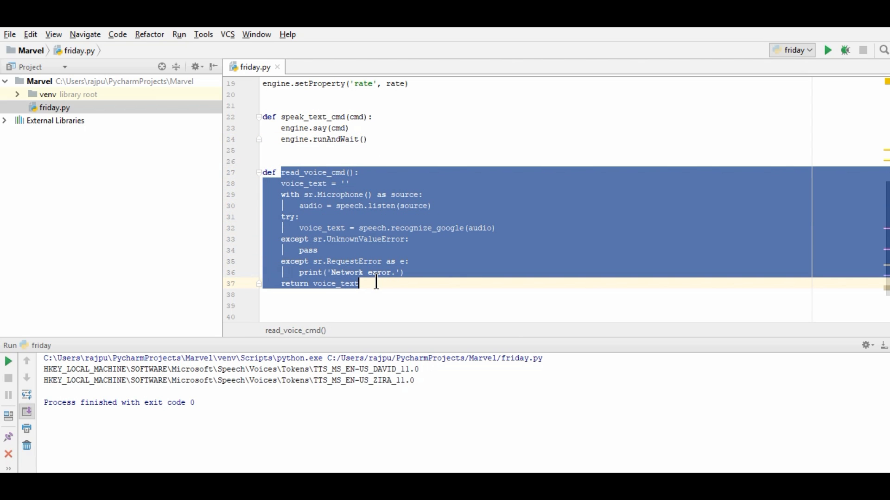
Add a main guard calling speak_text_cmd('Hello Mr. Singh. This is Friday as your Artificial Intelligence').
left_click(271, 272)
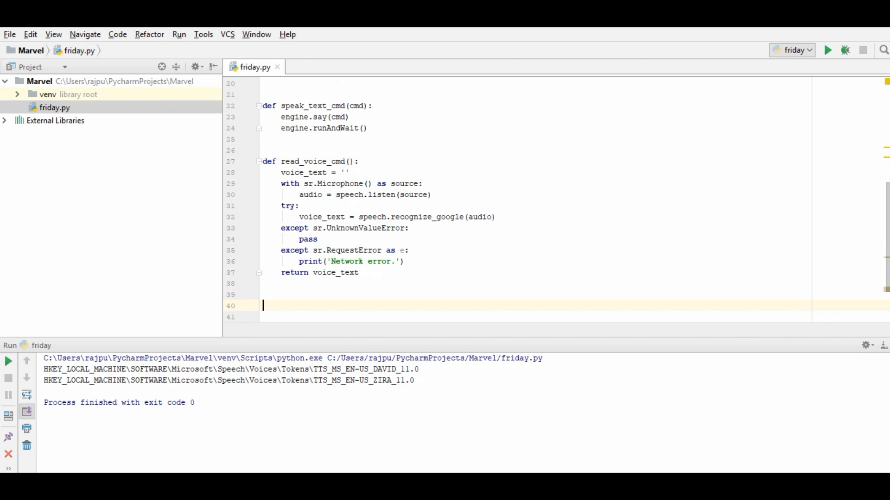
type("if __name__ == '__main__':")
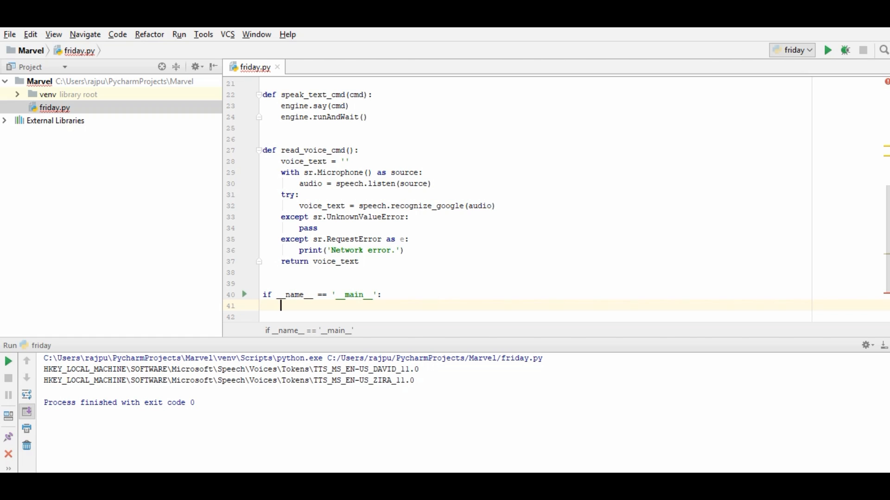
type("speak_text_cmd(")
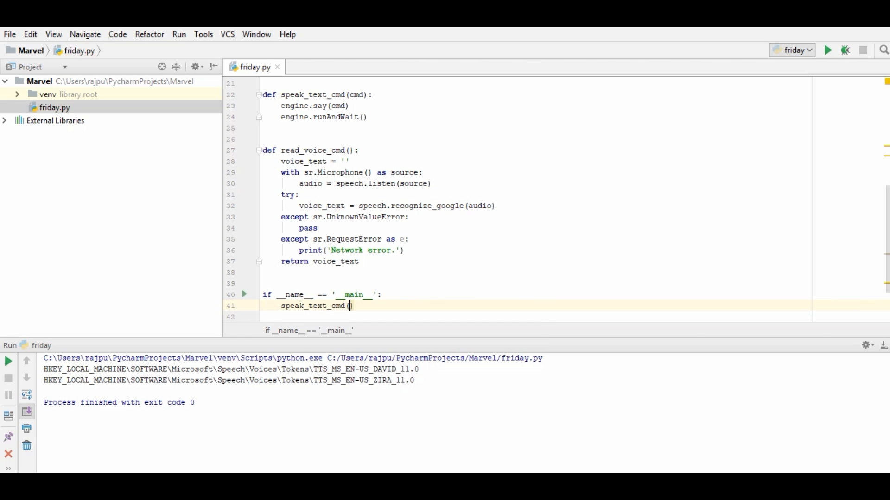
type("''")
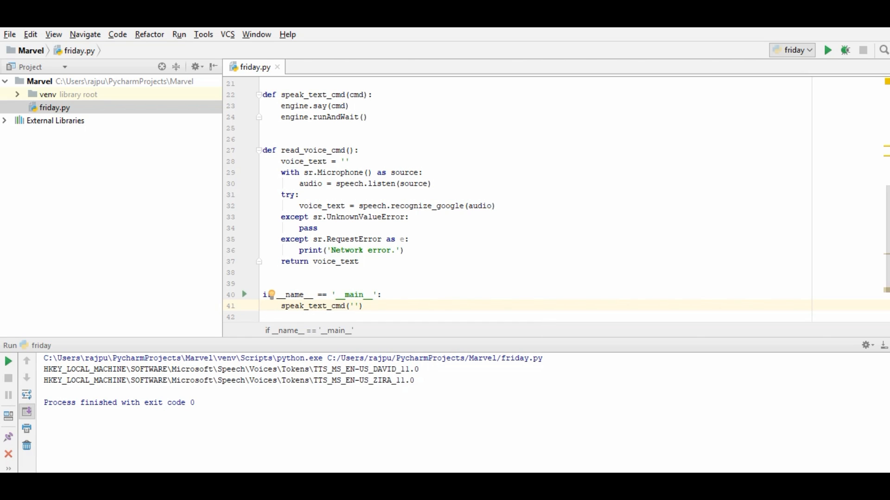
type("Hello Mr")
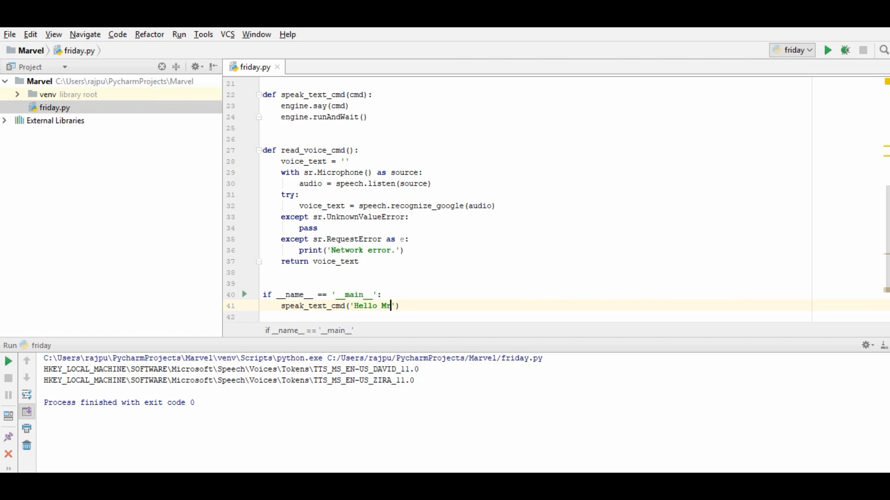
type(". Singh")
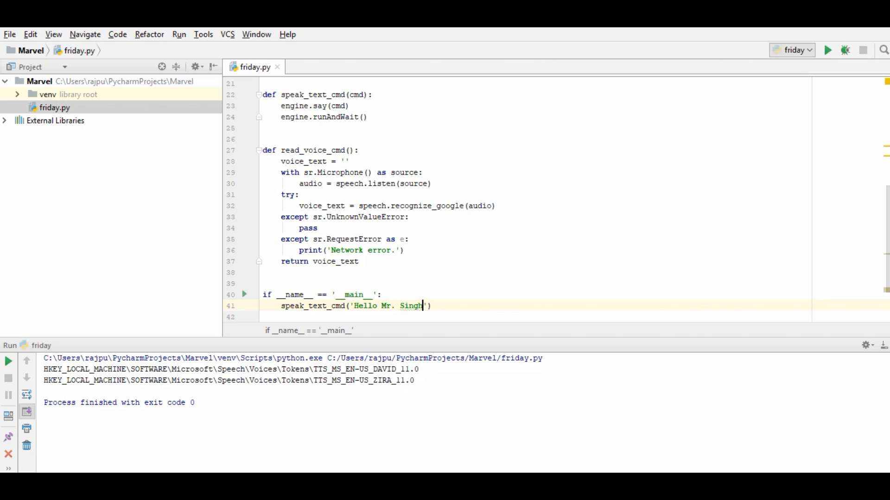
type(".")
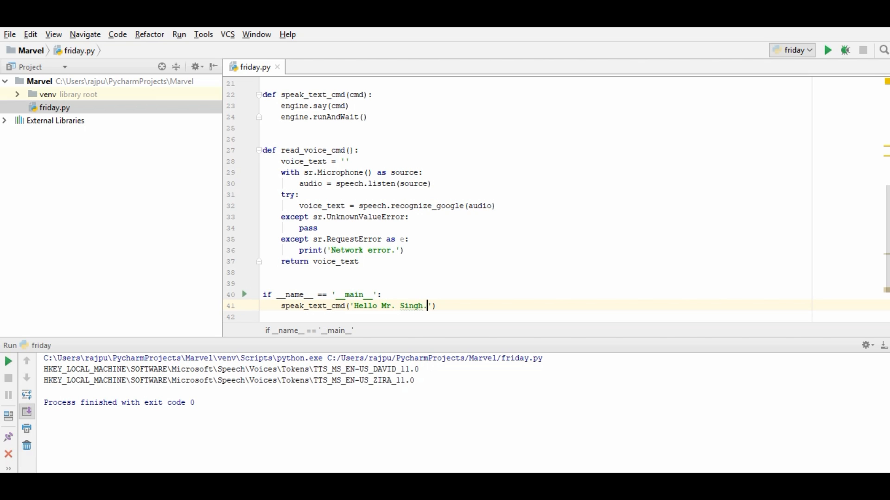
type("This is Friday as you")
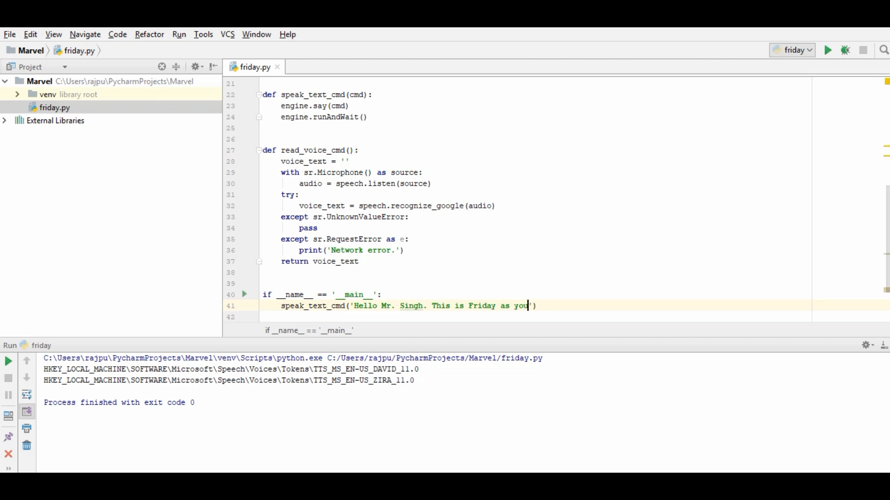
type("r Artifi")
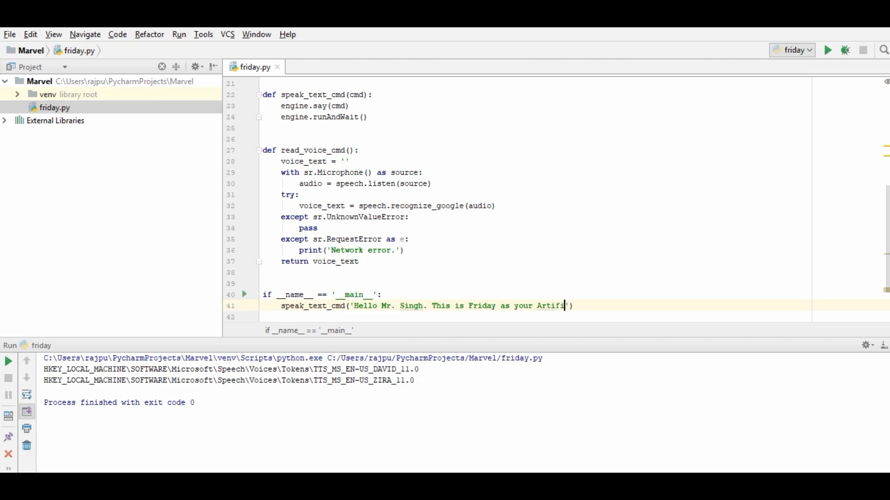
type("cal I")
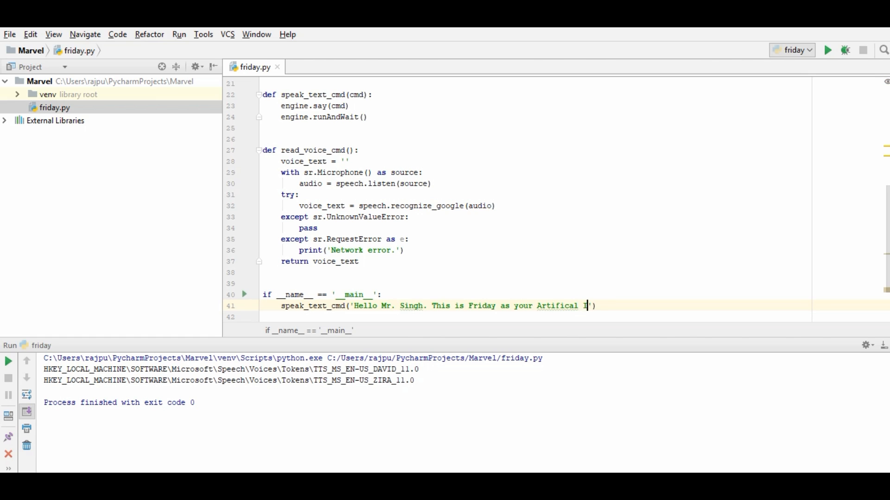
type("nteligence")
type("print('Listening...')")
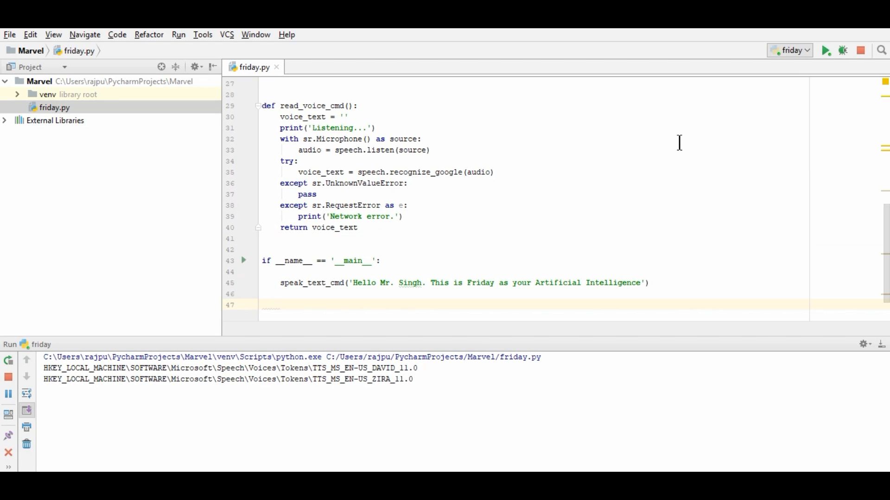
mouse_move(722, 126)
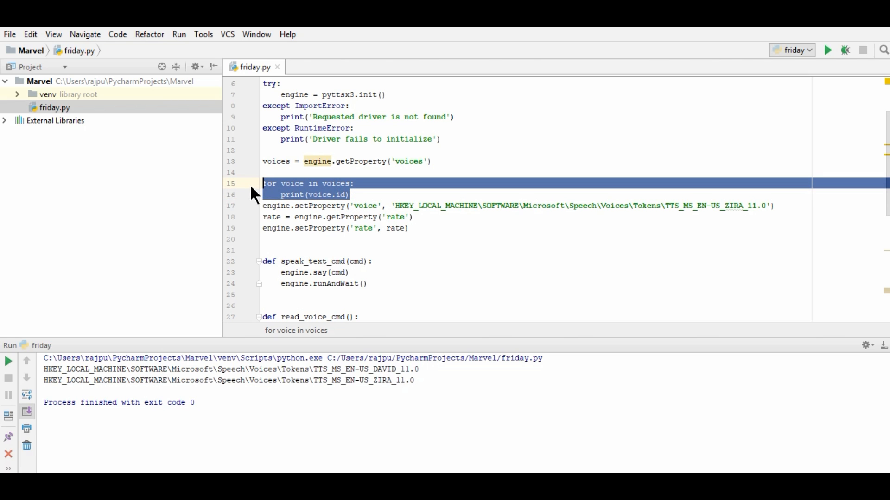
Delete the loop that prints every voice id and return to the end of the main block.
key("Delete")
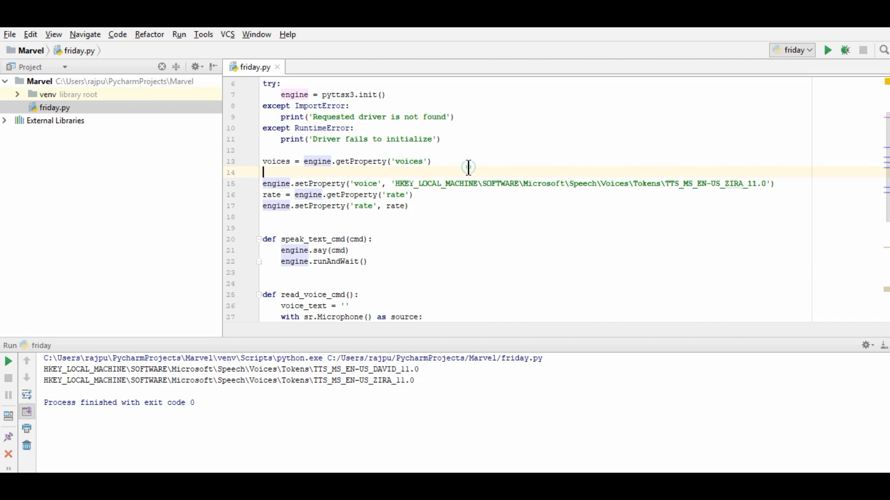
scroll("down", 3)
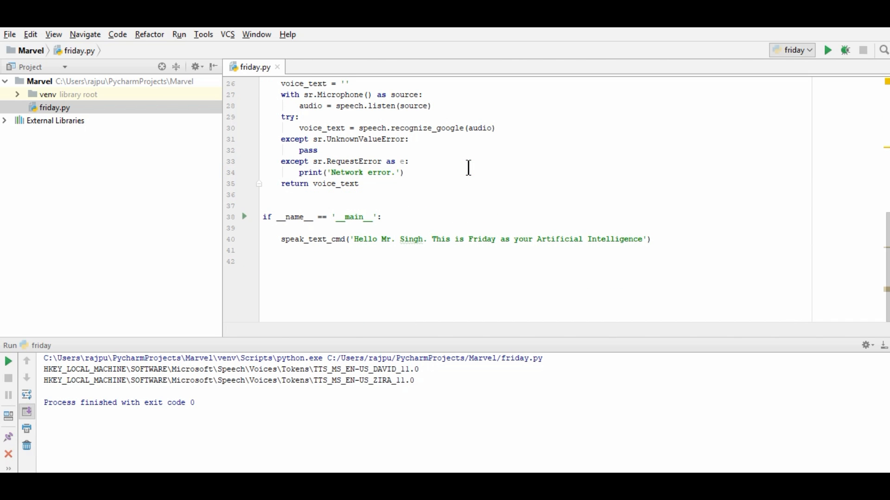
left_click(340, 250)
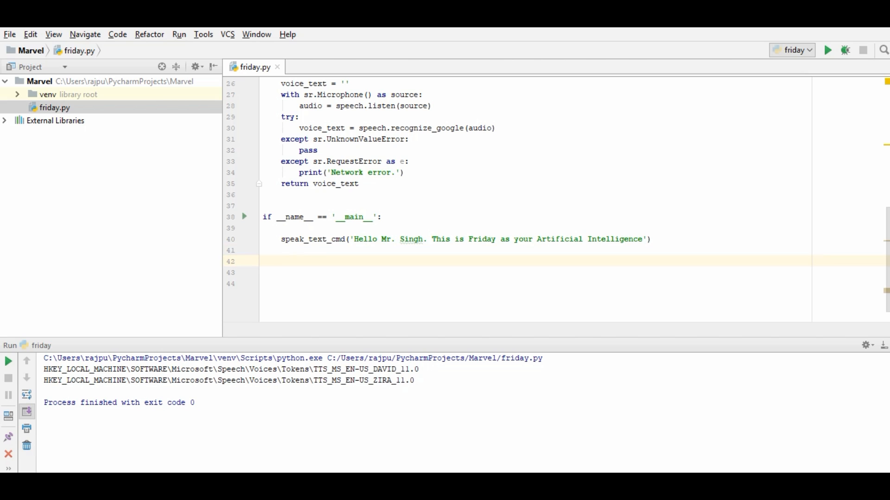
Add a while True: loop whose body sets voice_note = read_voice_cmd().
type("wh")
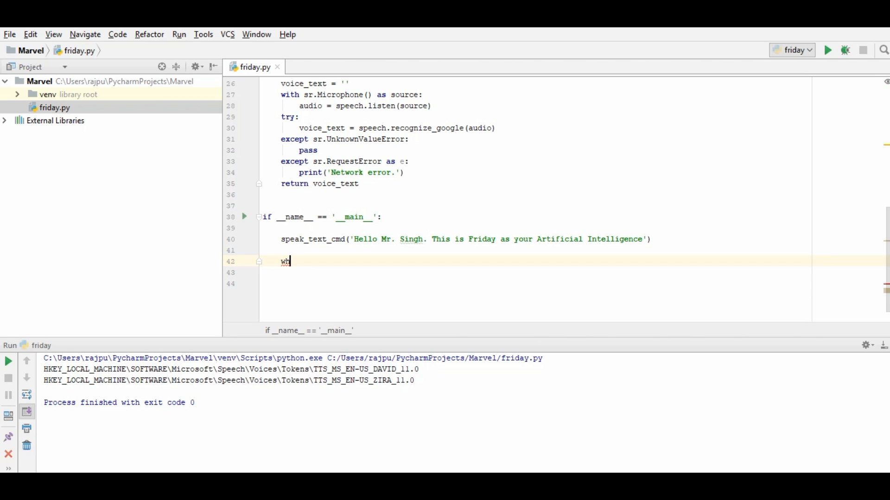
type("hile True:")
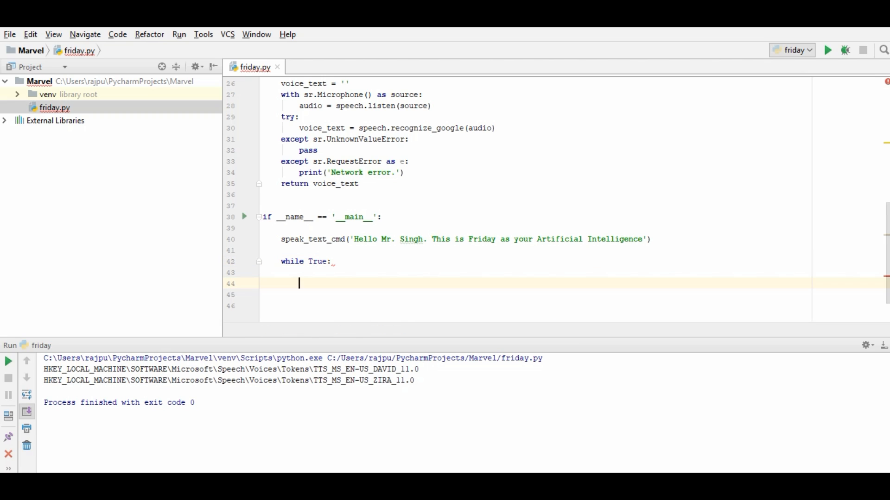
type("read_")
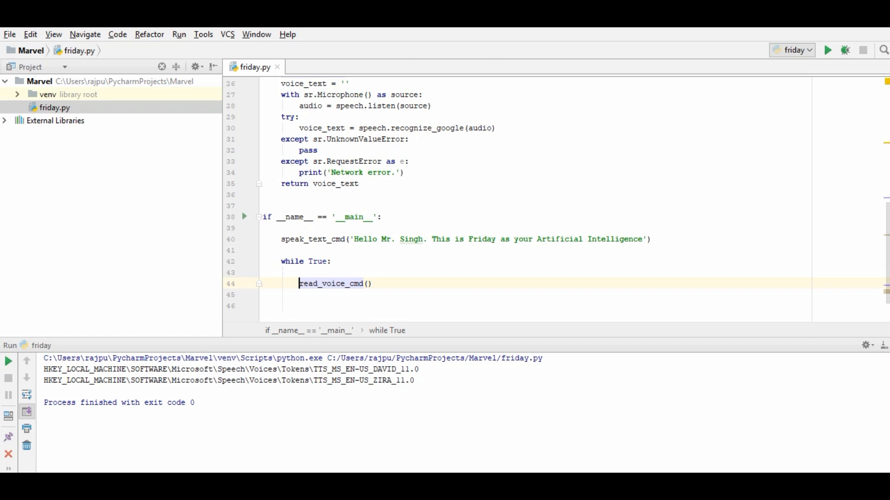
type("voice_note =")
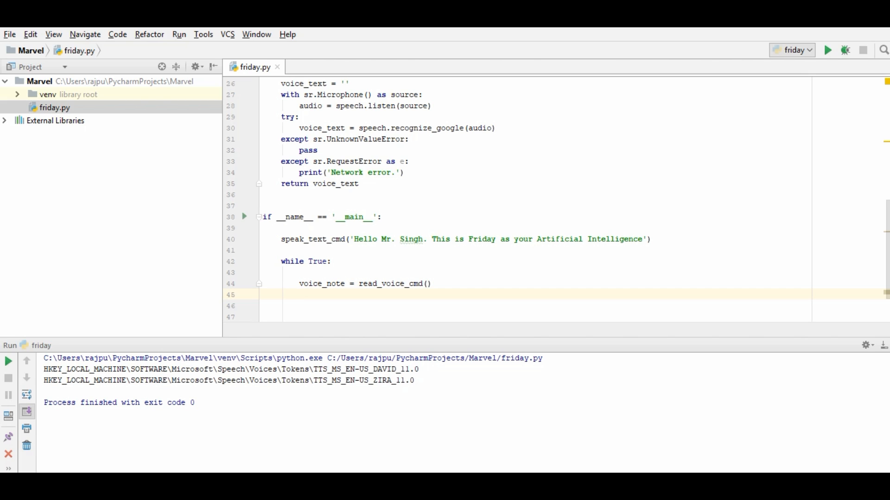
left_click(300, 295)
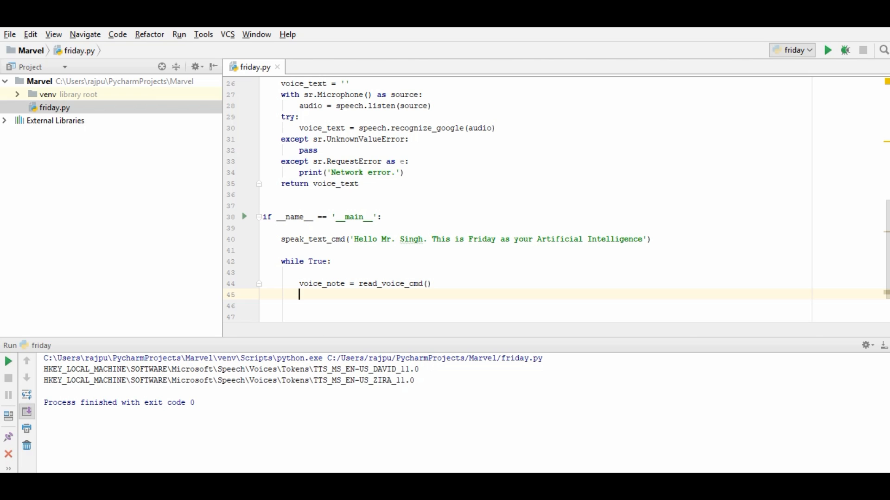
Add if 'hello' in voice_note: speaking 'Hello Sir. How can i help you?' then continue.
type("if")
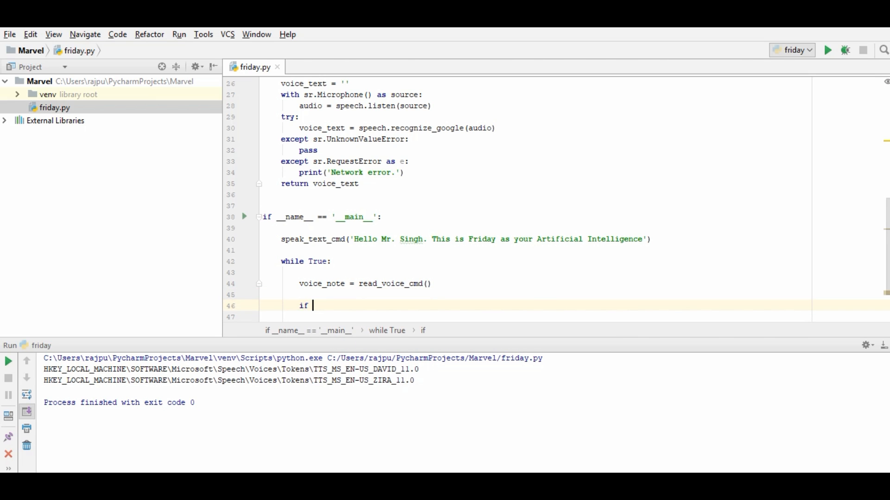
type("'he'")
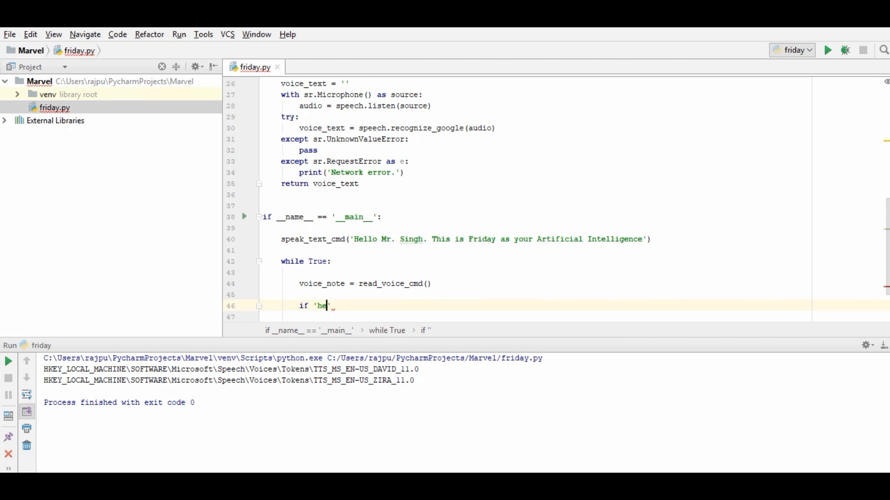
type("llo' in")
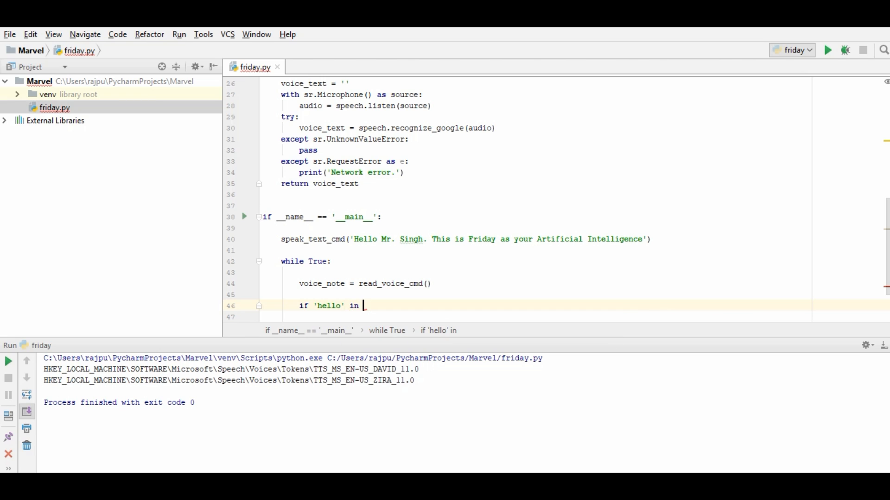
type("voice_note")
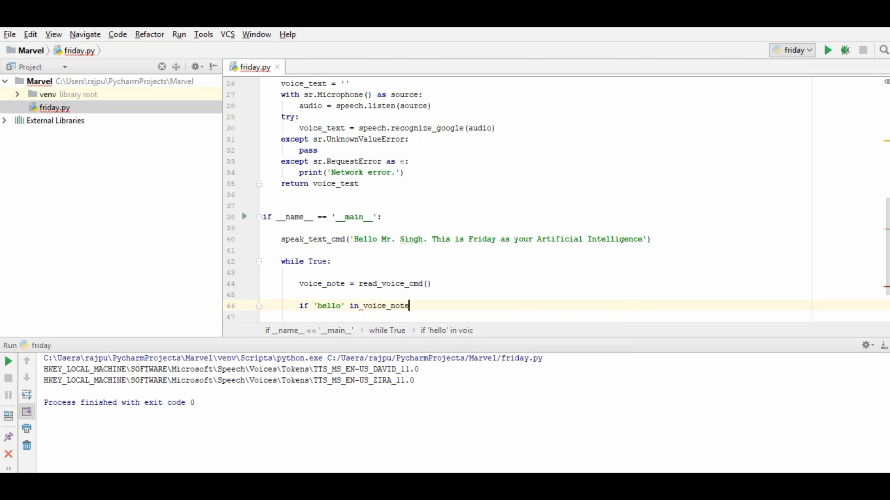
type(":")
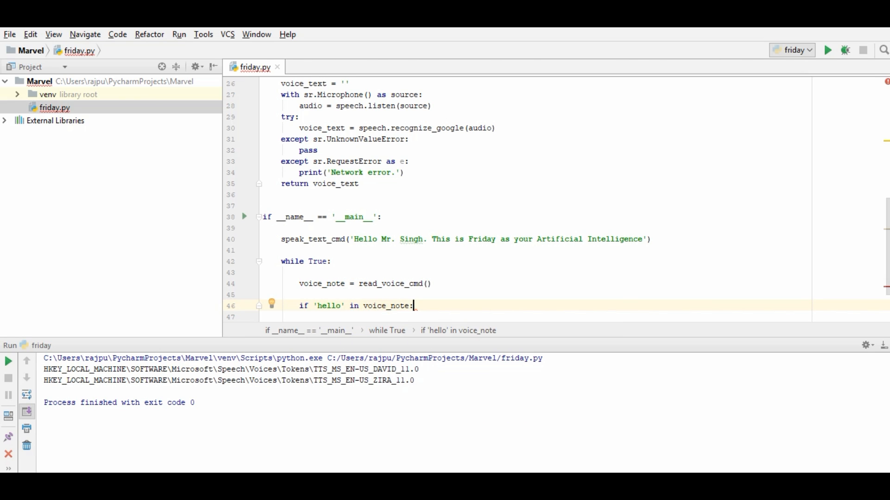
type("speak_text_cmd(''")
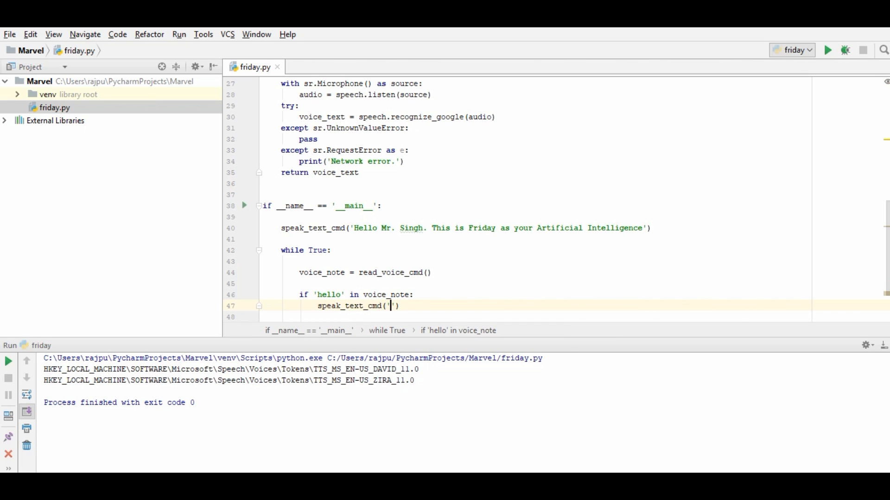
type("Hello Sir")
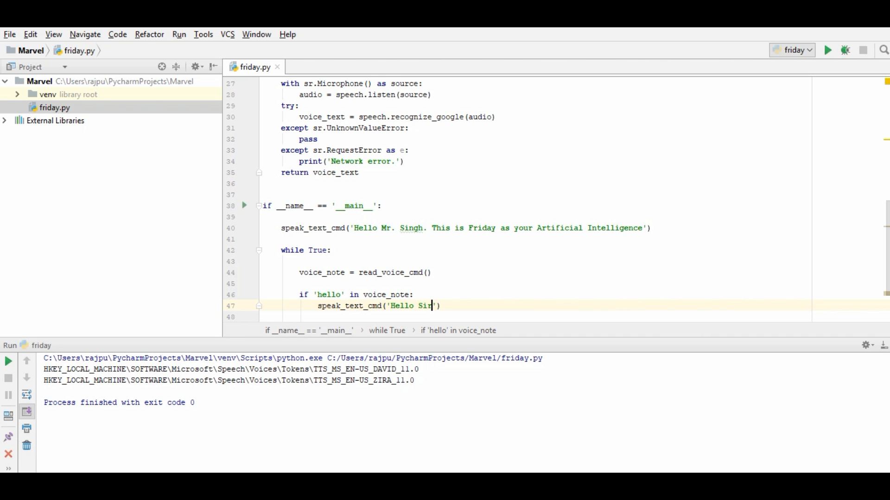
type(". How ca")
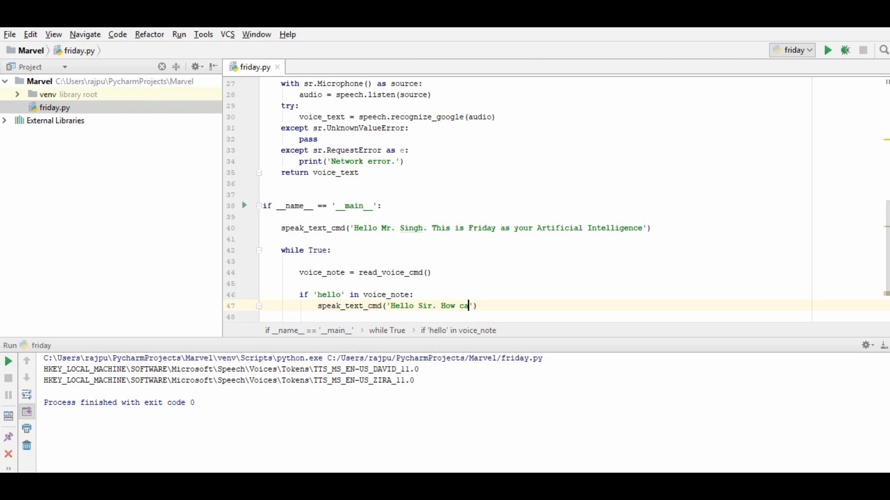
type("n i help you?")
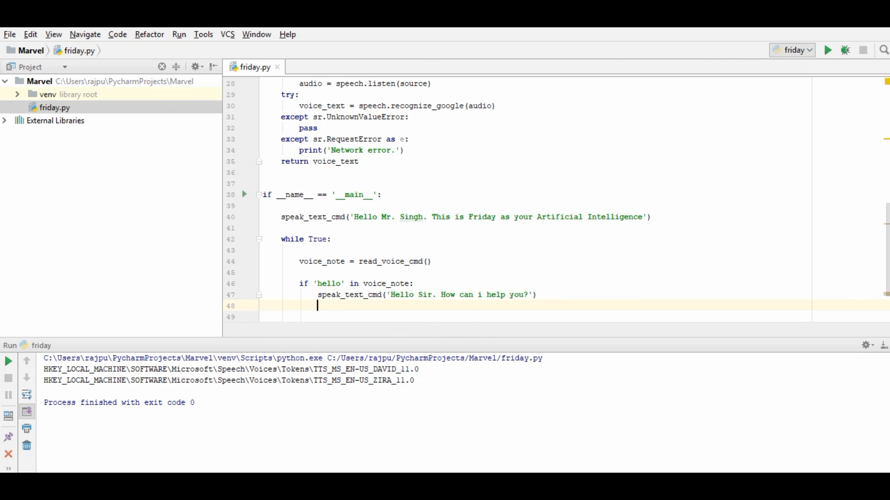
type("continue")
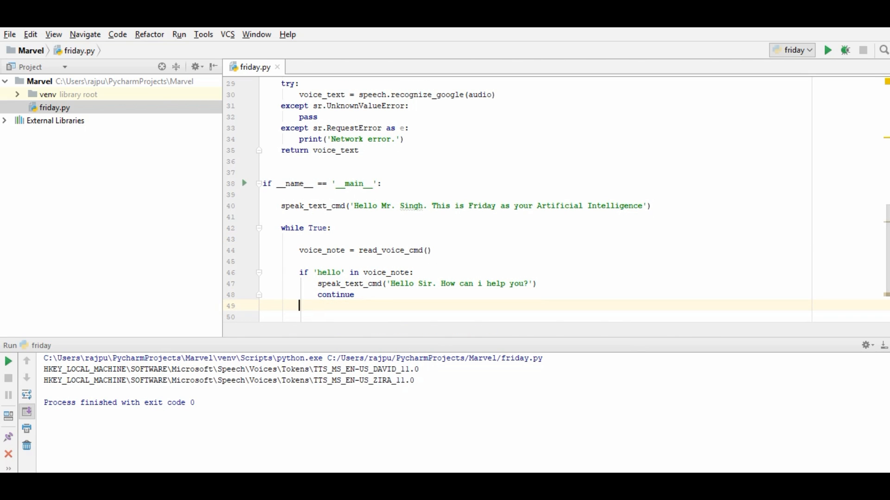
type("elif")
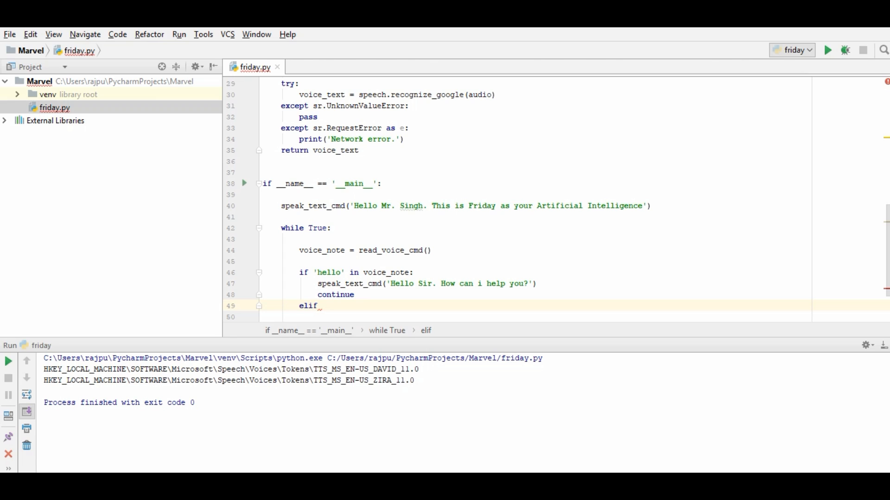
Add an elif 'open' in voice_note: branch with an empty body line.
type("'open'")
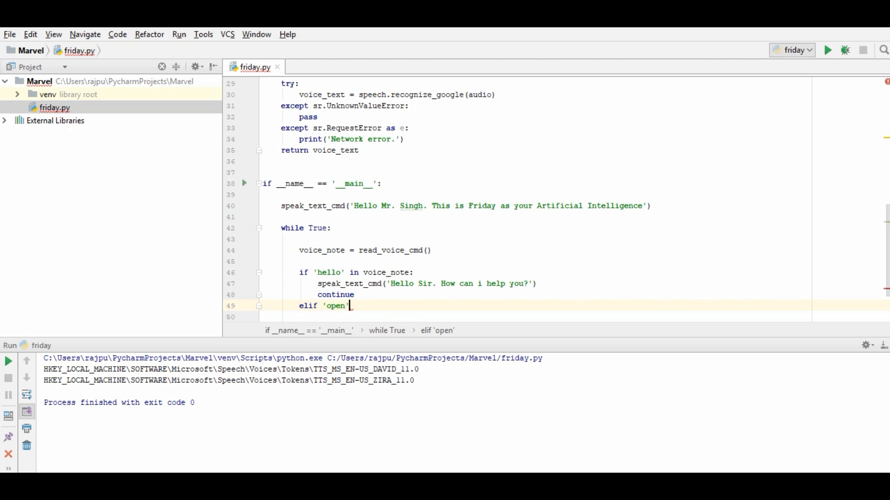
type("in v")
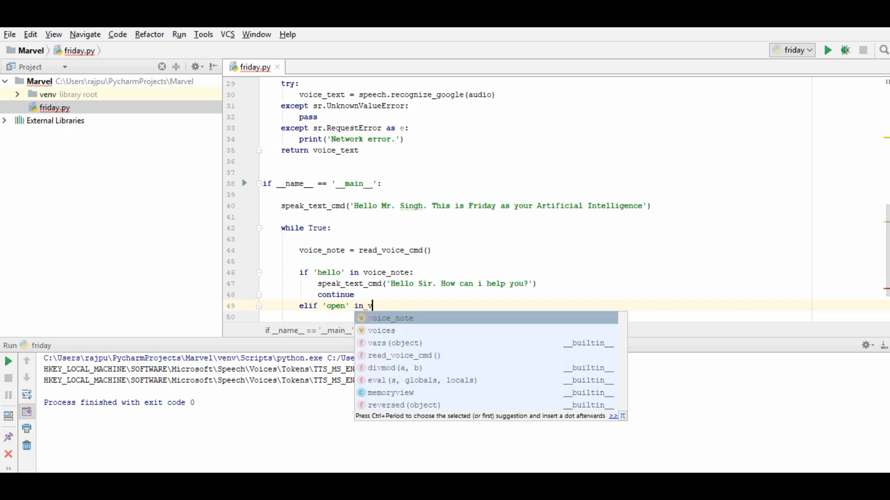
type("re")
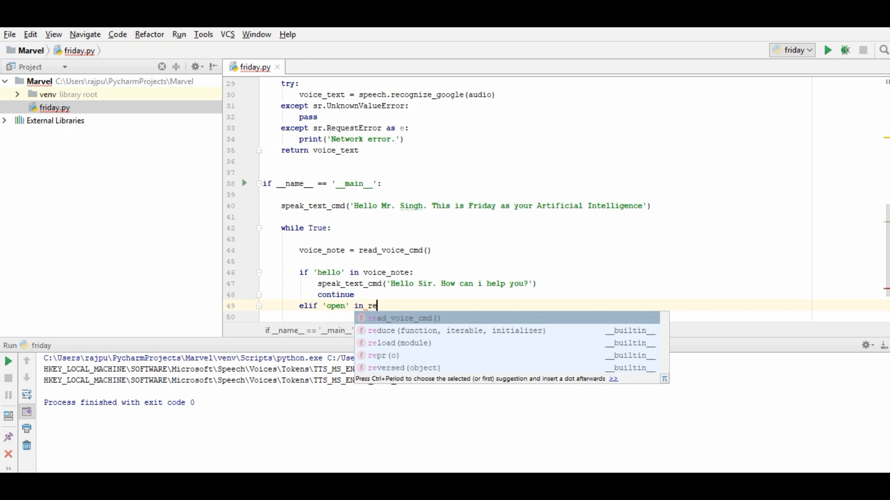
type("voice_note")
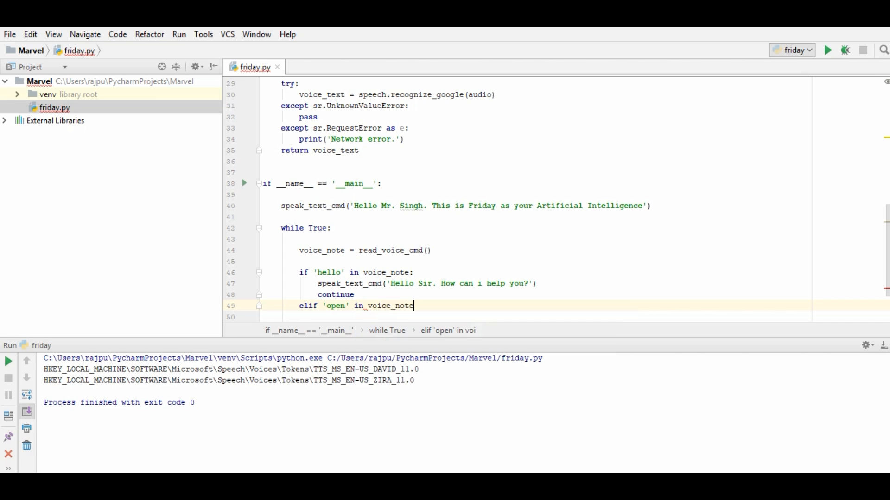
key("enter")
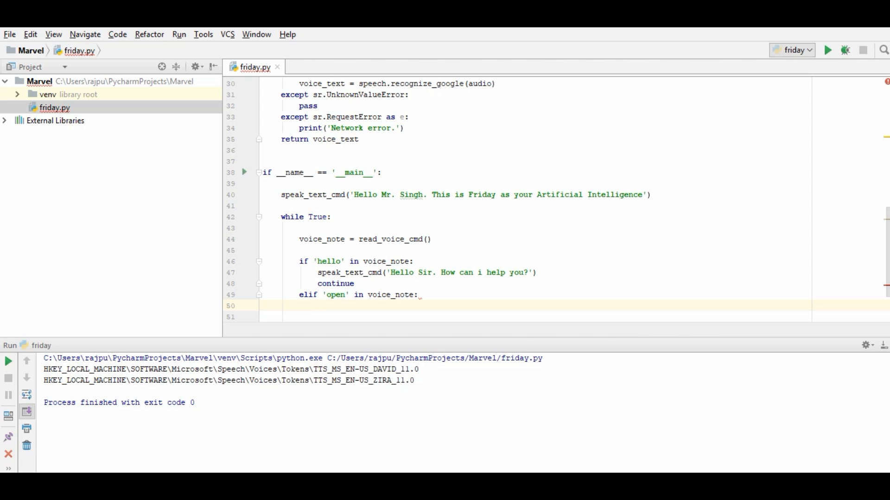
scroll("up", 3)
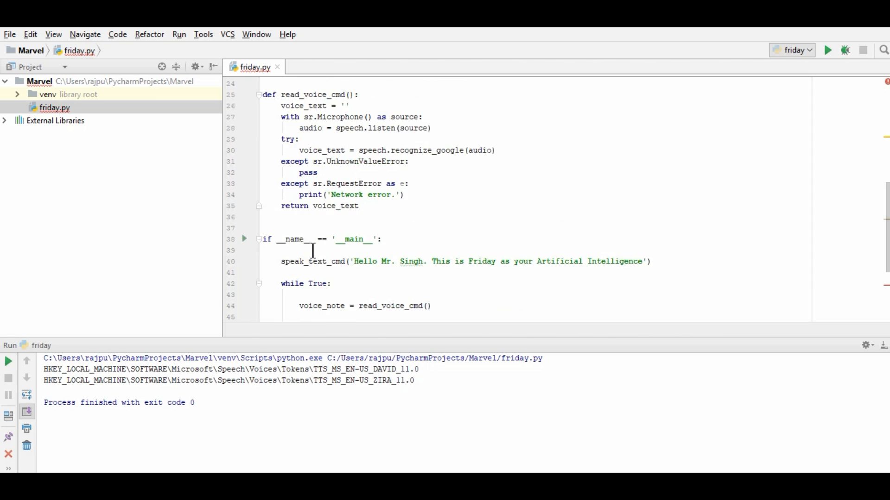
Add import os at the top of friday.py.
scroll("up", 3)
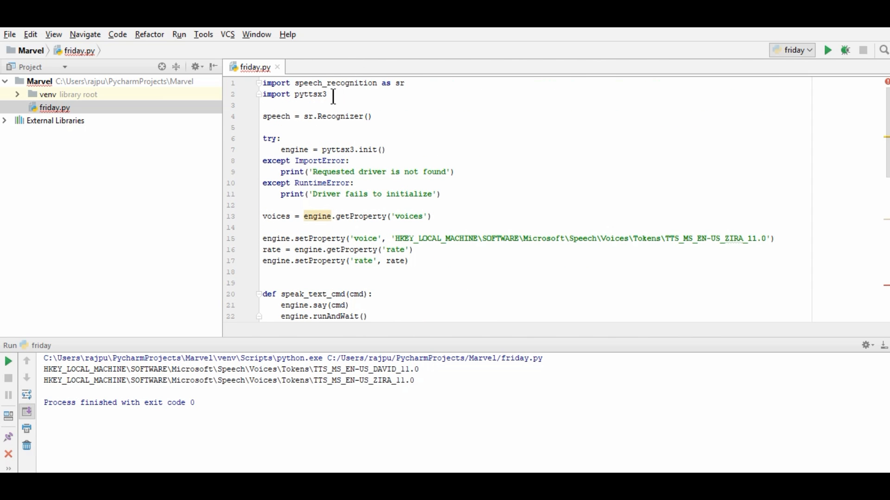
type("import")
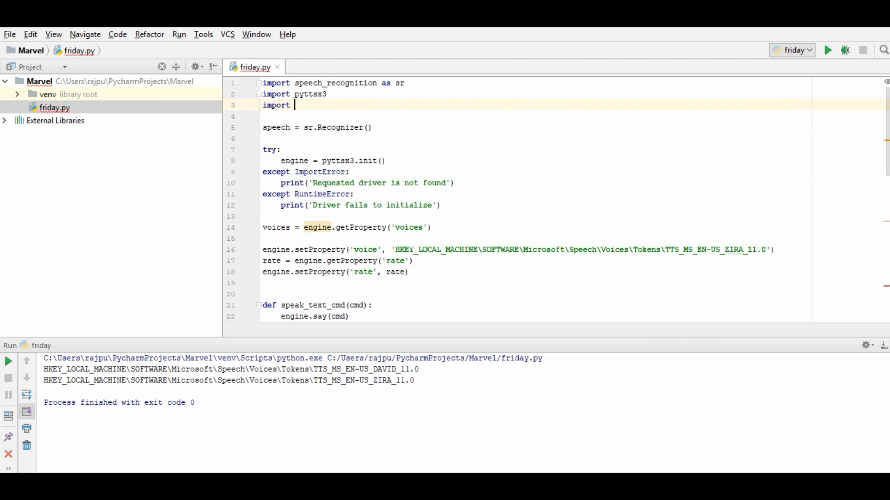
type("os")
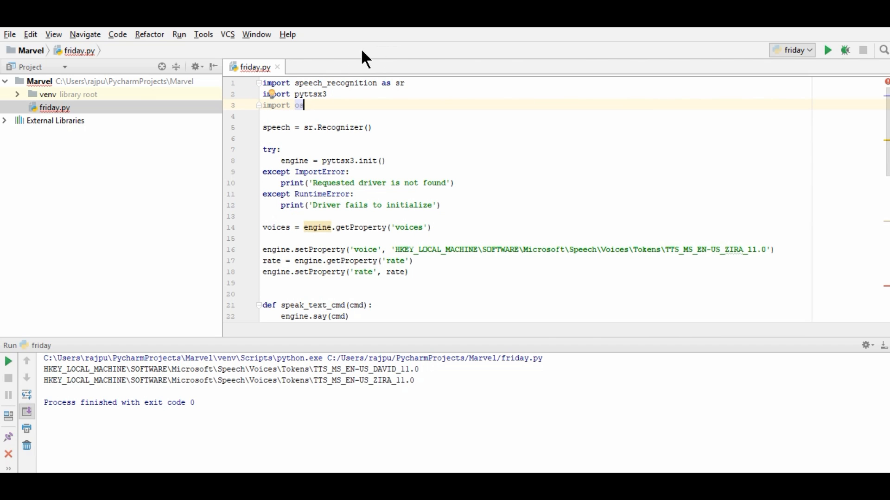
scroll("down", 3)
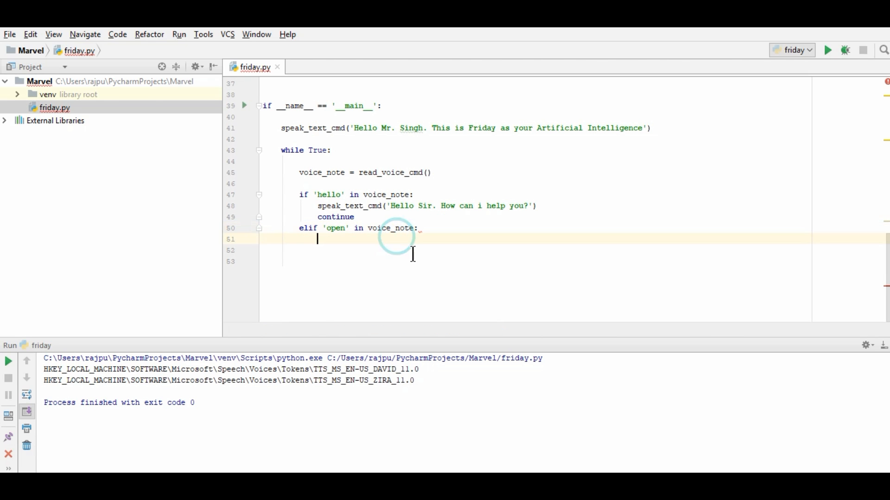
Make the open branch run os.system('explorer C:\\ {}'.format(voice_note.replace('Open ',''))).
type("os")
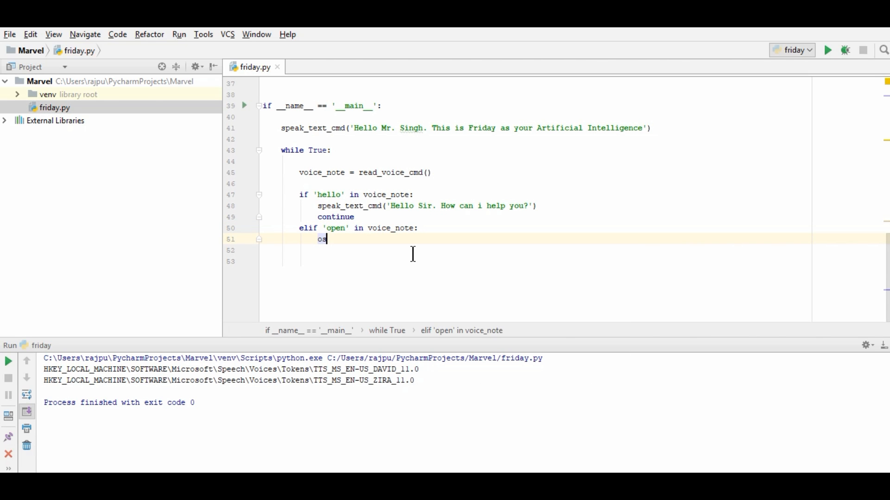
type(".system()")
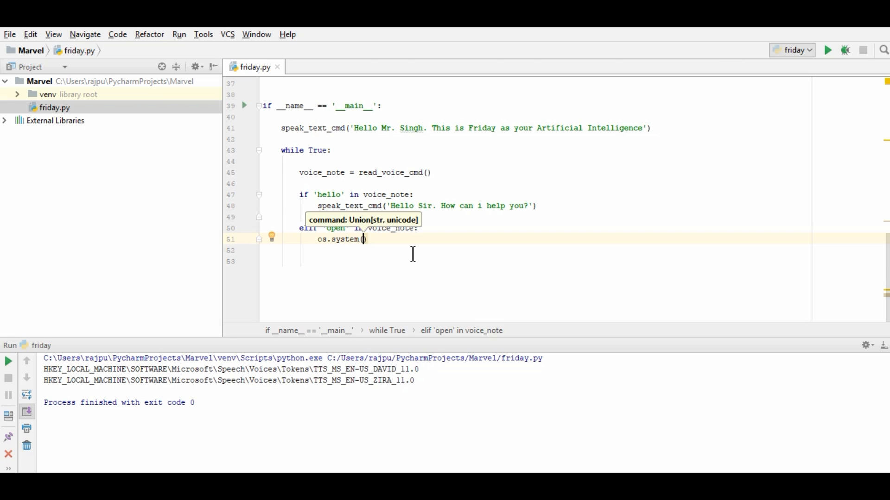
type("''")
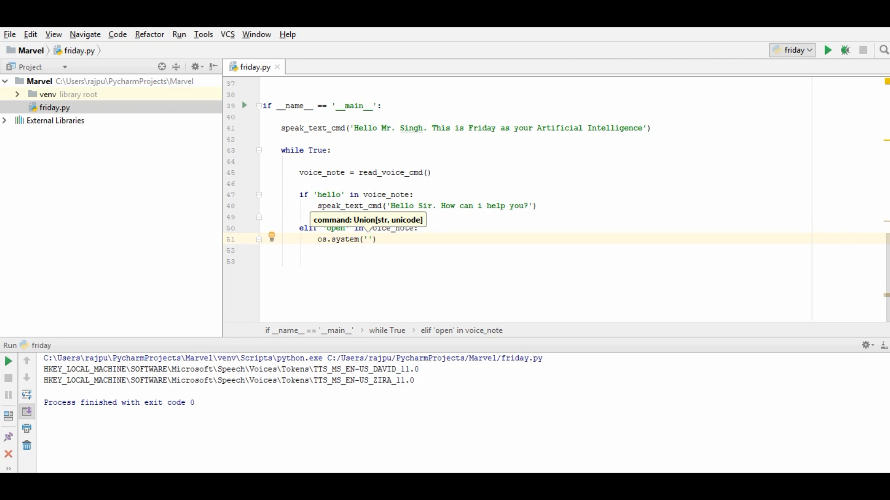
type("explorere")
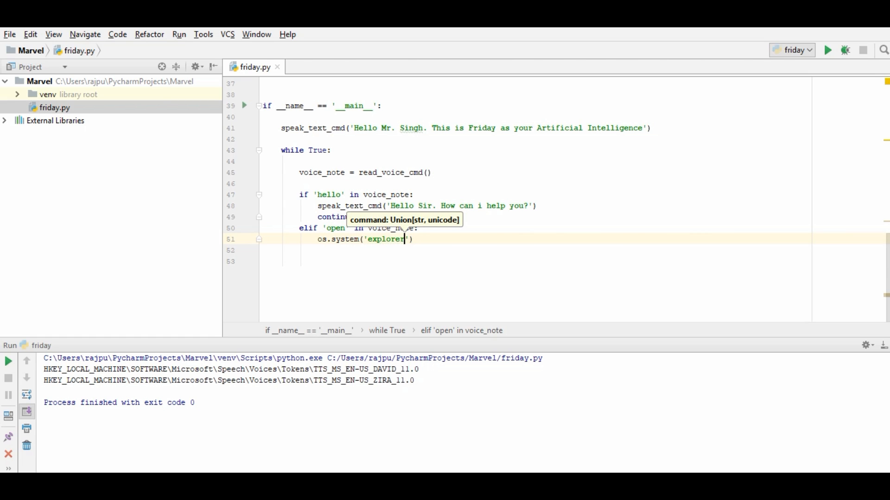
type("C")
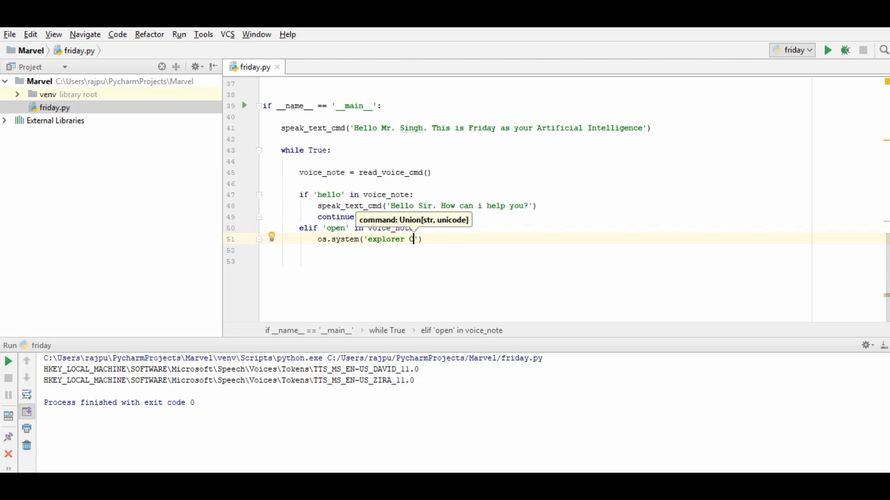
type("C")
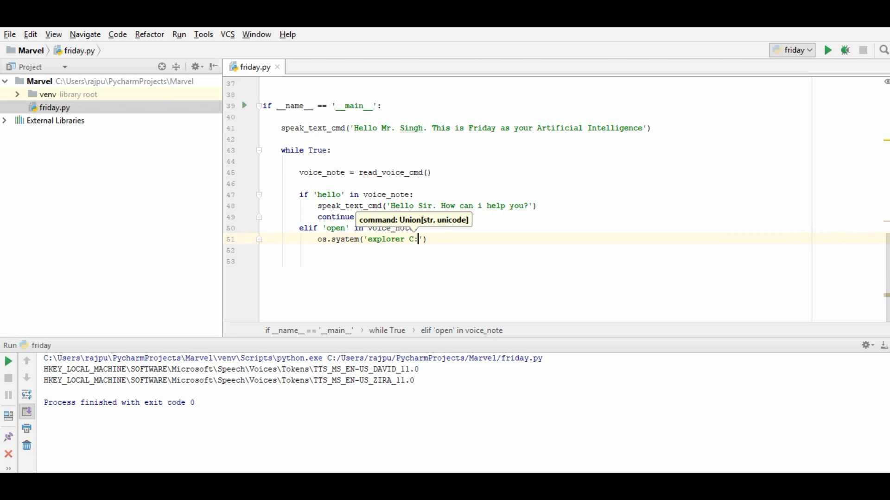
type("\\\\")
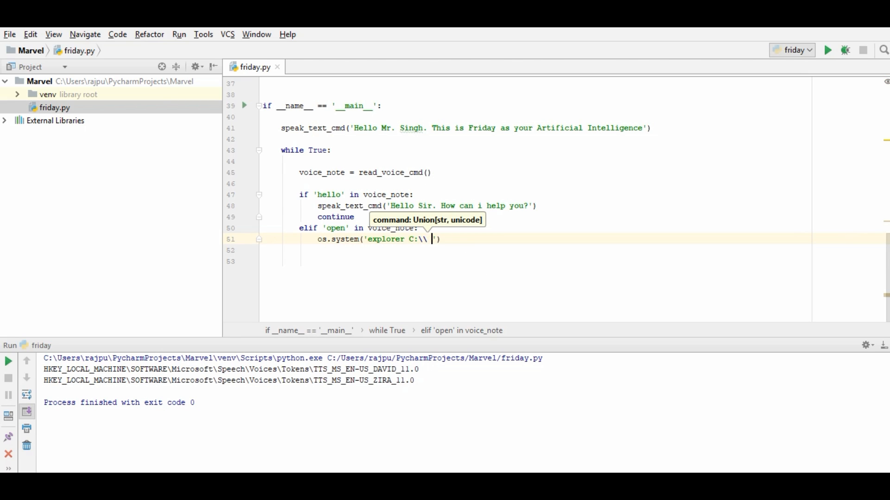
type("{}")
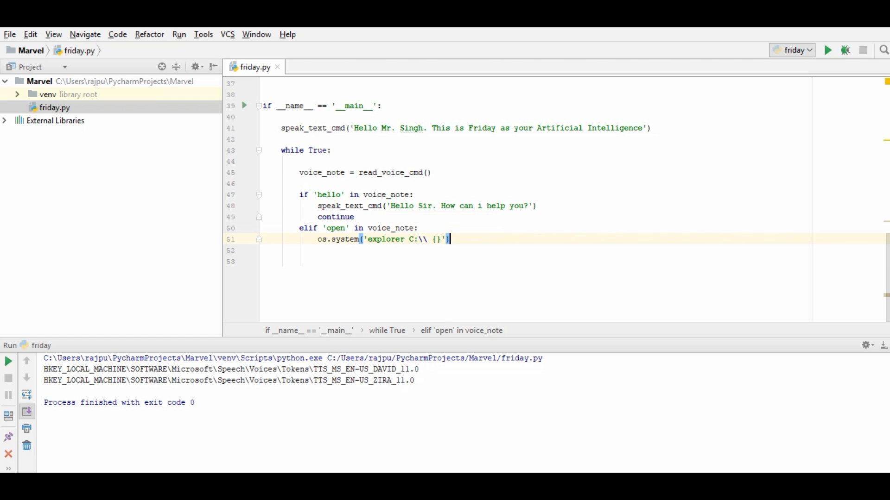
type(".format(voice_note.replace('Open ','")
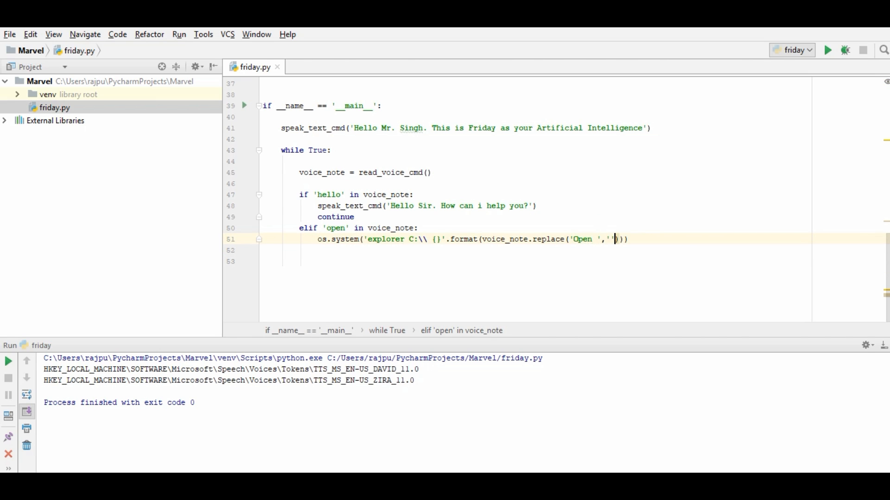
left_click(418, 227)
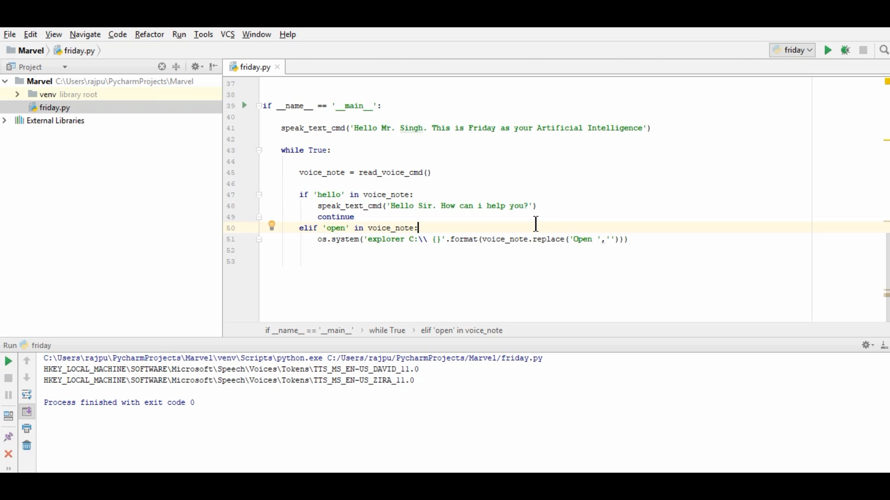
double_click(582, 240)
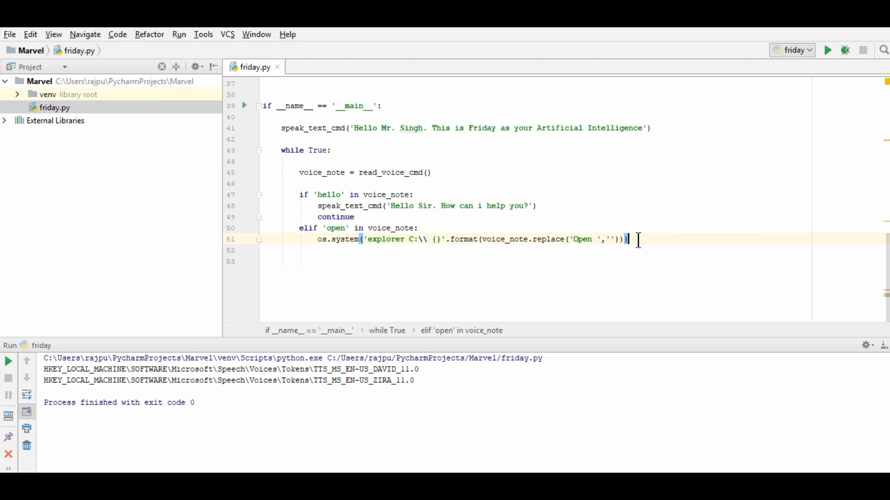
End the open branch with continue and add an elif 'bye' in voice_note: condition.
type("c")
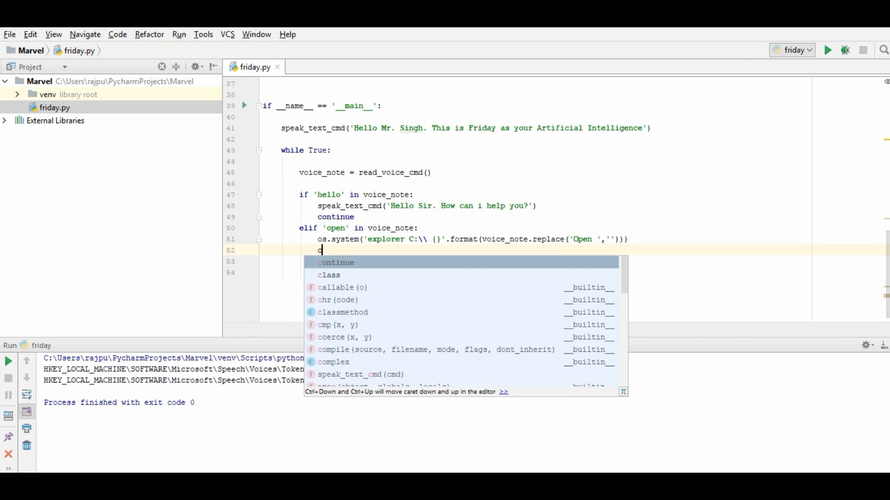
type("ontinu")
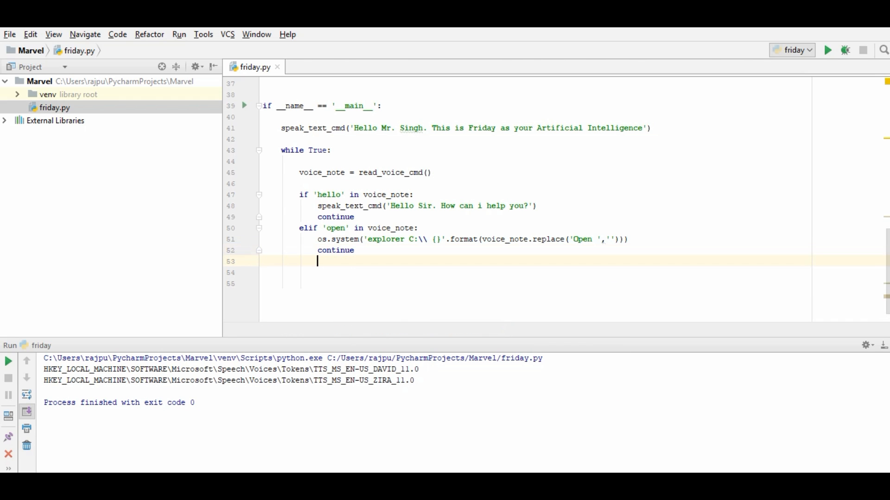
type("elif")
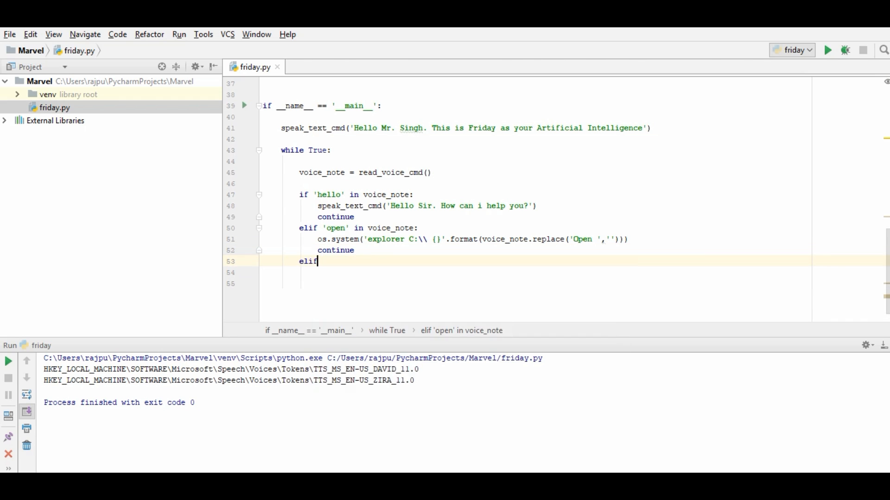
left_click(319, 261)
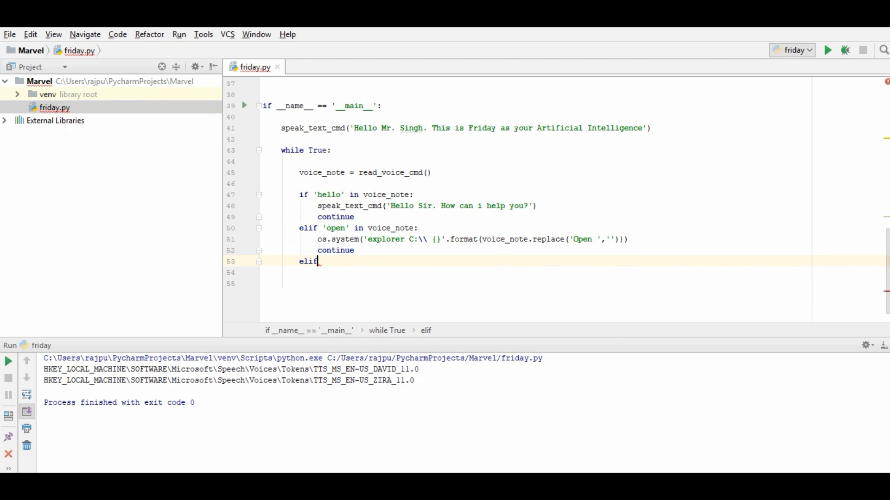
type("'")
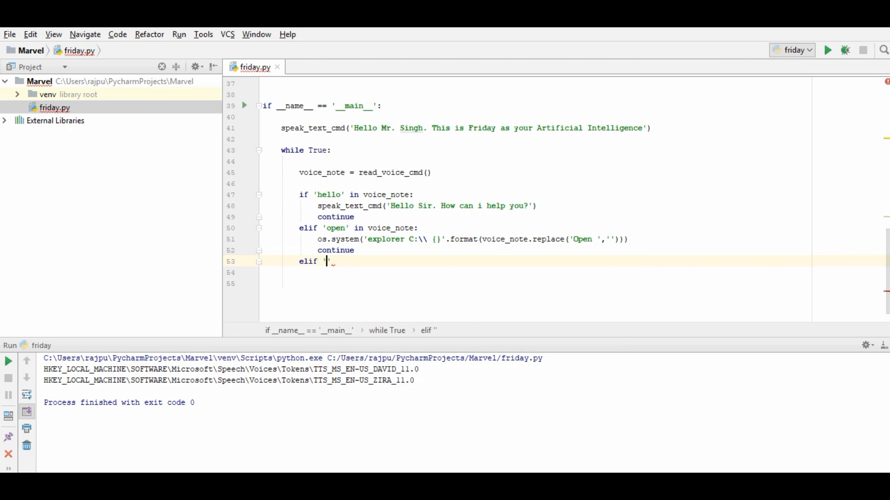
type("bye")
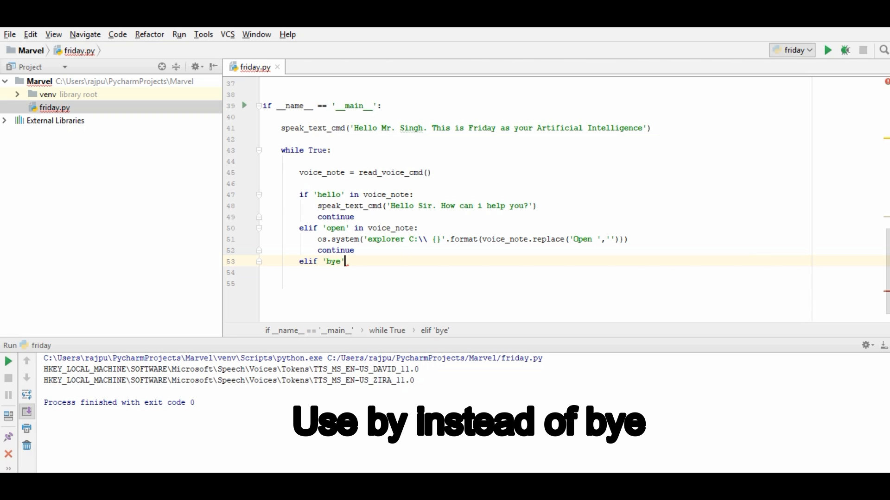
type("in")
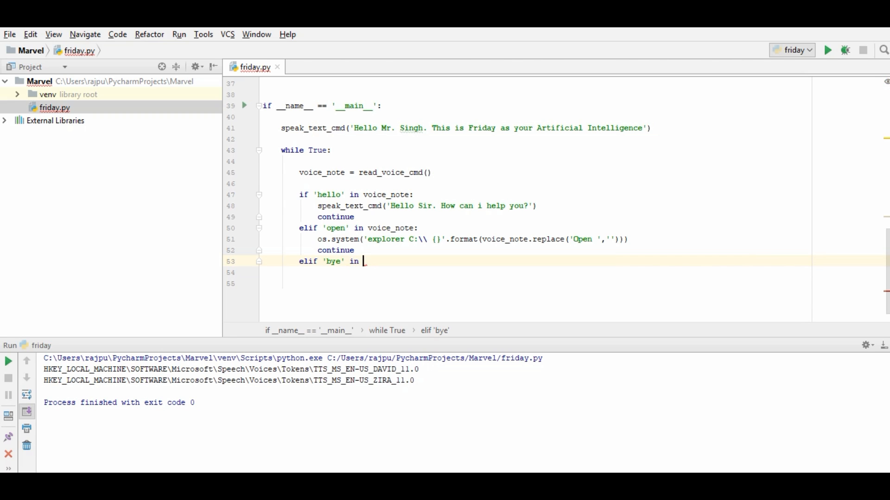
type("voice_note:")
left_click(535, 273)
type("speak_text_cmd('")
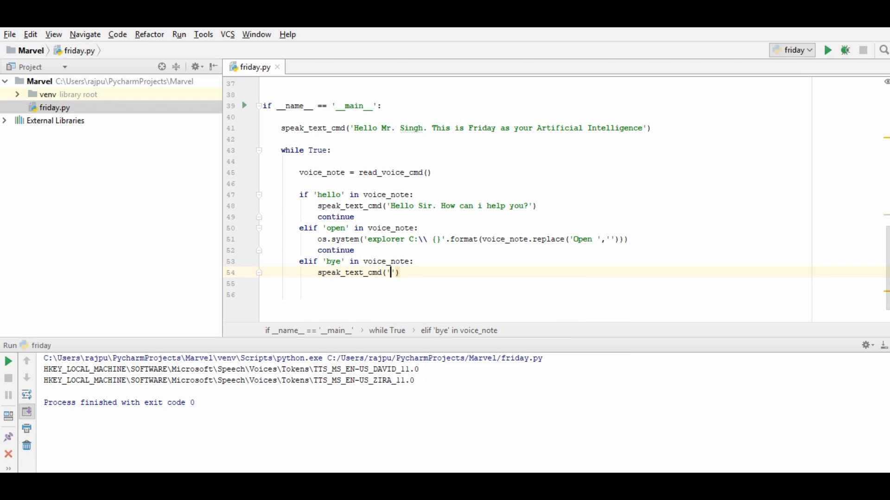
Have the bye branch speak 'By Mr Singh. Happy to help you. Have a good day.' then exit().
type("By Mr")
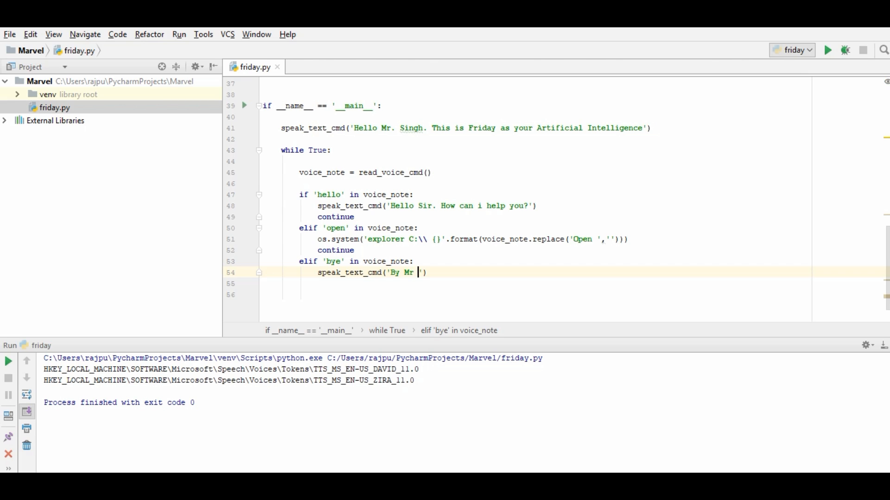
type("Singh.")
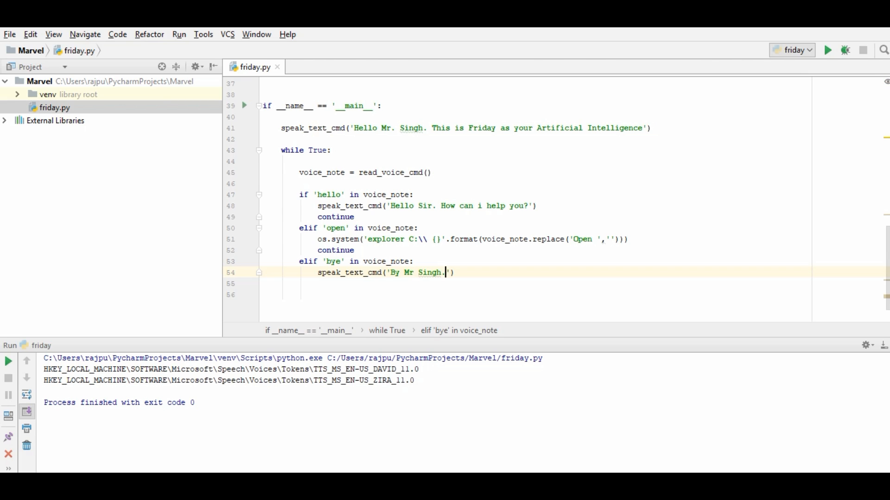
type("Happy t")
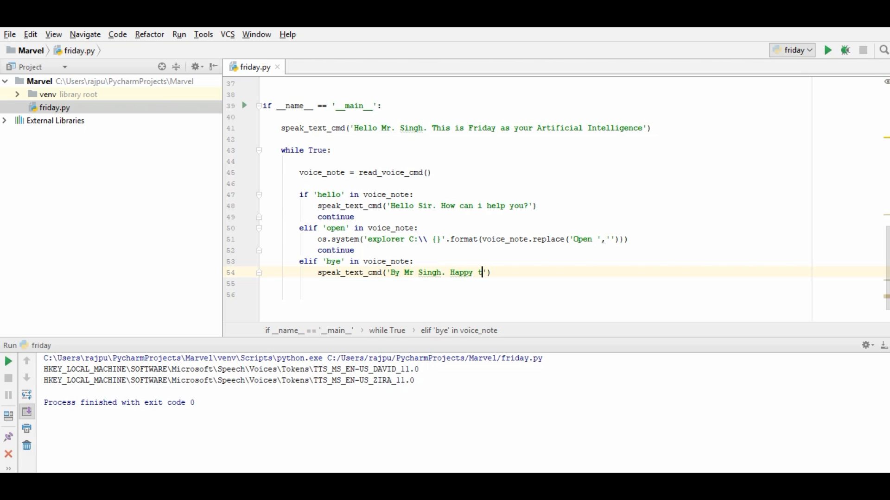
type("o help you. Have a")
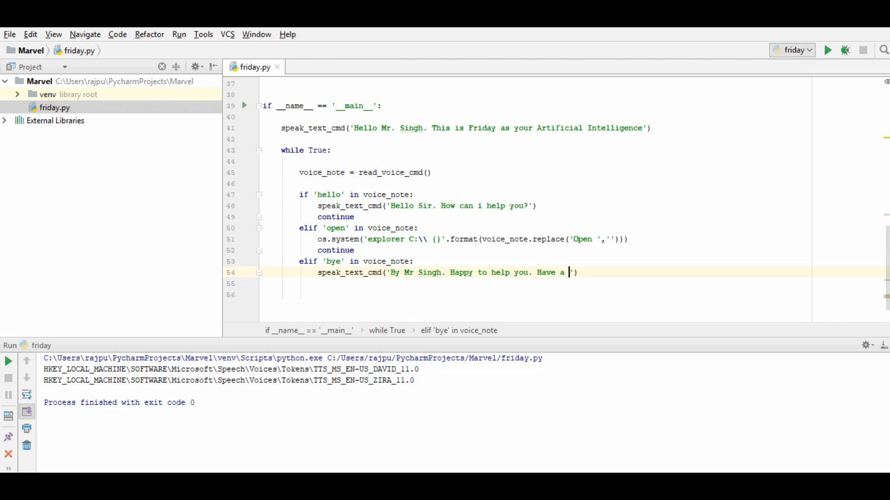
type("good day")
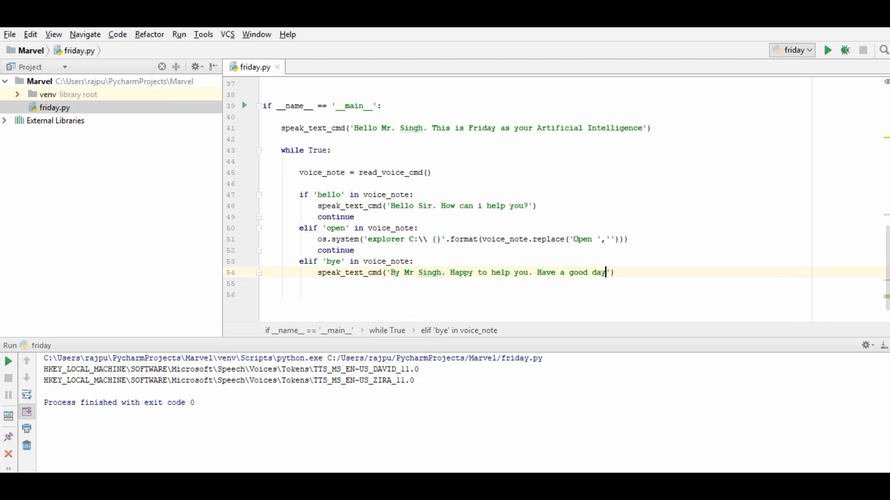
type(".")
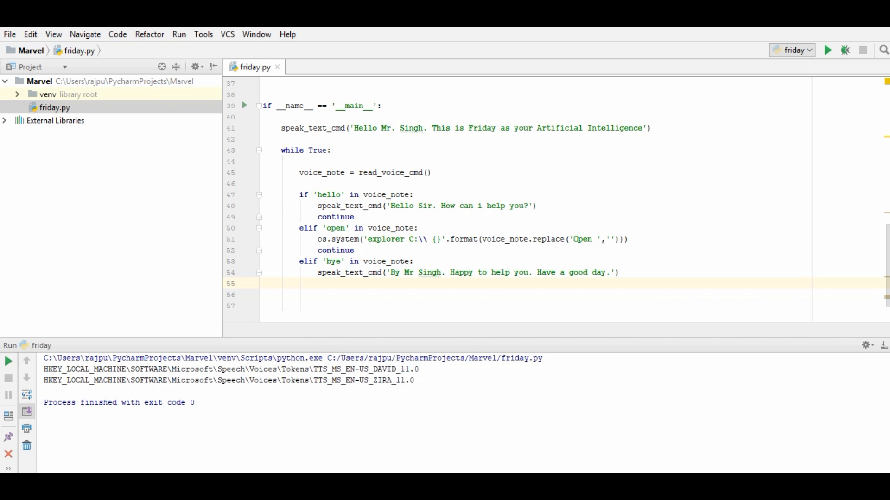
type("exit()")
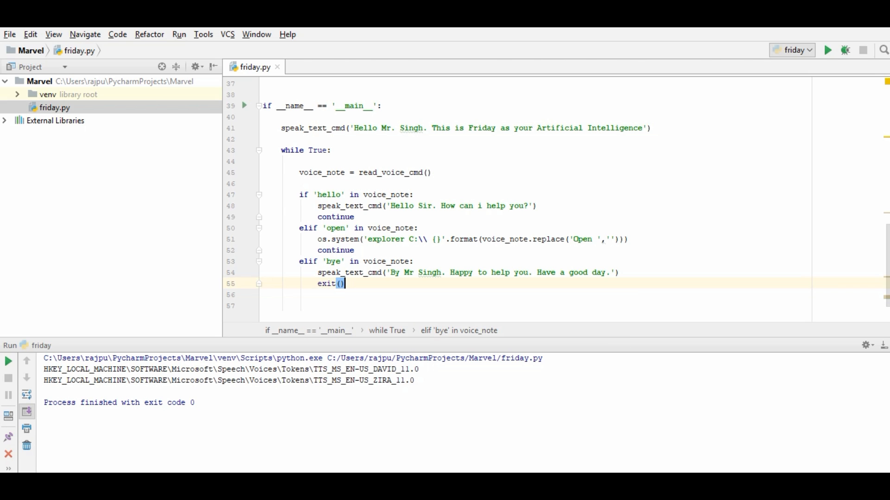
left_click(317, 194)
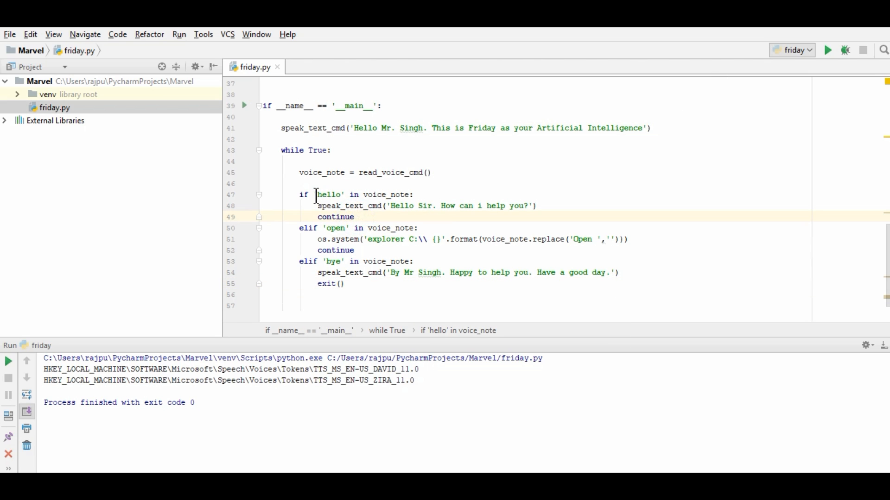
left_click(341, 284)
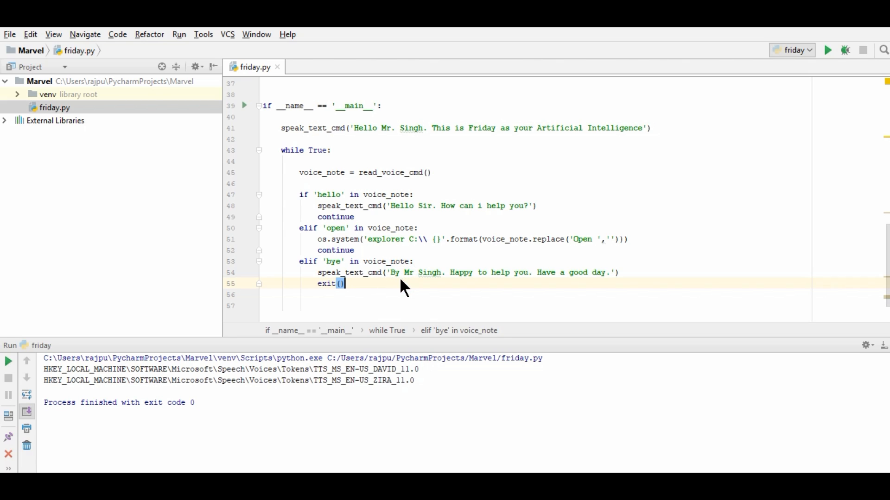
double_click(328, 195)
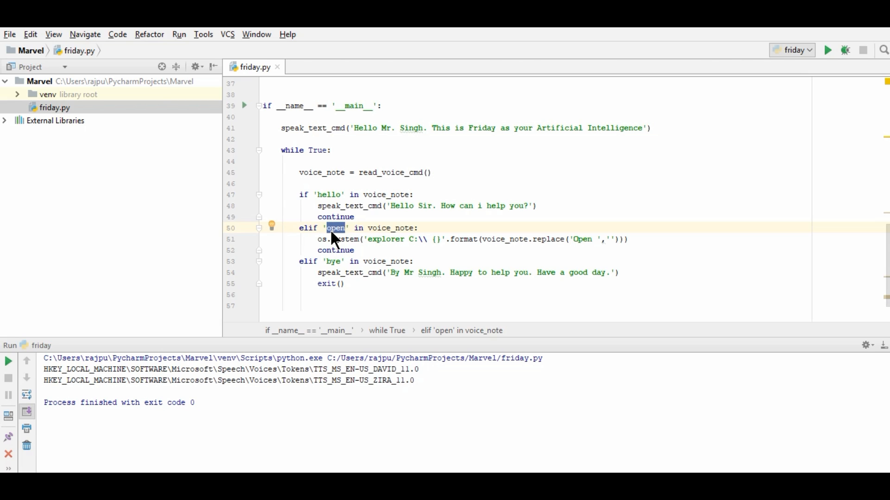
Insert print('Listening...') after voice_text = '' in read_voice_cmd.
left_click(343, 284)
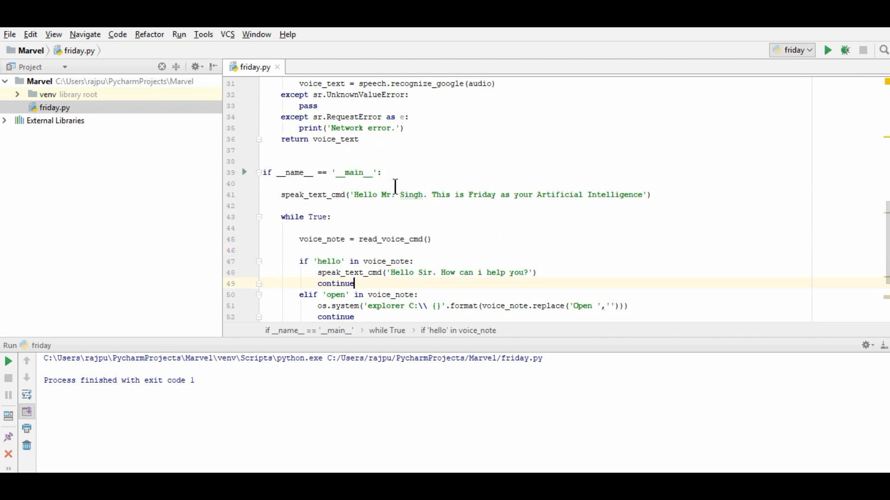
scroll("up", 3)
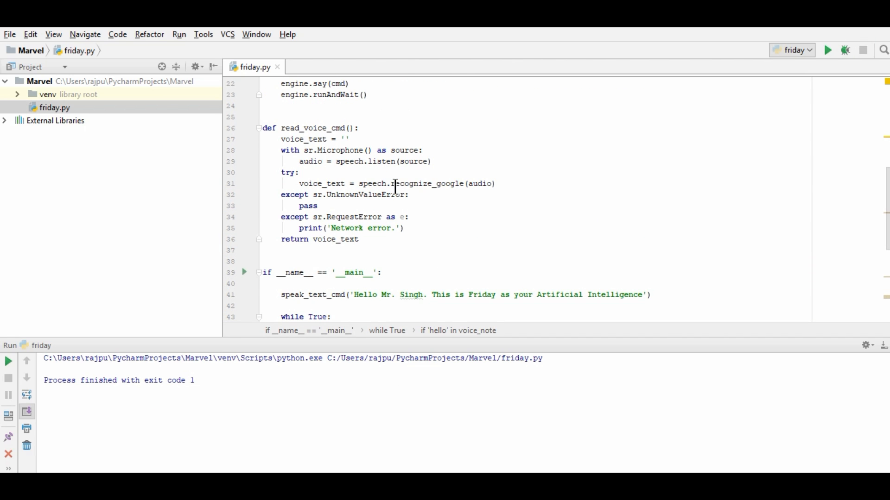
mouse_move(358, 139)
type("print('")
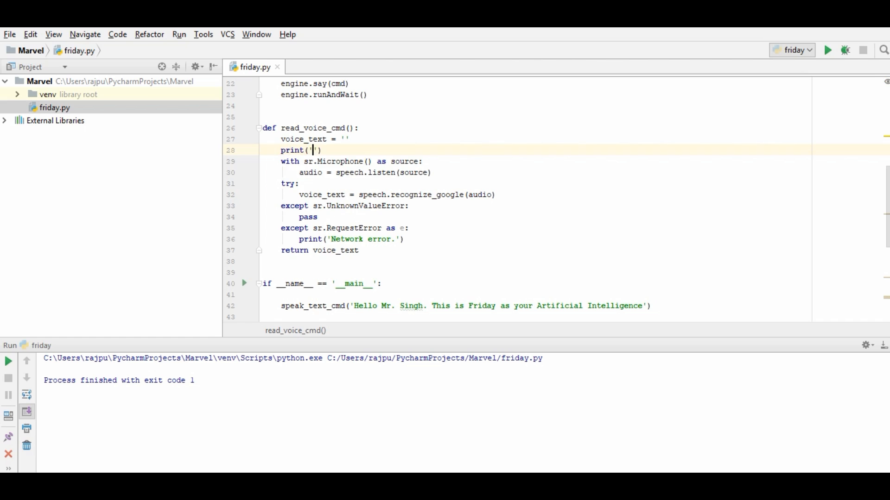
type("List")
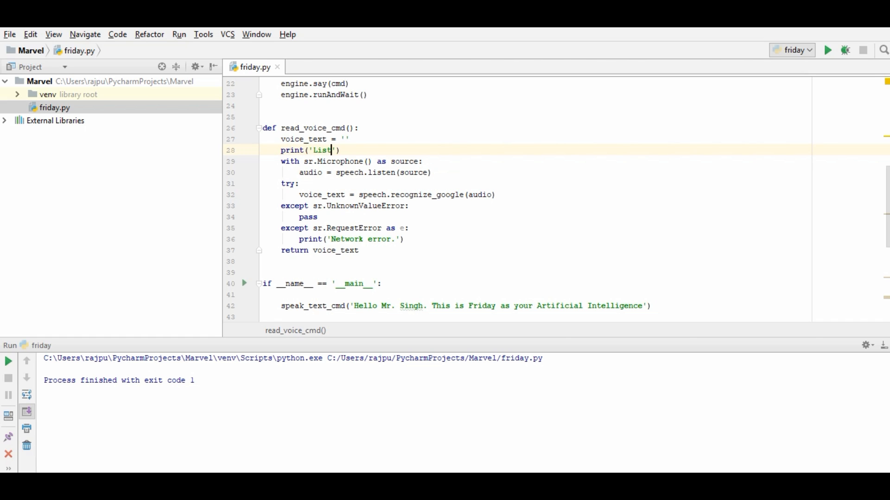
type("ening...")
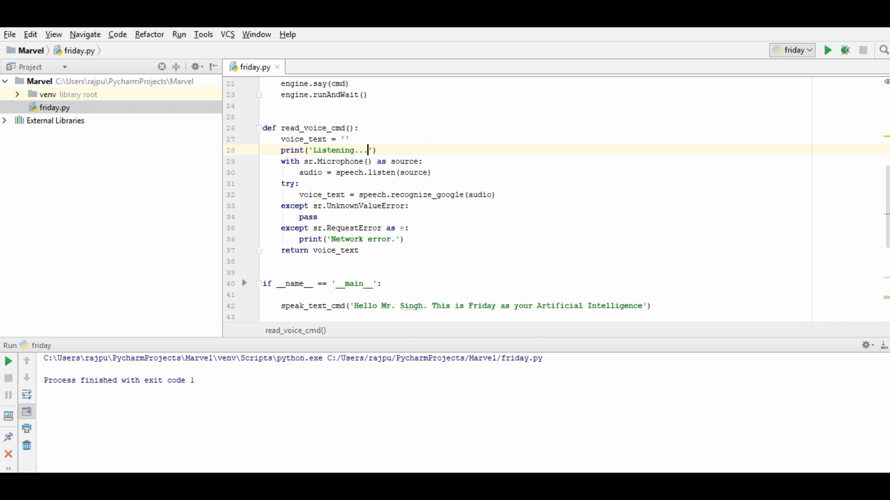
scroll("down", 3)
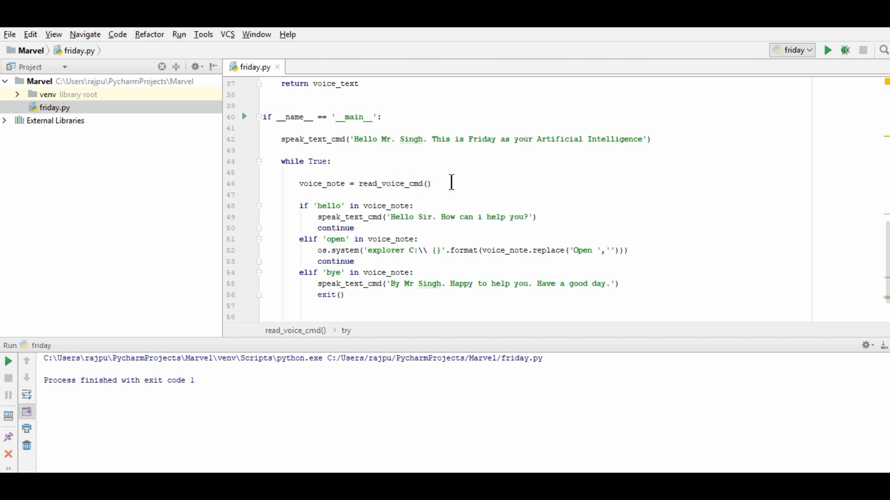
Add print('cmd : {}'.format(voice_note)) right after reading the voice note.
key("enter")
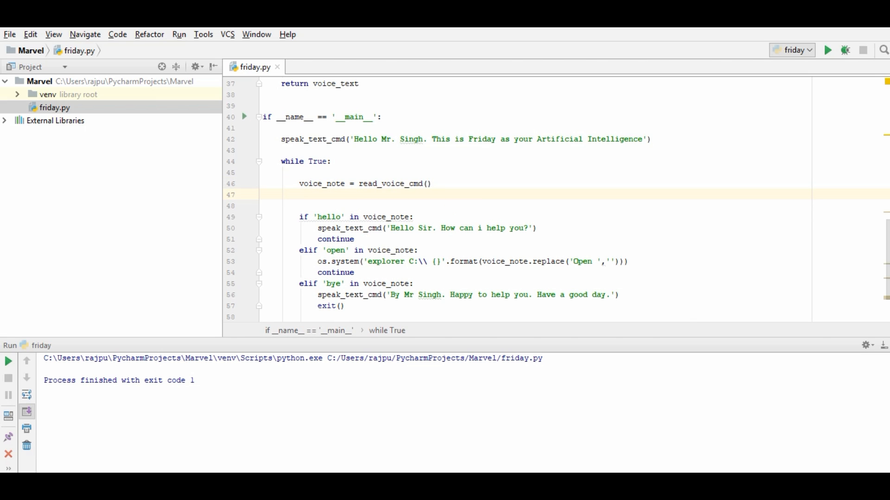
type("print")
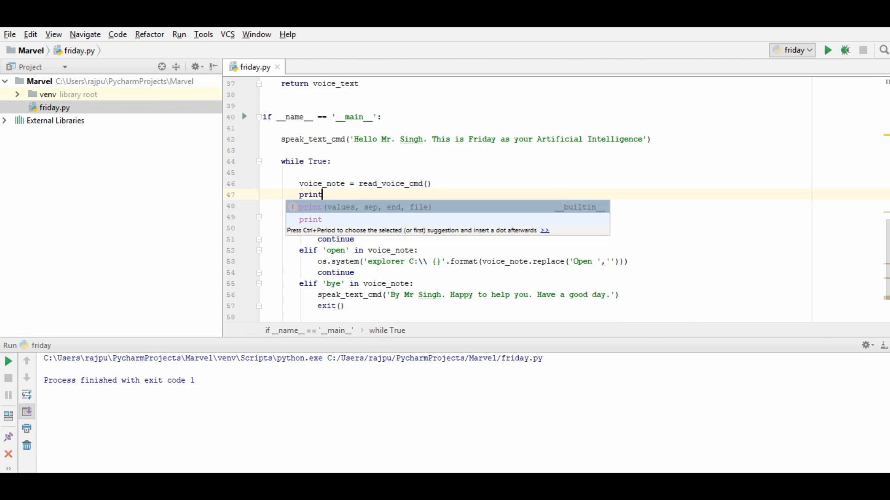
key("Enter")
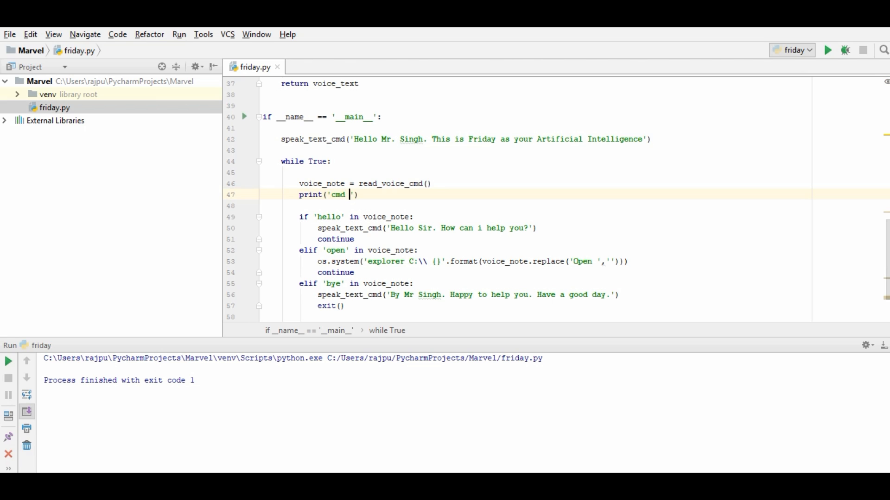
type(": {}")
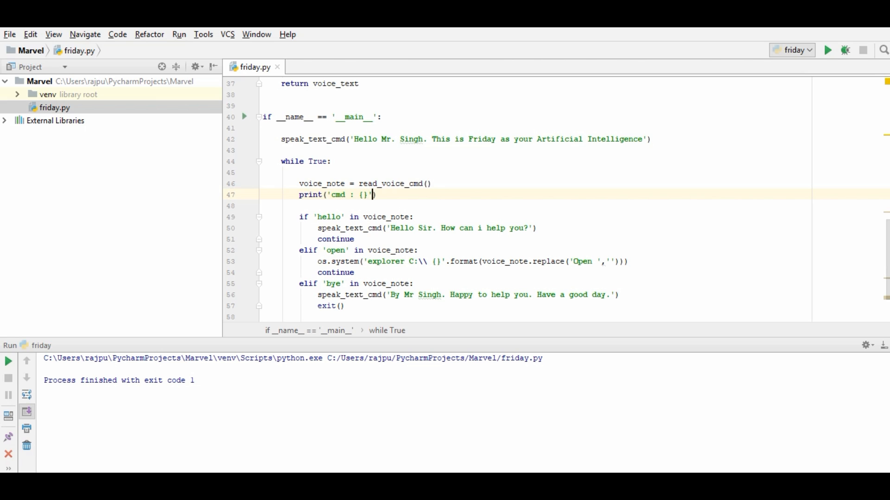
type(".format(voice_note")
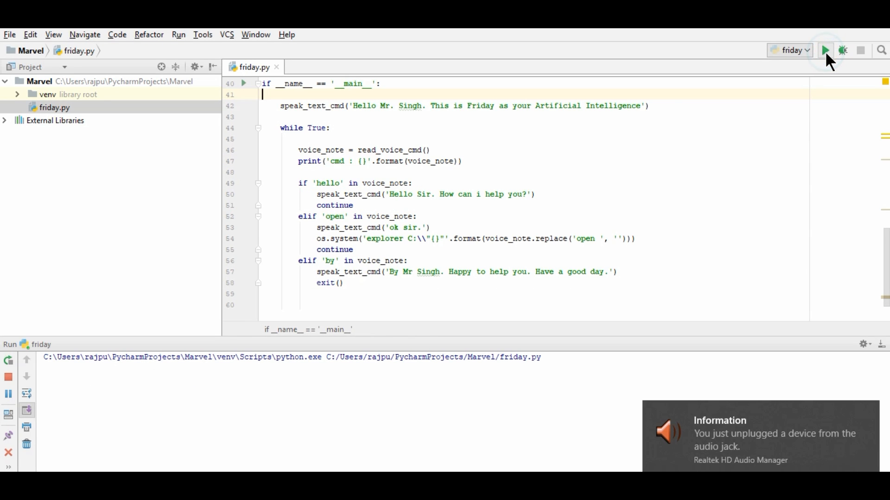
Run the friday configuration and speak 'by Friday' to confirm it exits with code 0.
left_click(824, 50)
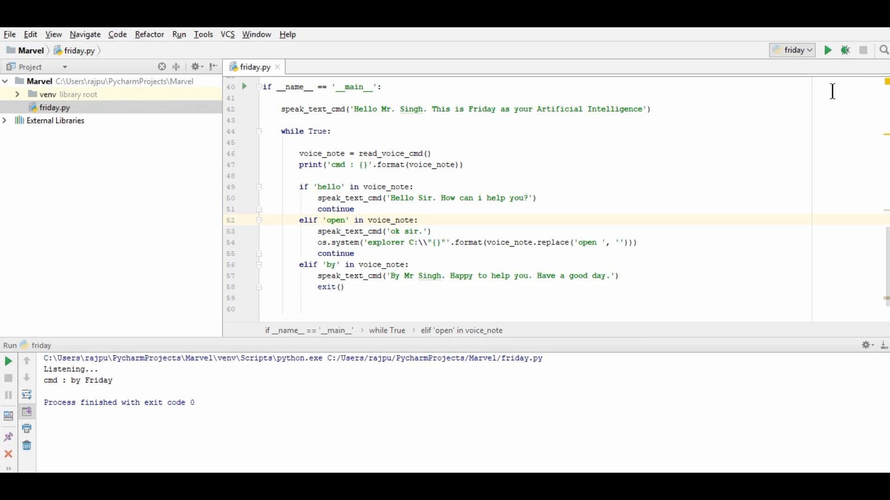
left_click(417, 220)
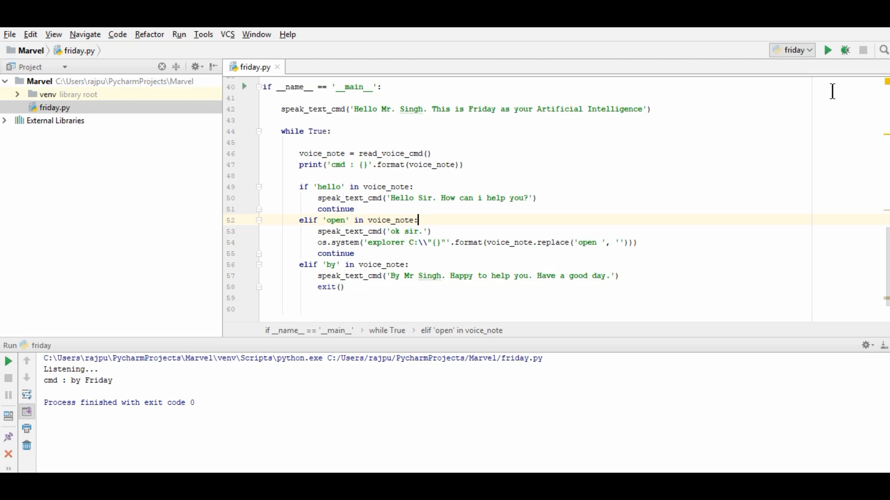
mouse_move(417, 220)
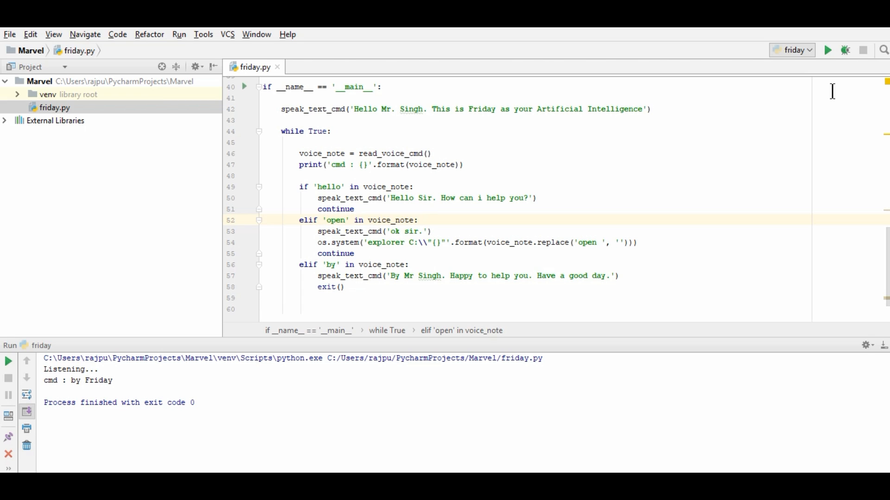
left_click(417, 220)
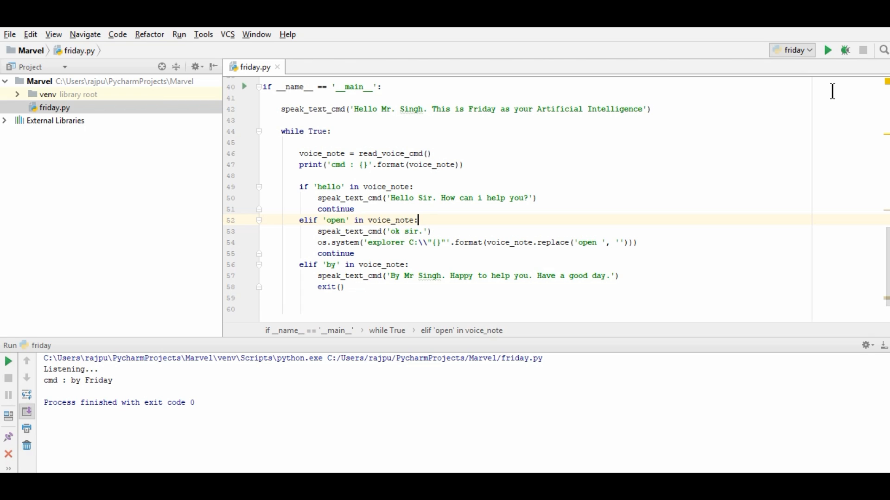